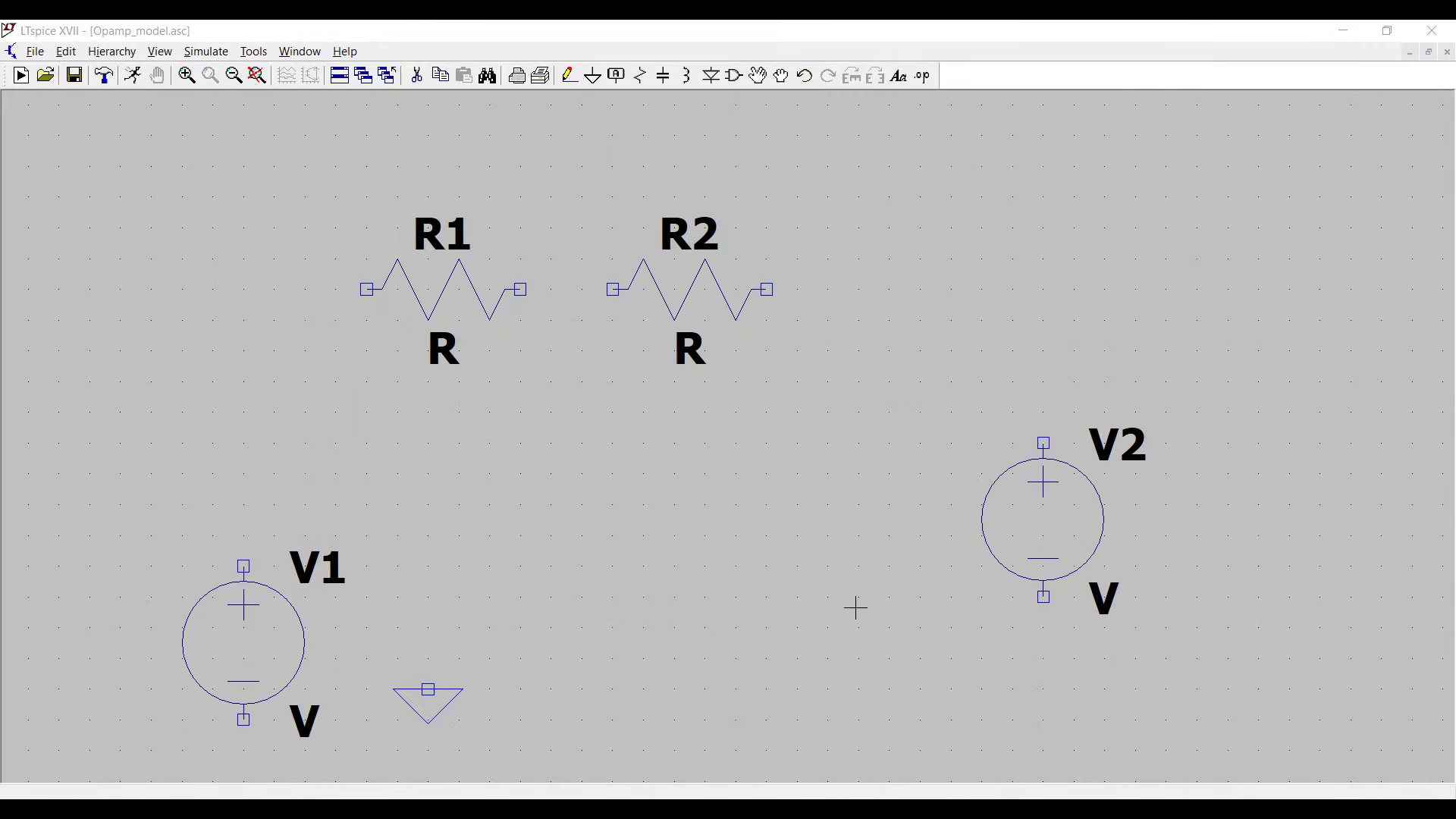
mouse_move(734, 537)
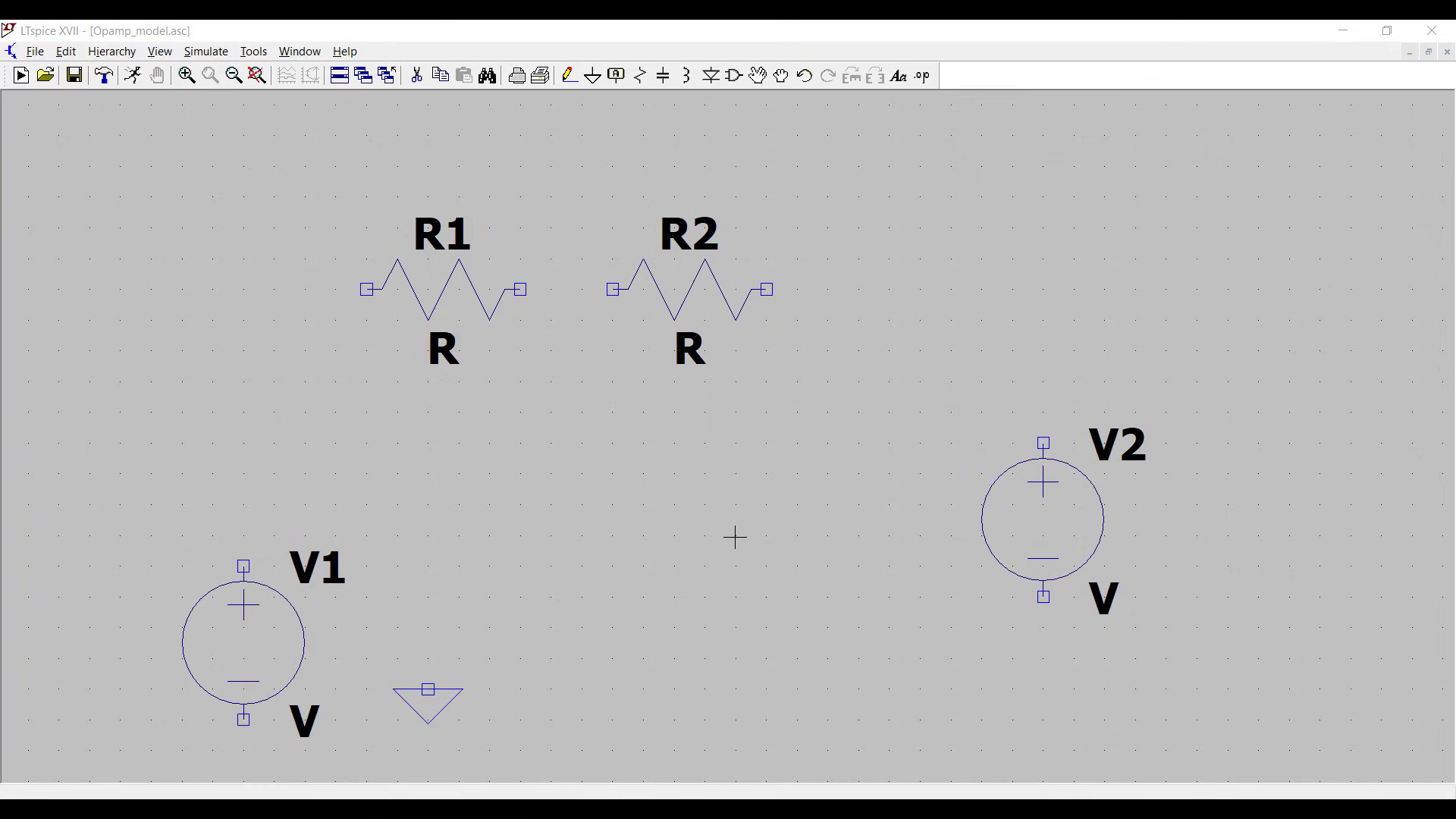
mouse_move(336, 547)
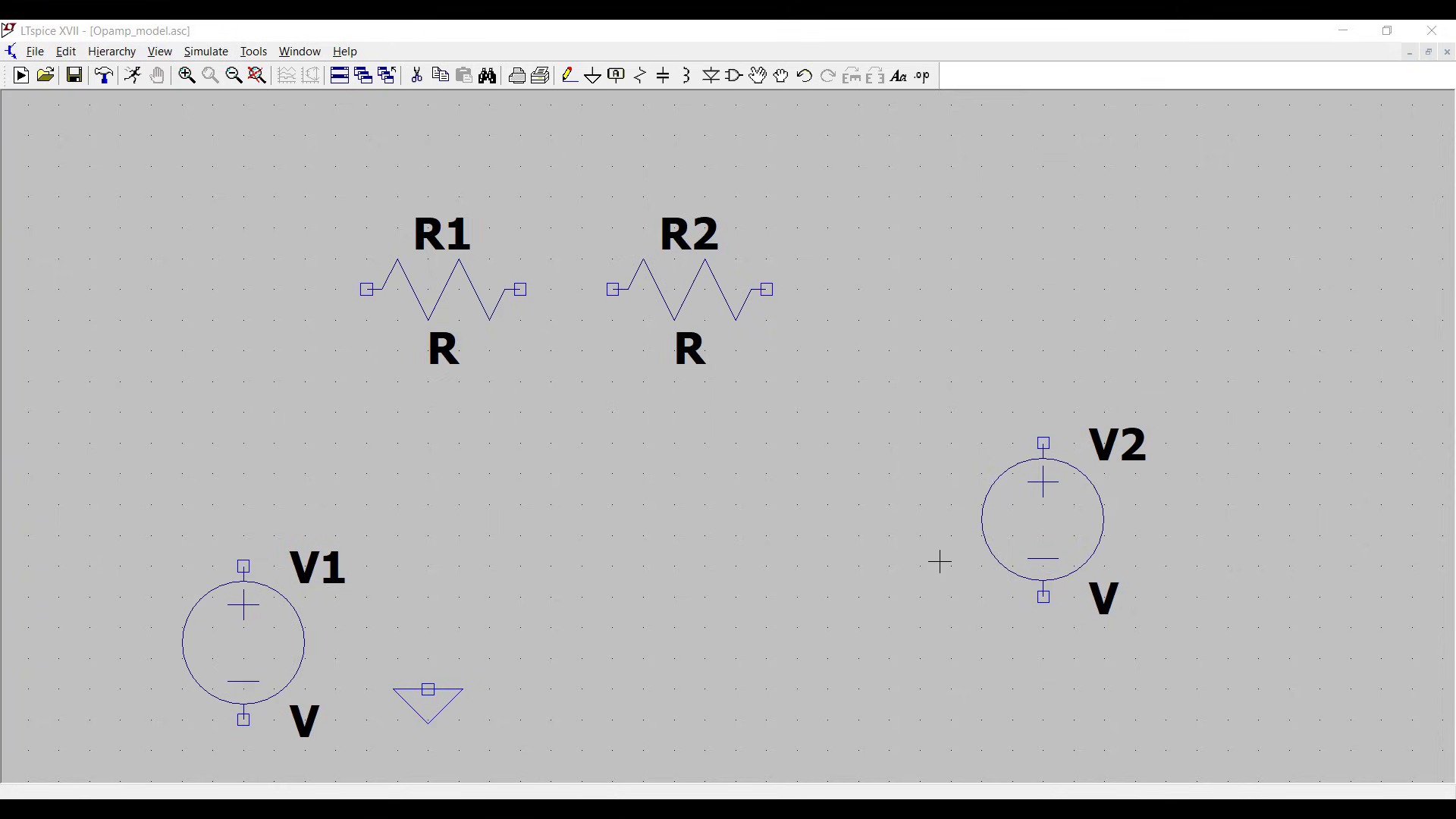
mouse_move(832, 229)
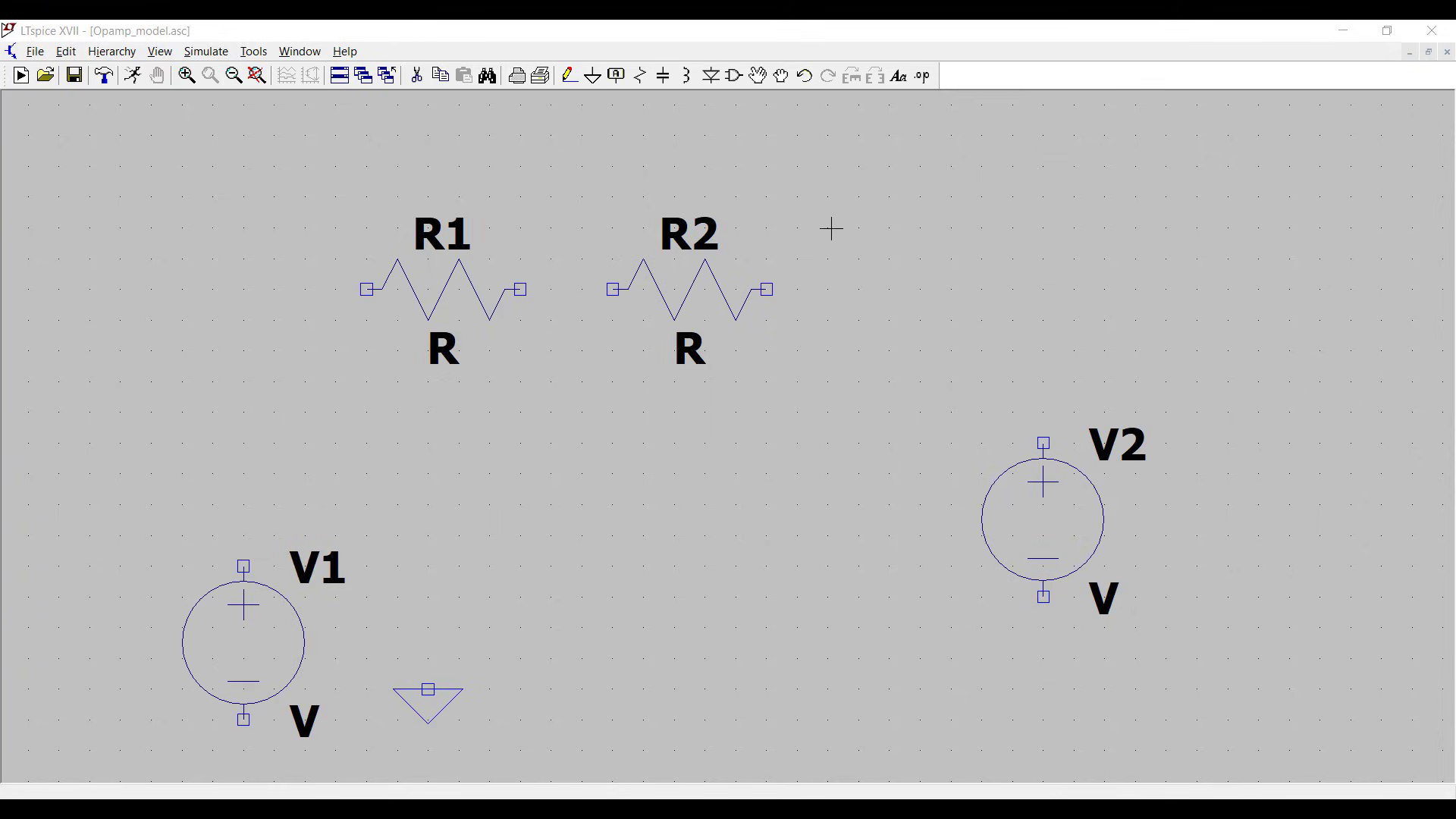
mouse_move(773, 182)
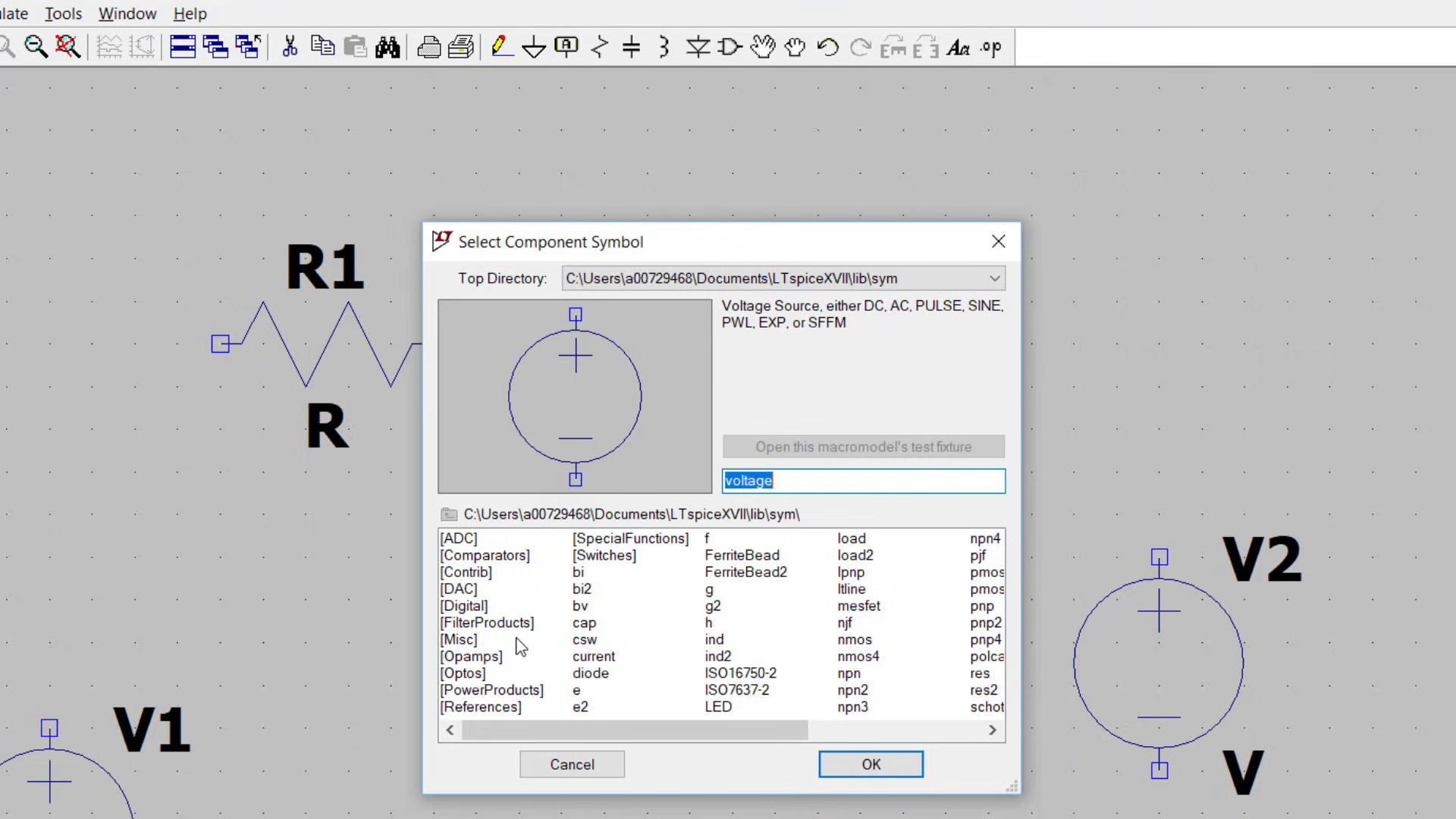
Step: Open the Opamps library folder and select the UniversalOpamp2 part
left_click(471, 657)
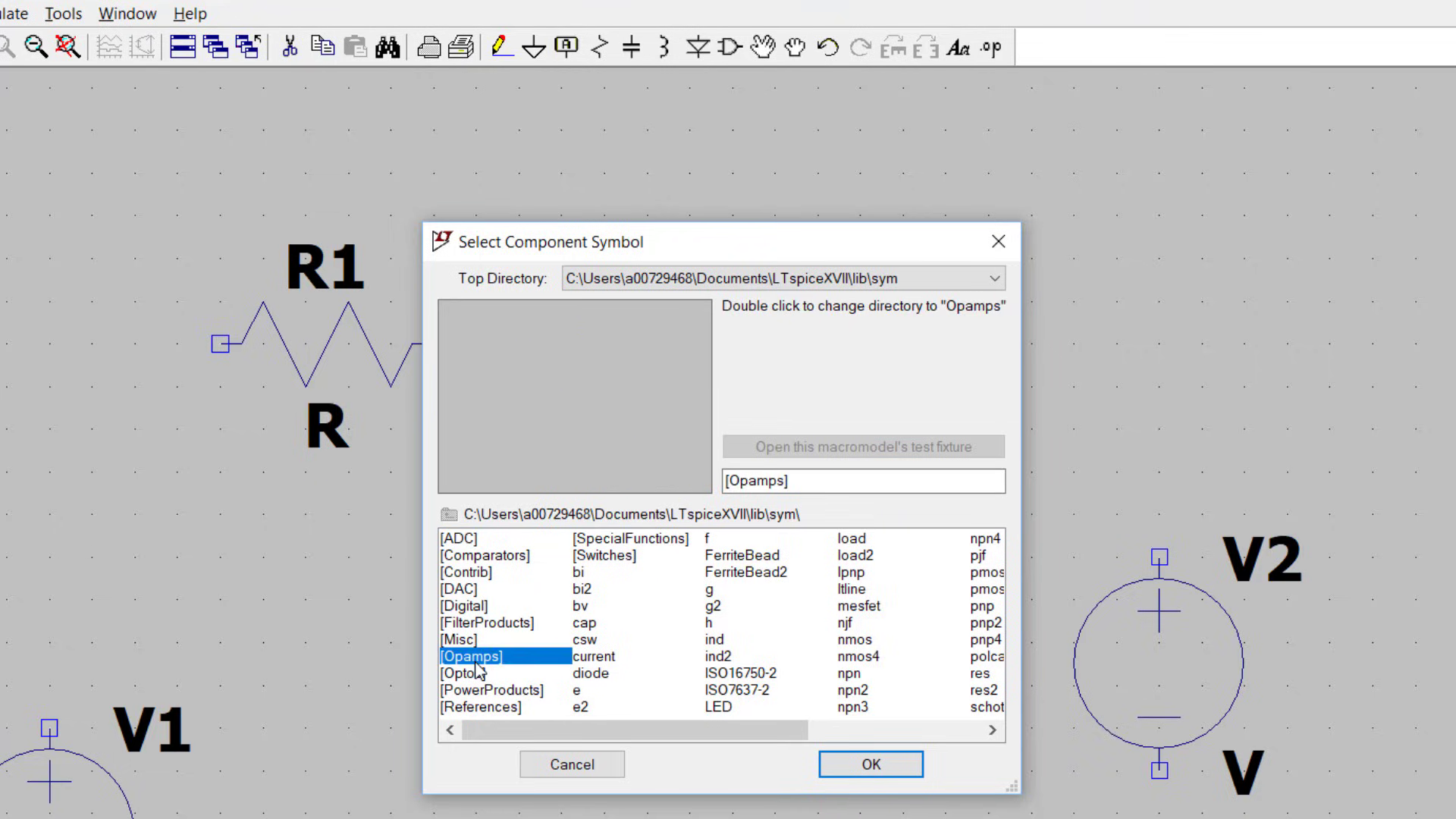
double_click(470, 657)
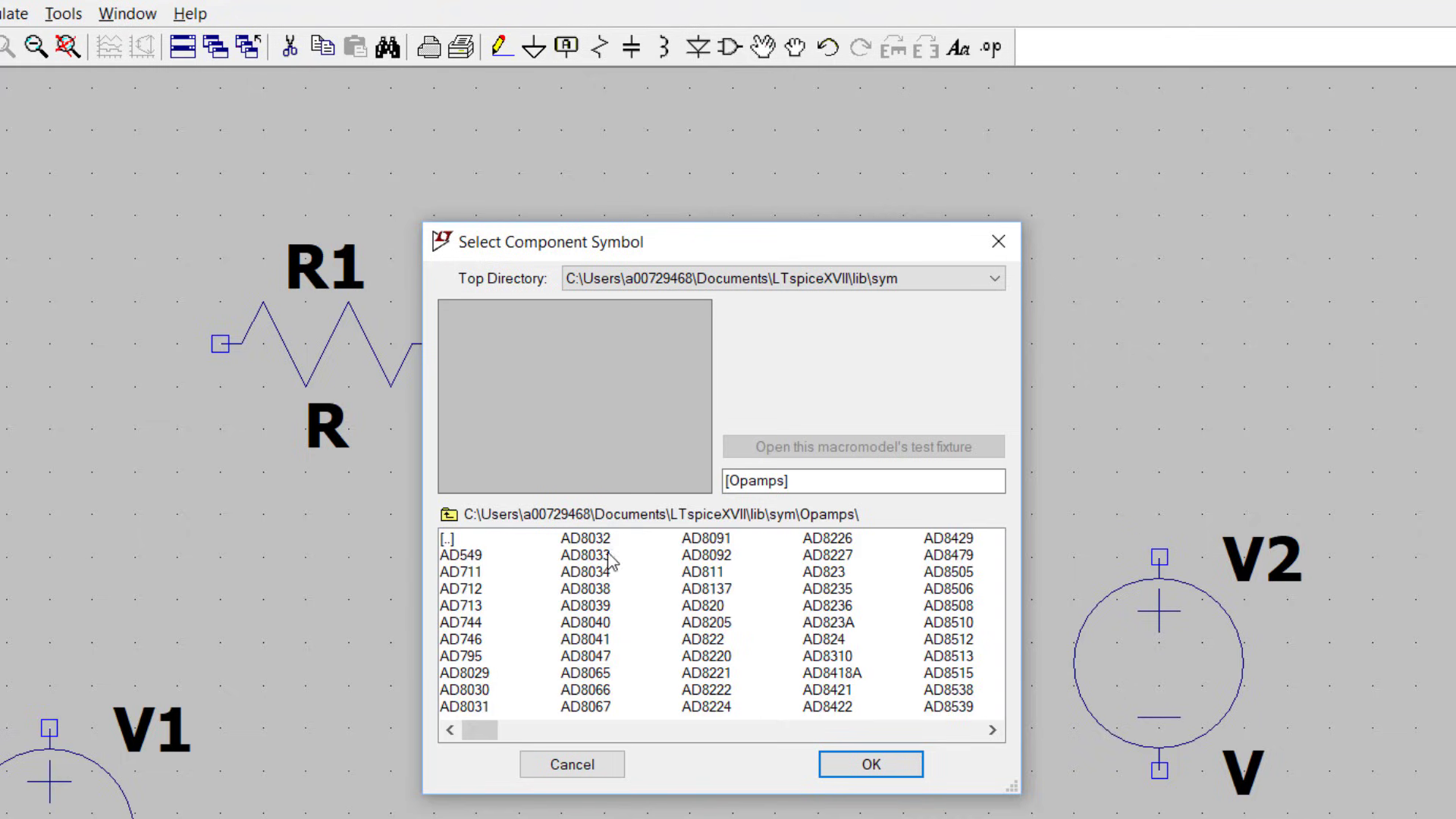
mouse_move(807, 659)
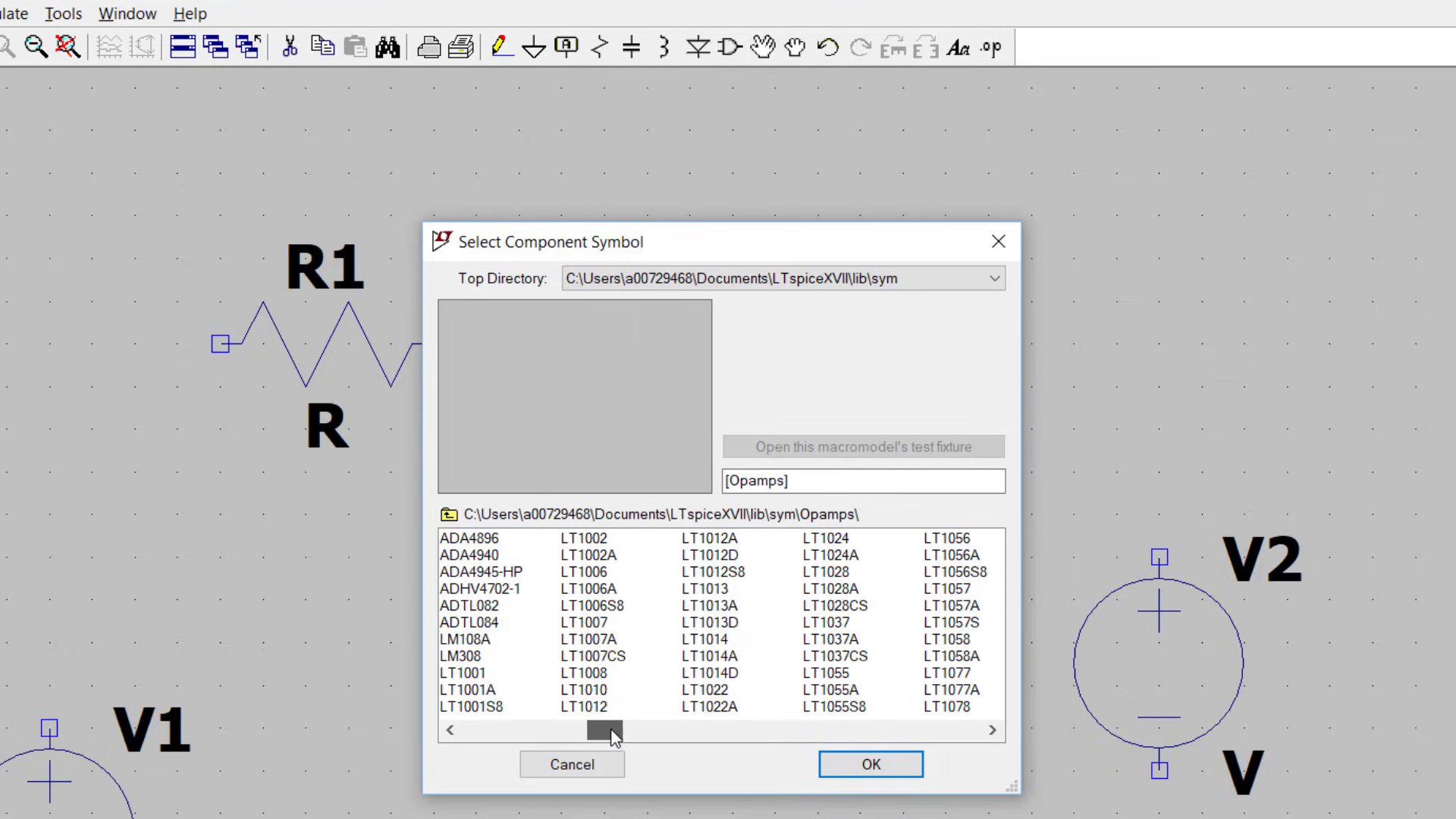
left_click_drag(604, 731, 715, 731)
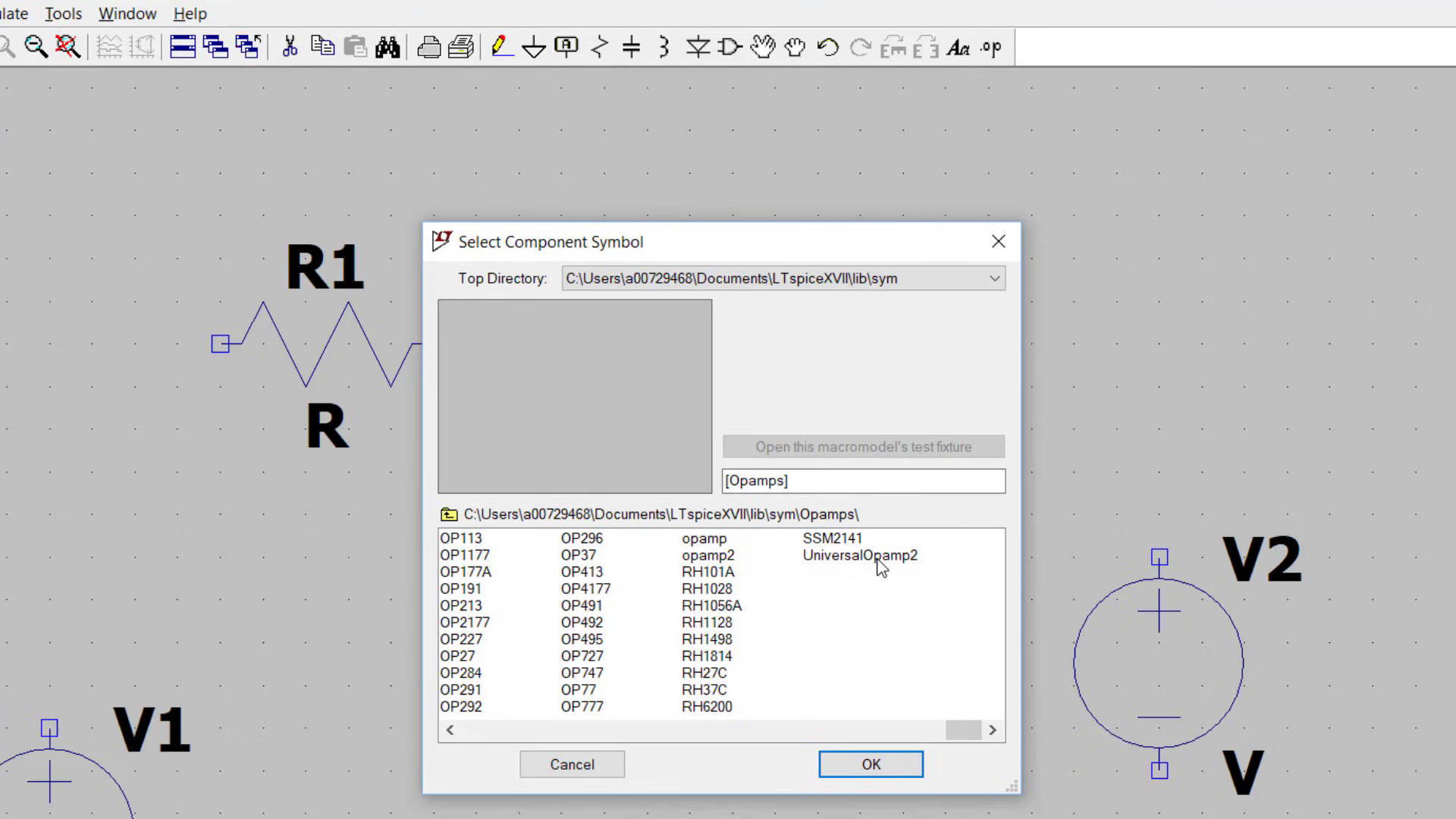
left_click(857, 555)
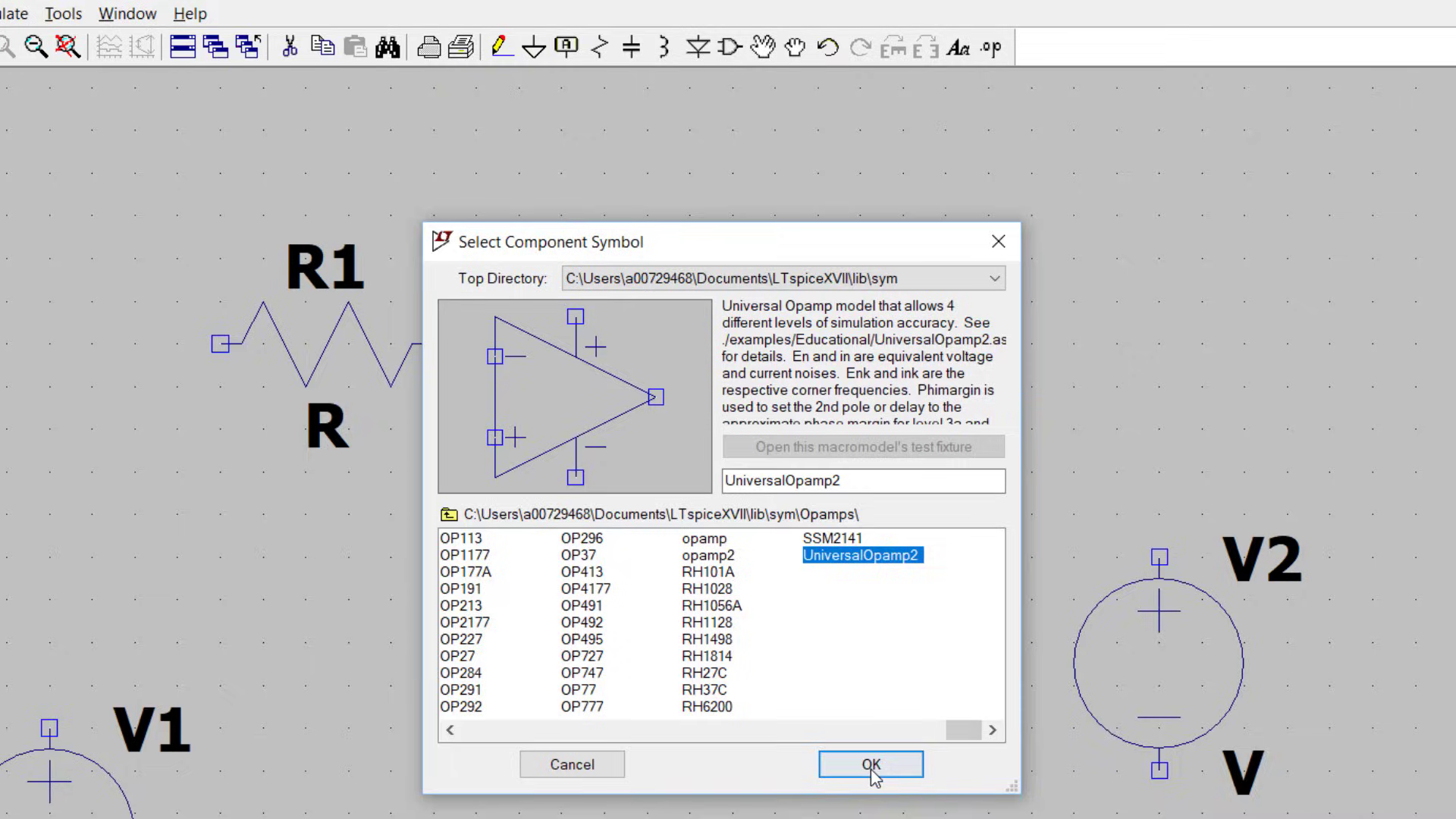
Step: Confirm UniversalOpamp2 and accept its default attributes to place op-amp U1
left_click(869, 765)
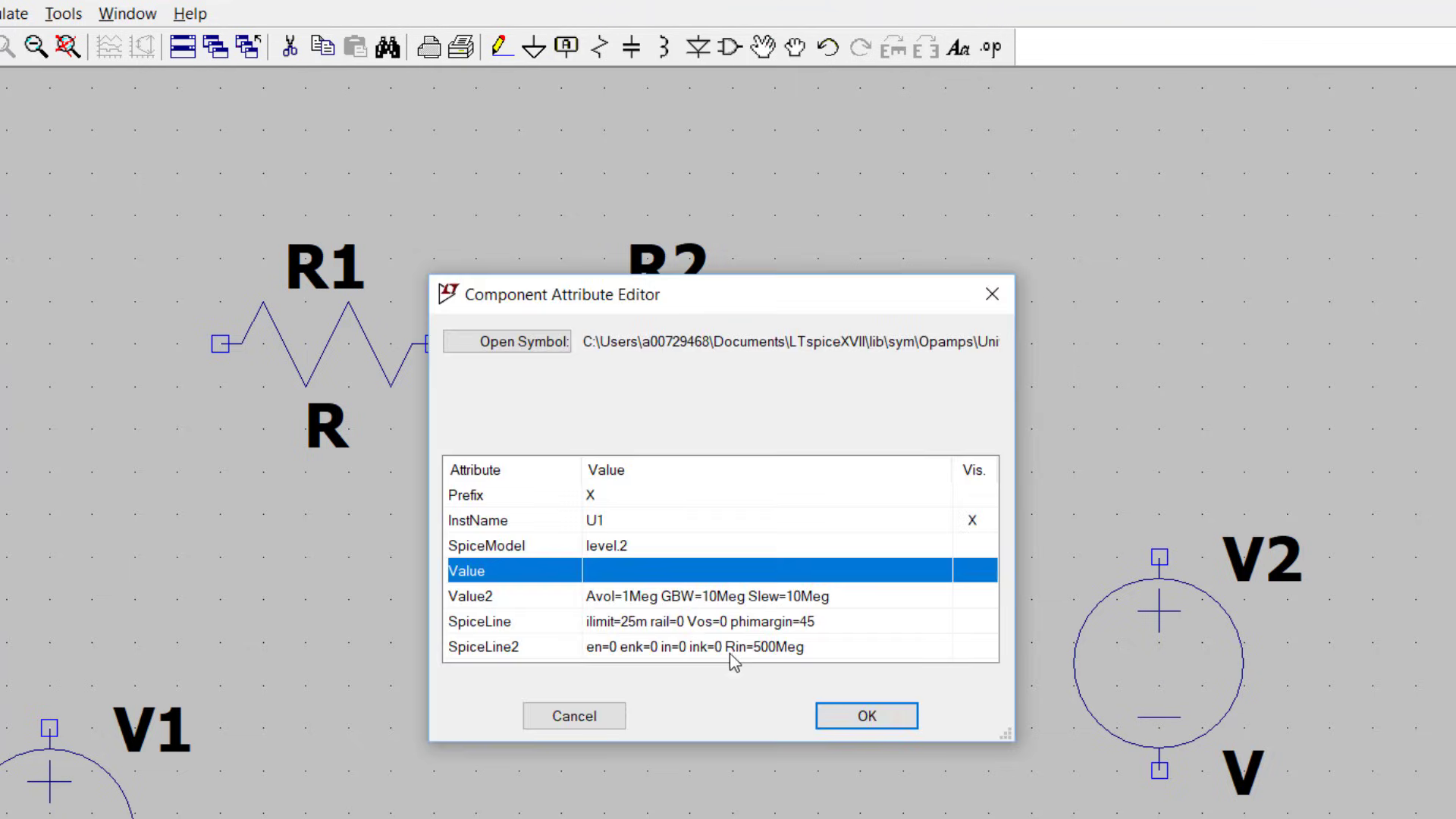
mouse_move(609, 636)
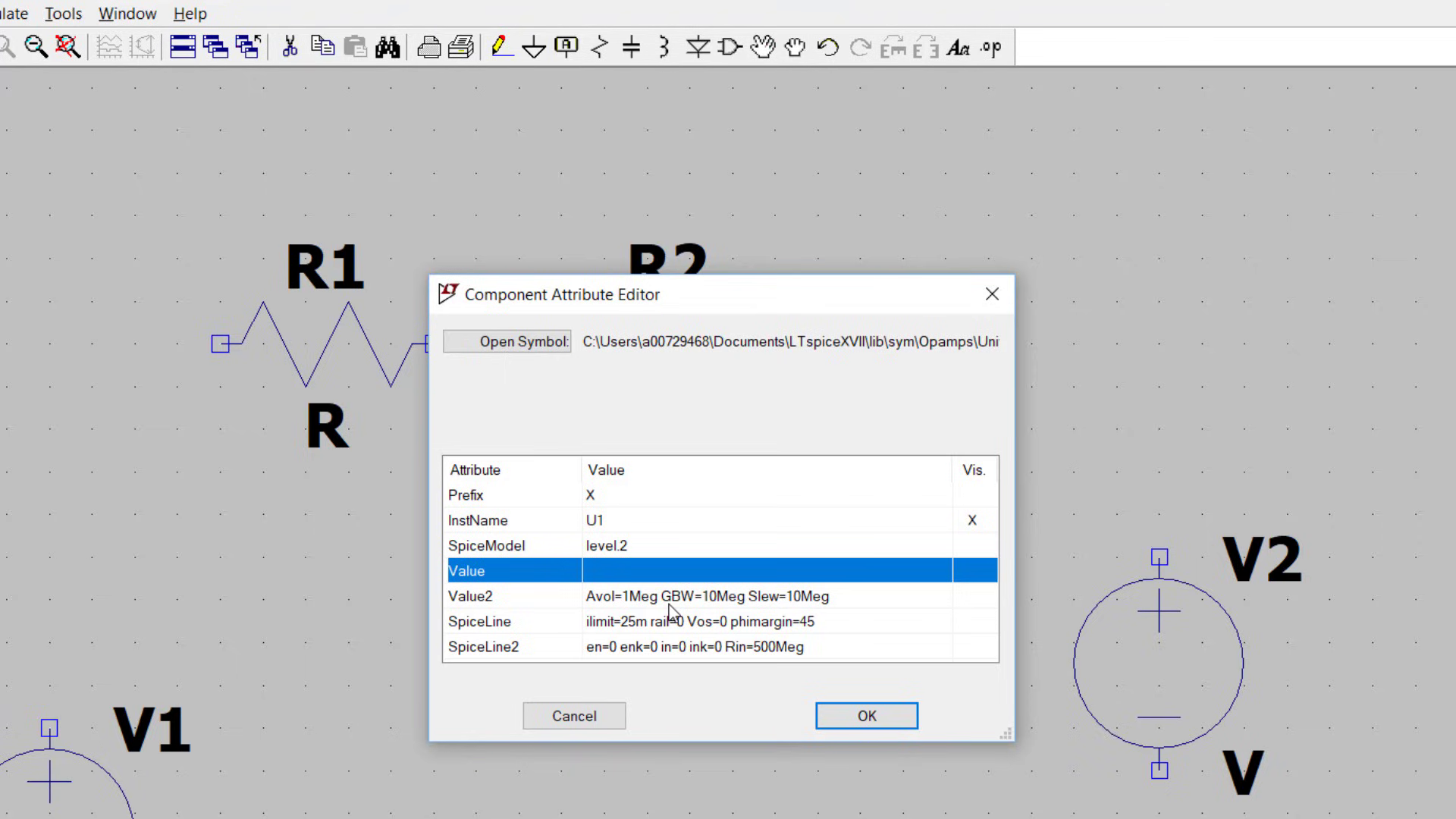
mouse_move(647, 621)
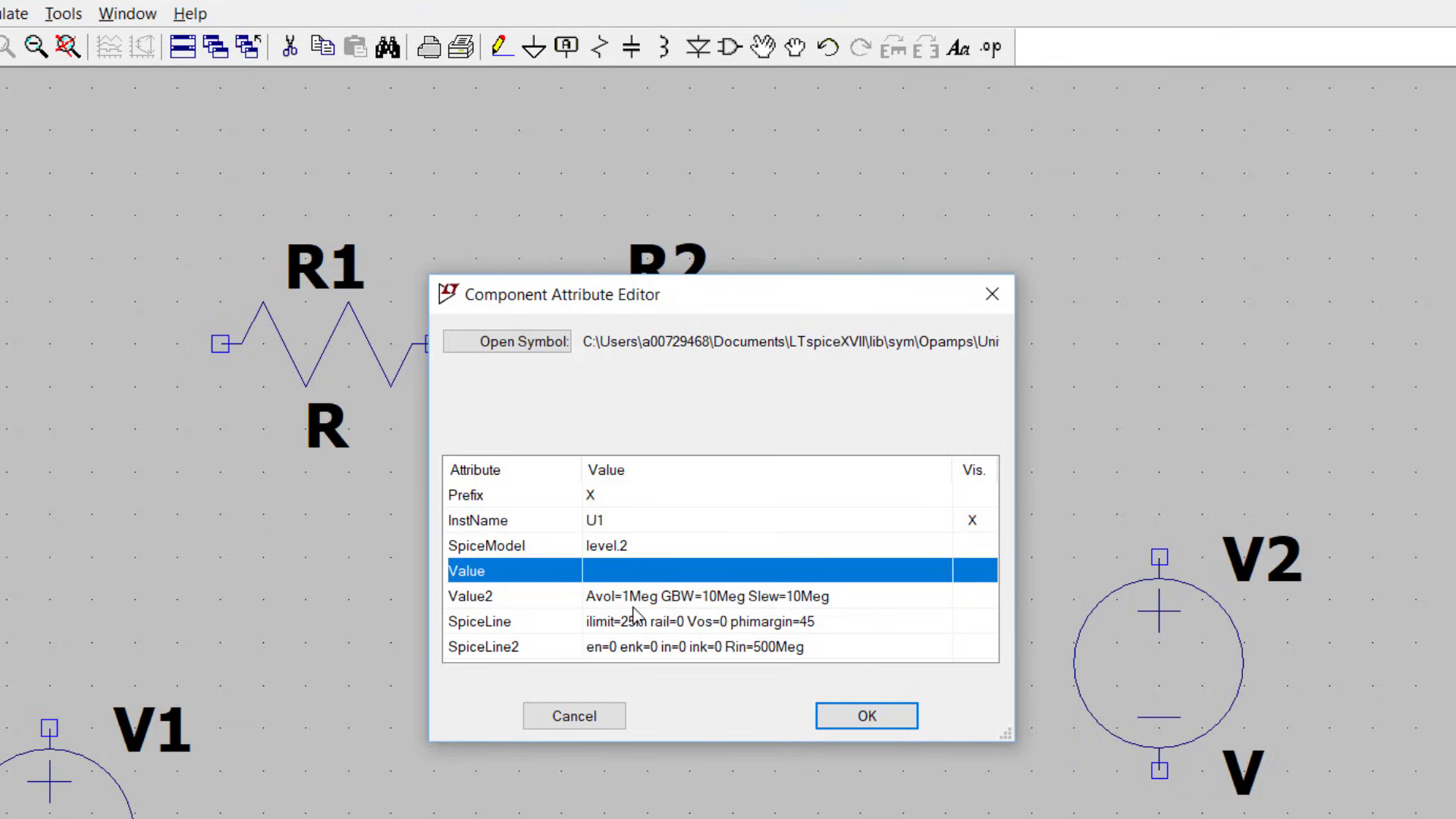
mouse_move(641, 608)
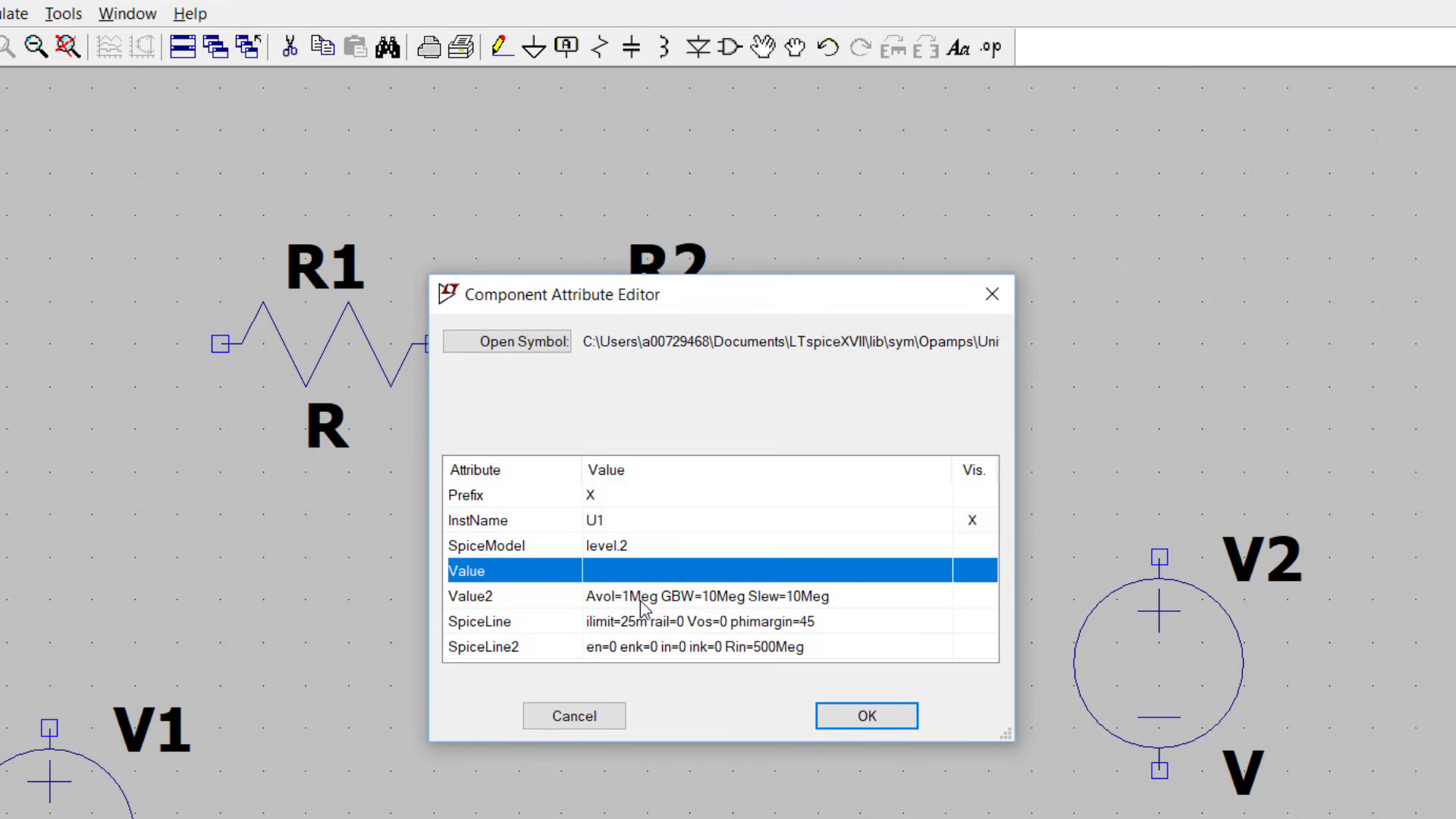
mouse_move(690, 609)
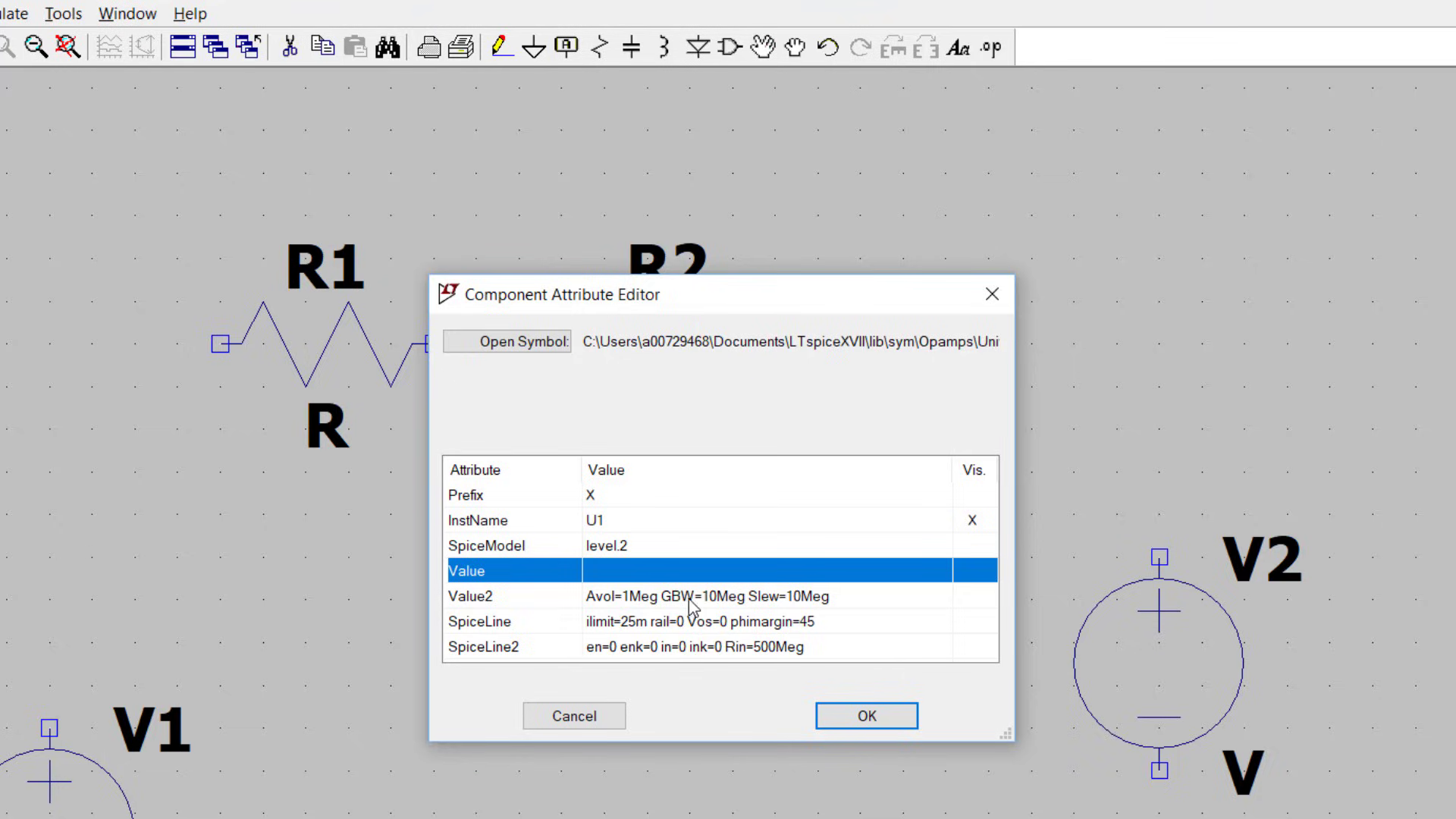
mouse_move(697, 611)
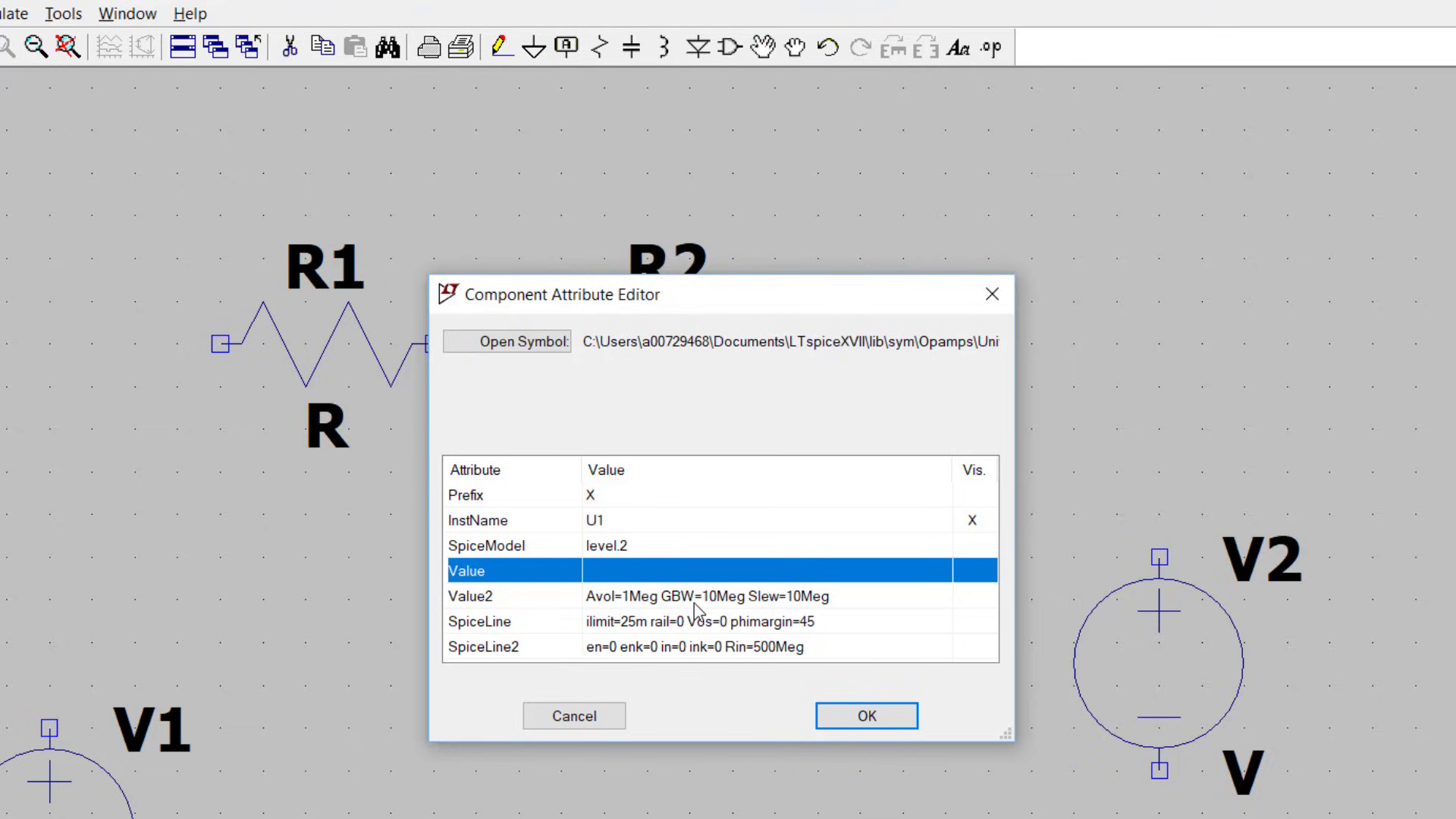
mouse_move(729, 610)
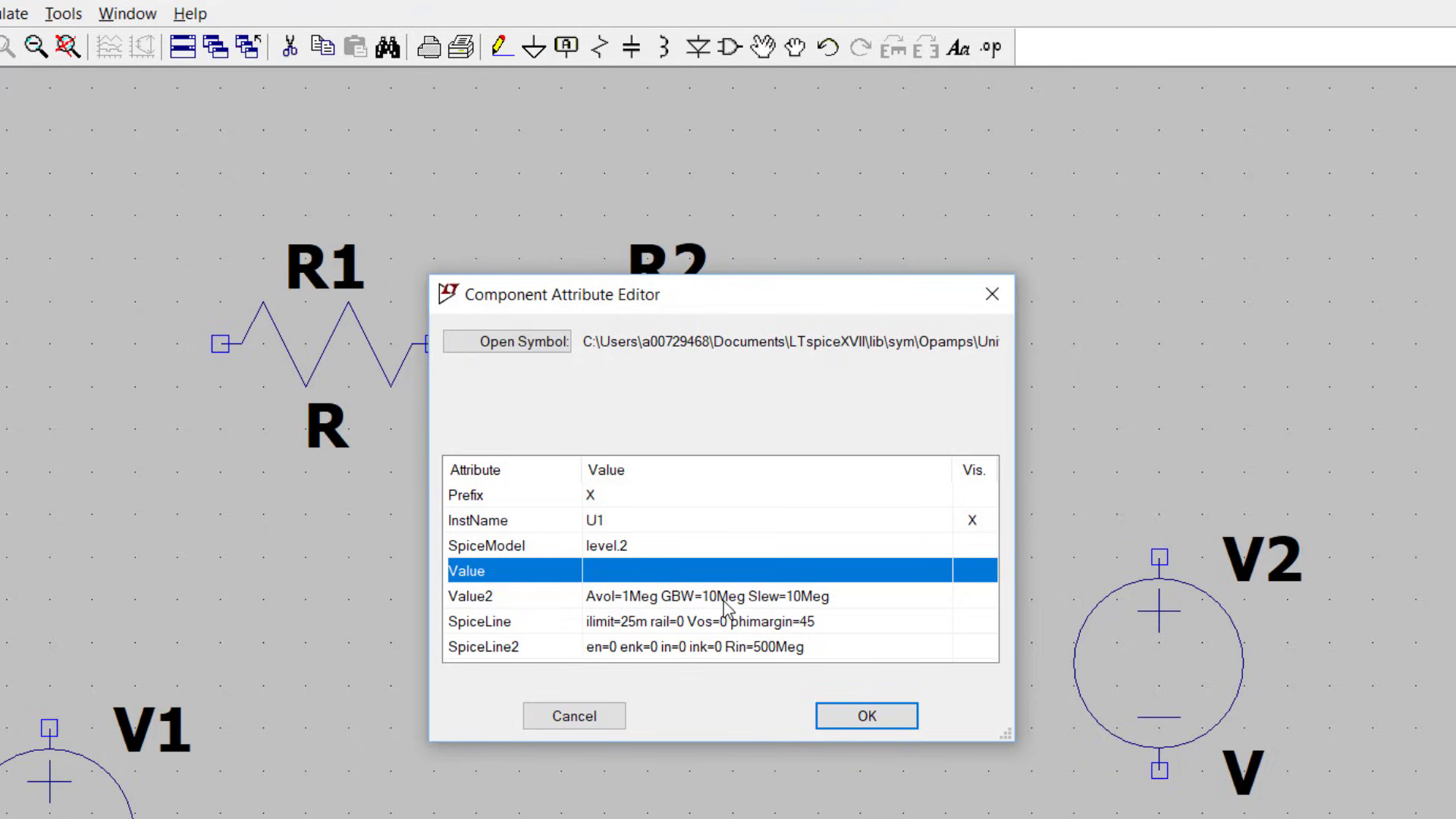
mouse_move(764, 616)
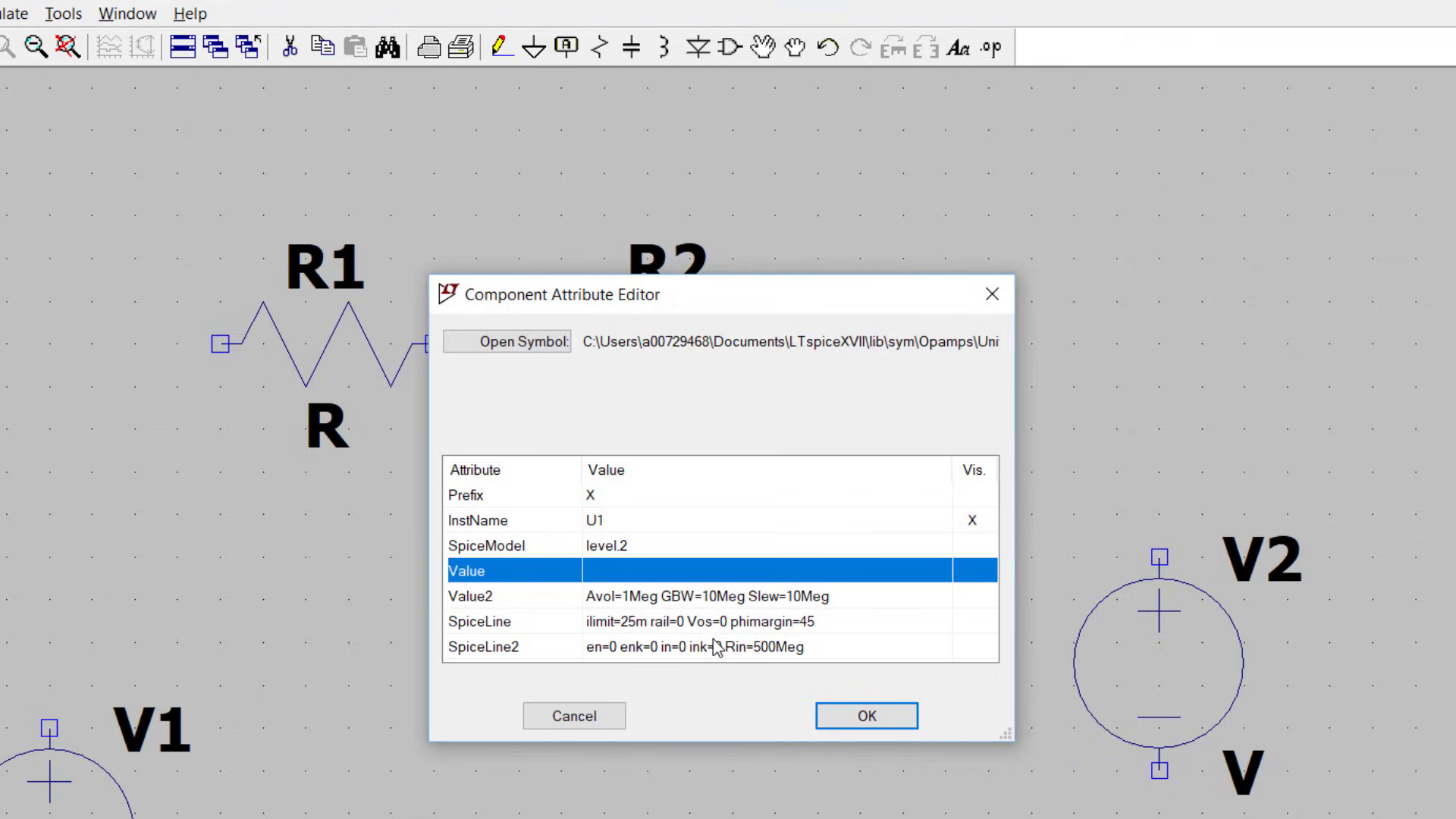
mouse_move(728, 605)
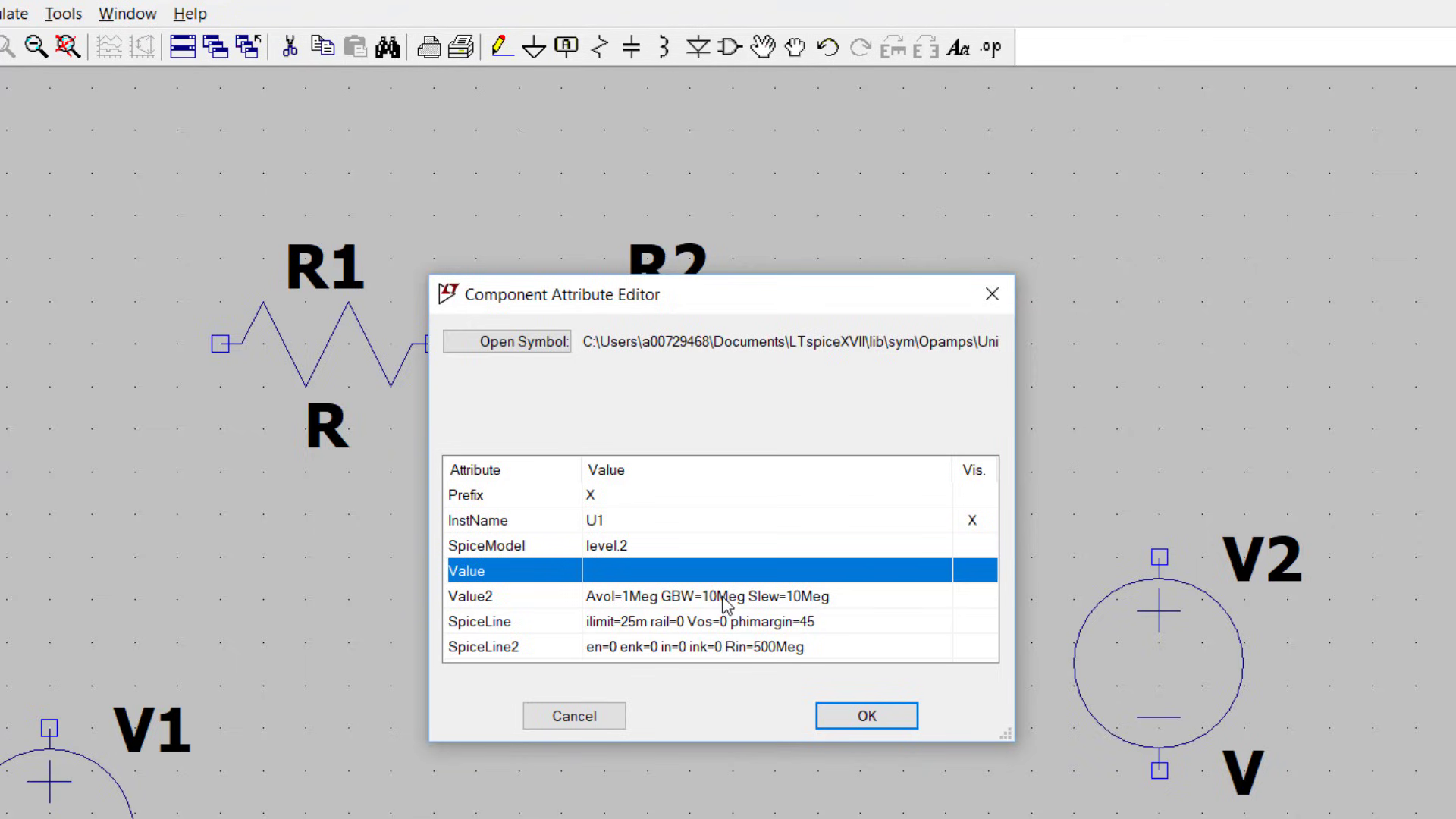
mouse_move(717, 627)
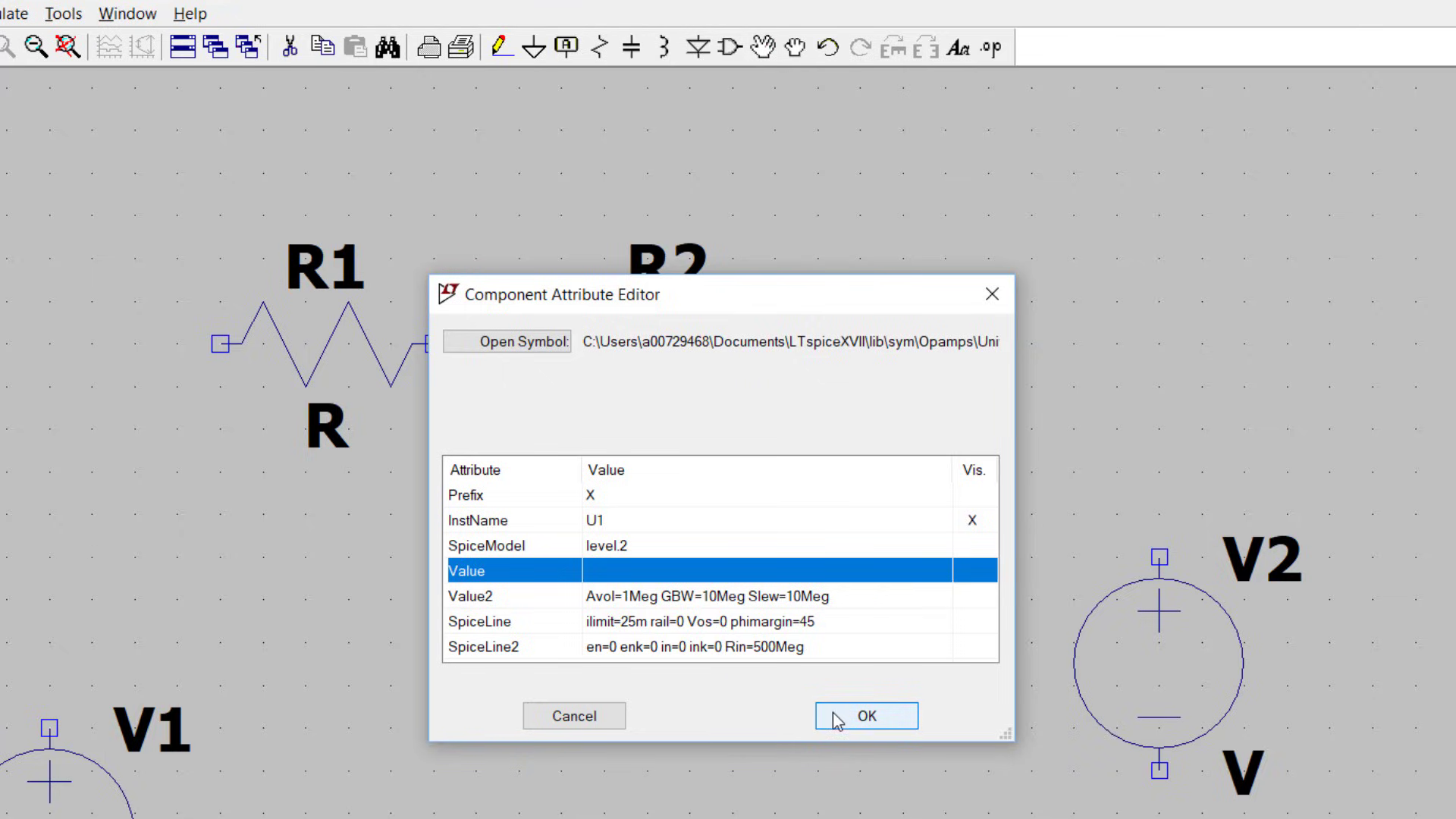
left_click(865, 715)
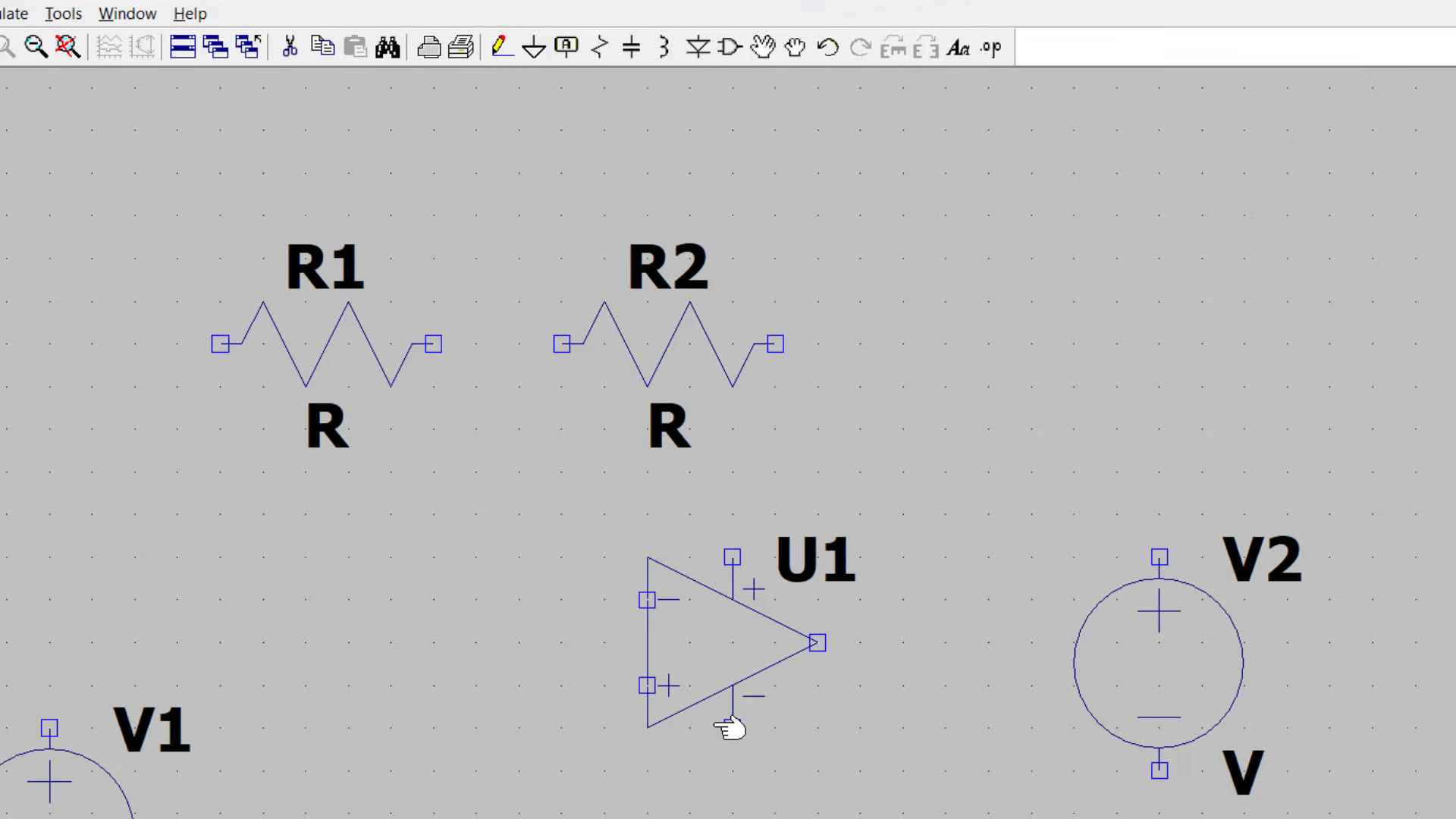
mouse_move(650, 592)
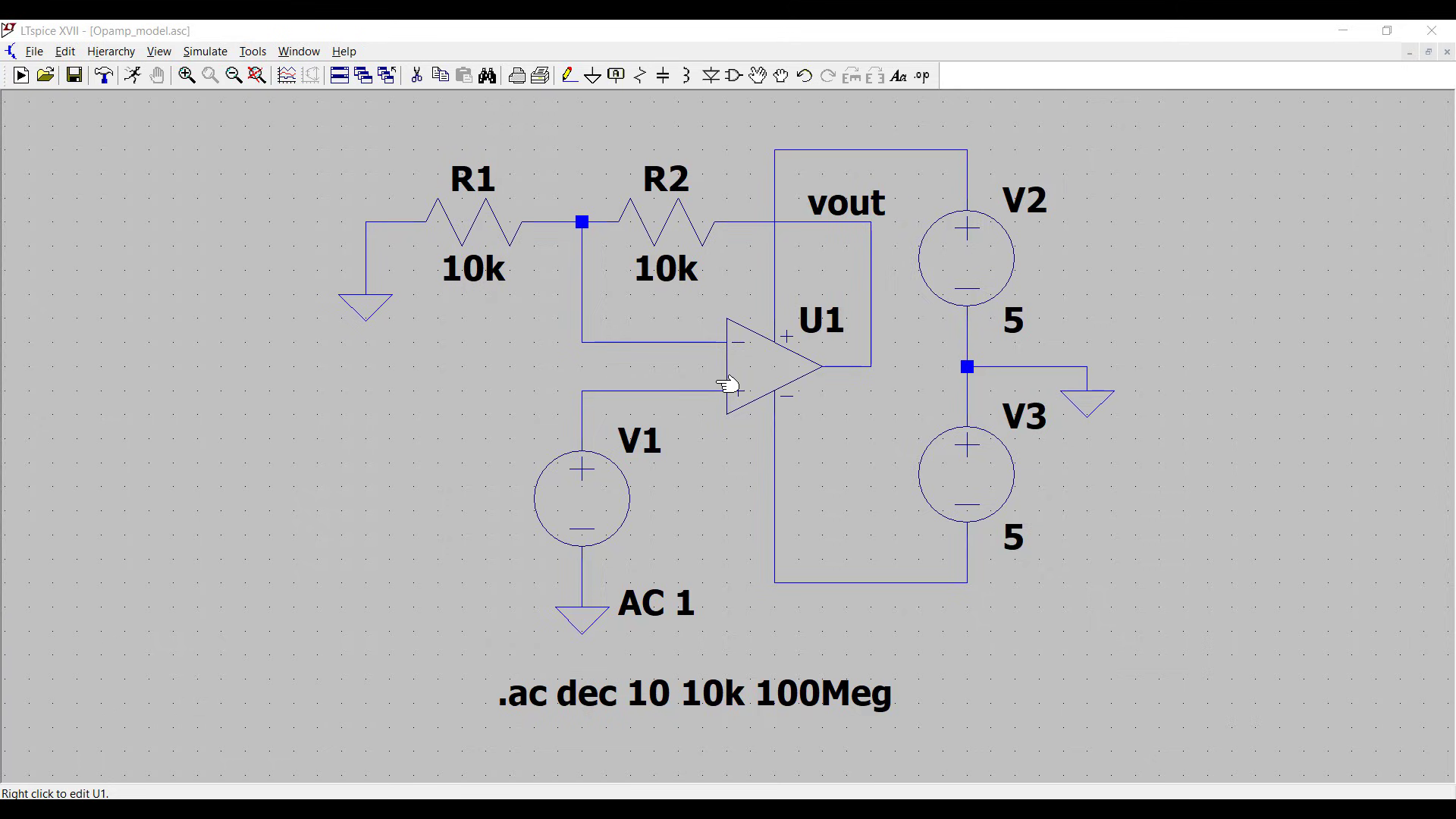
mouse_move(672, 246)
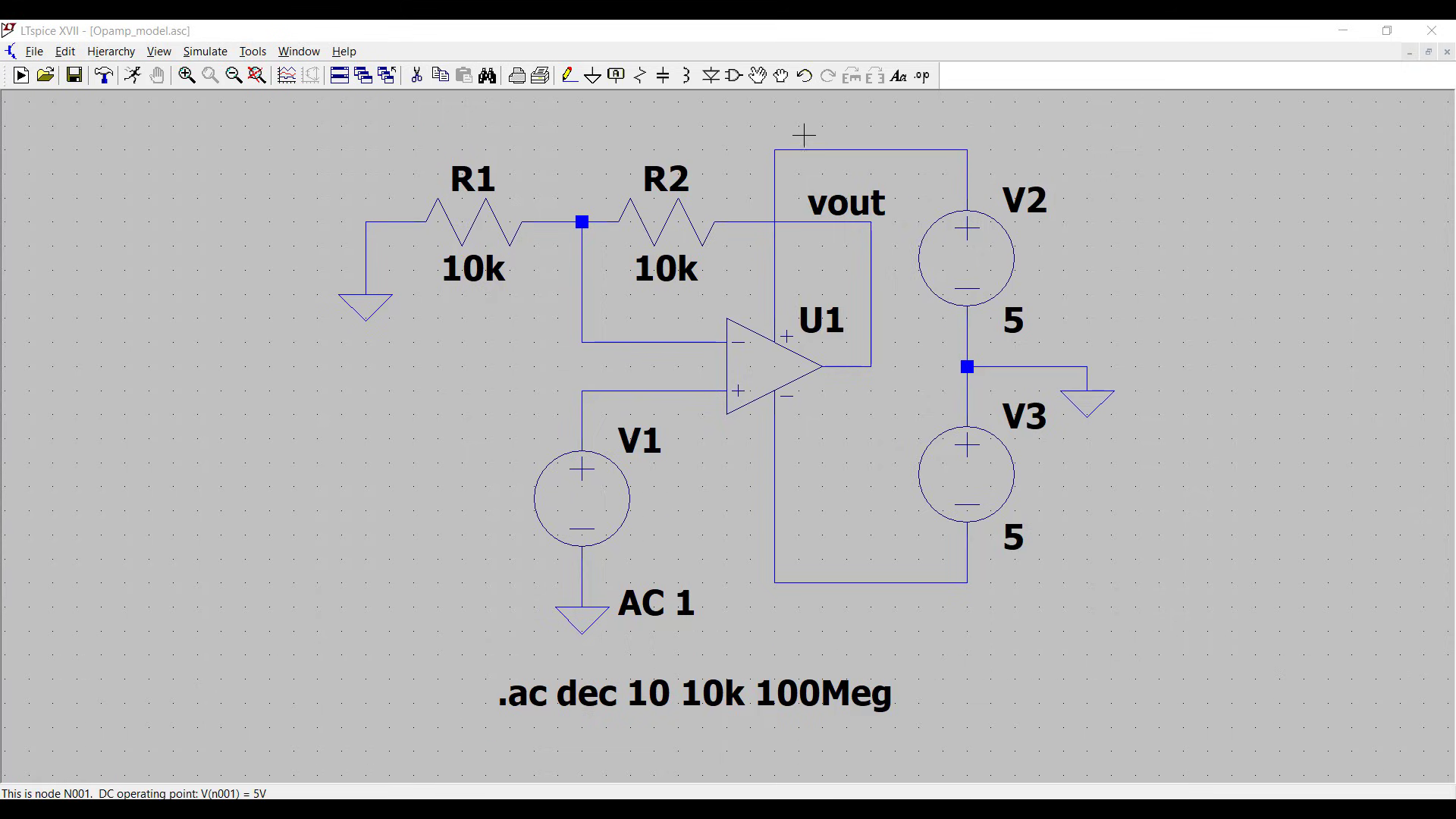
mouse_move(966, 283)
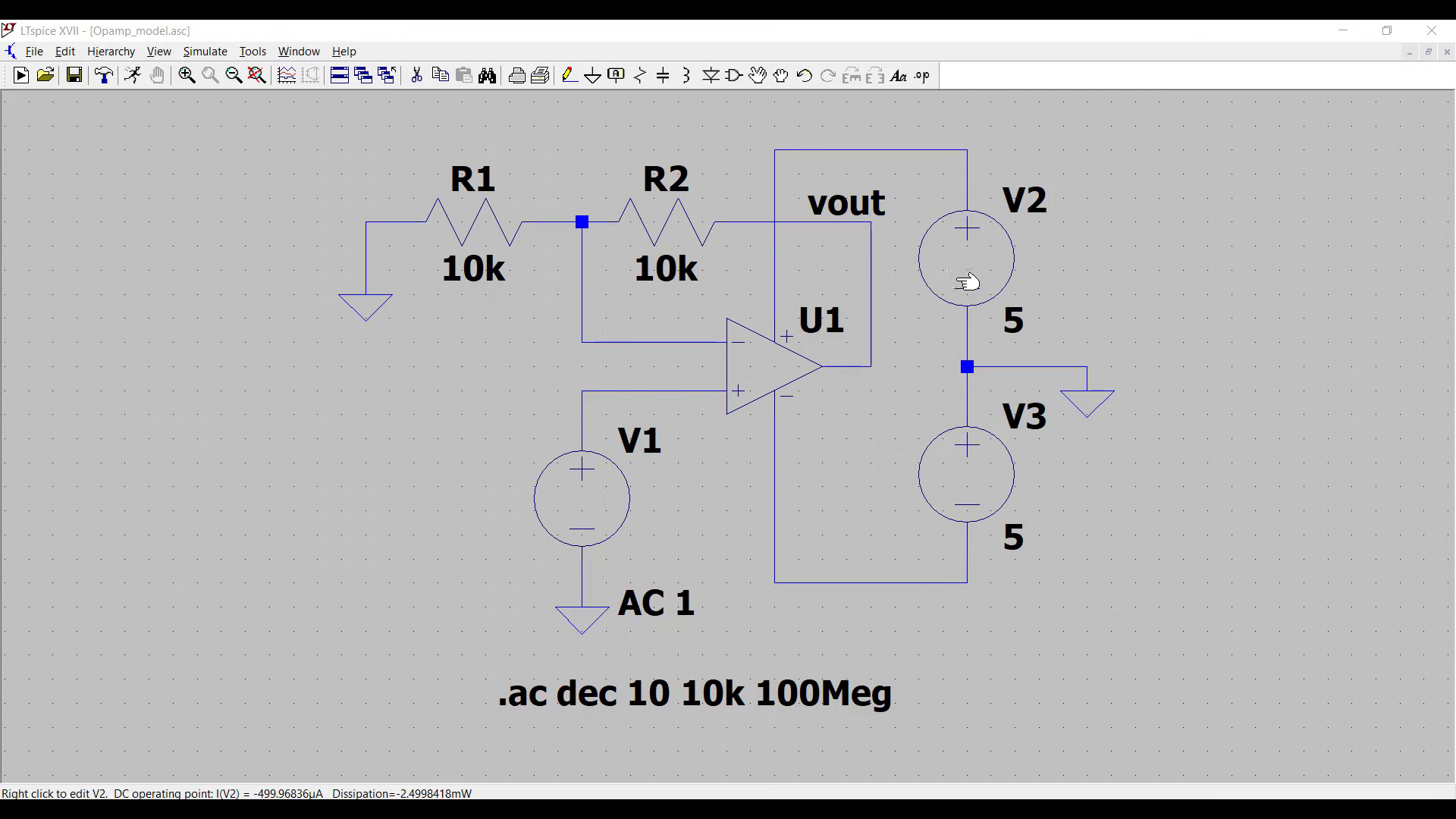
mouse_move(785, 335)
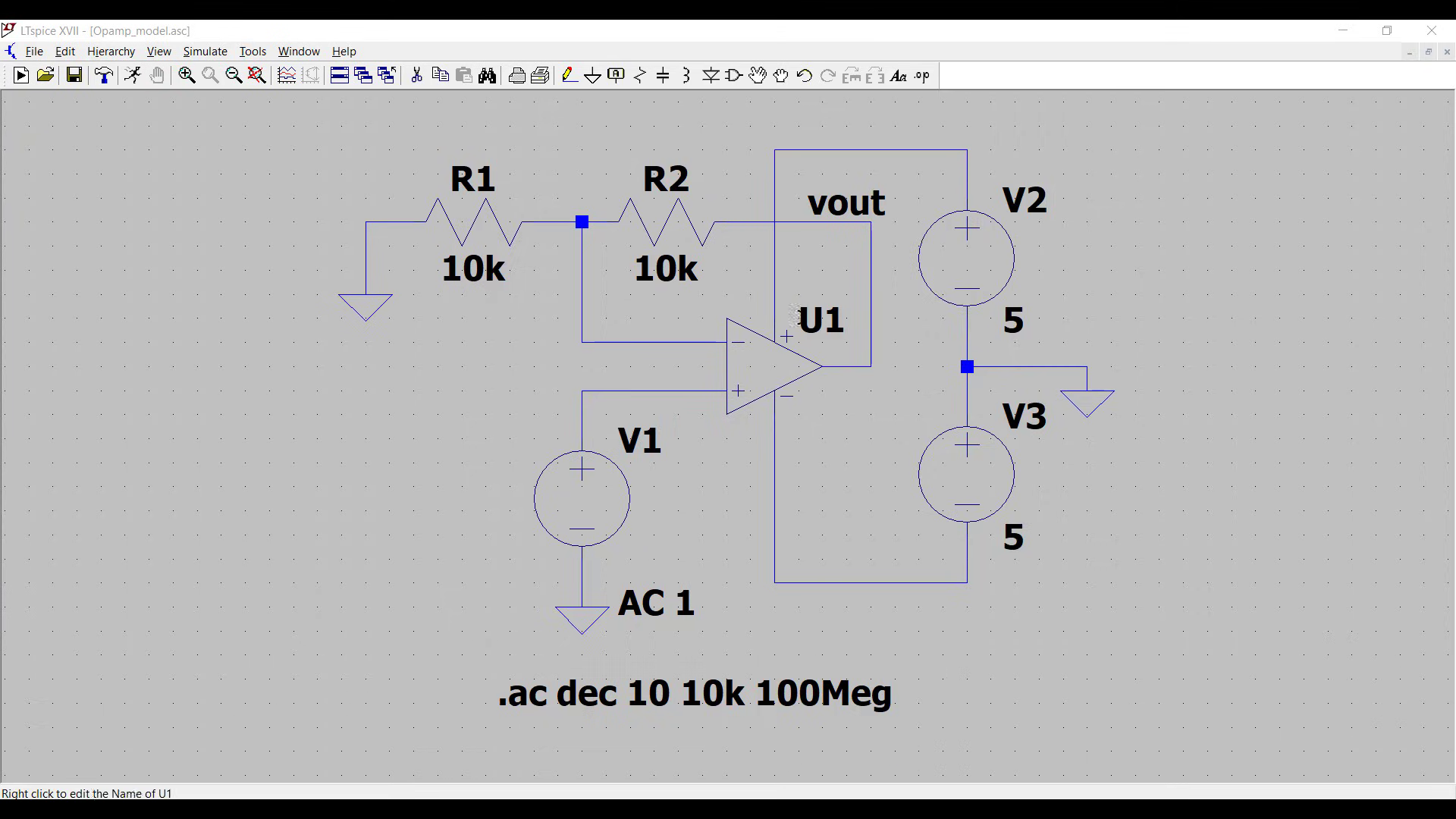
mouse_move(583, 499)
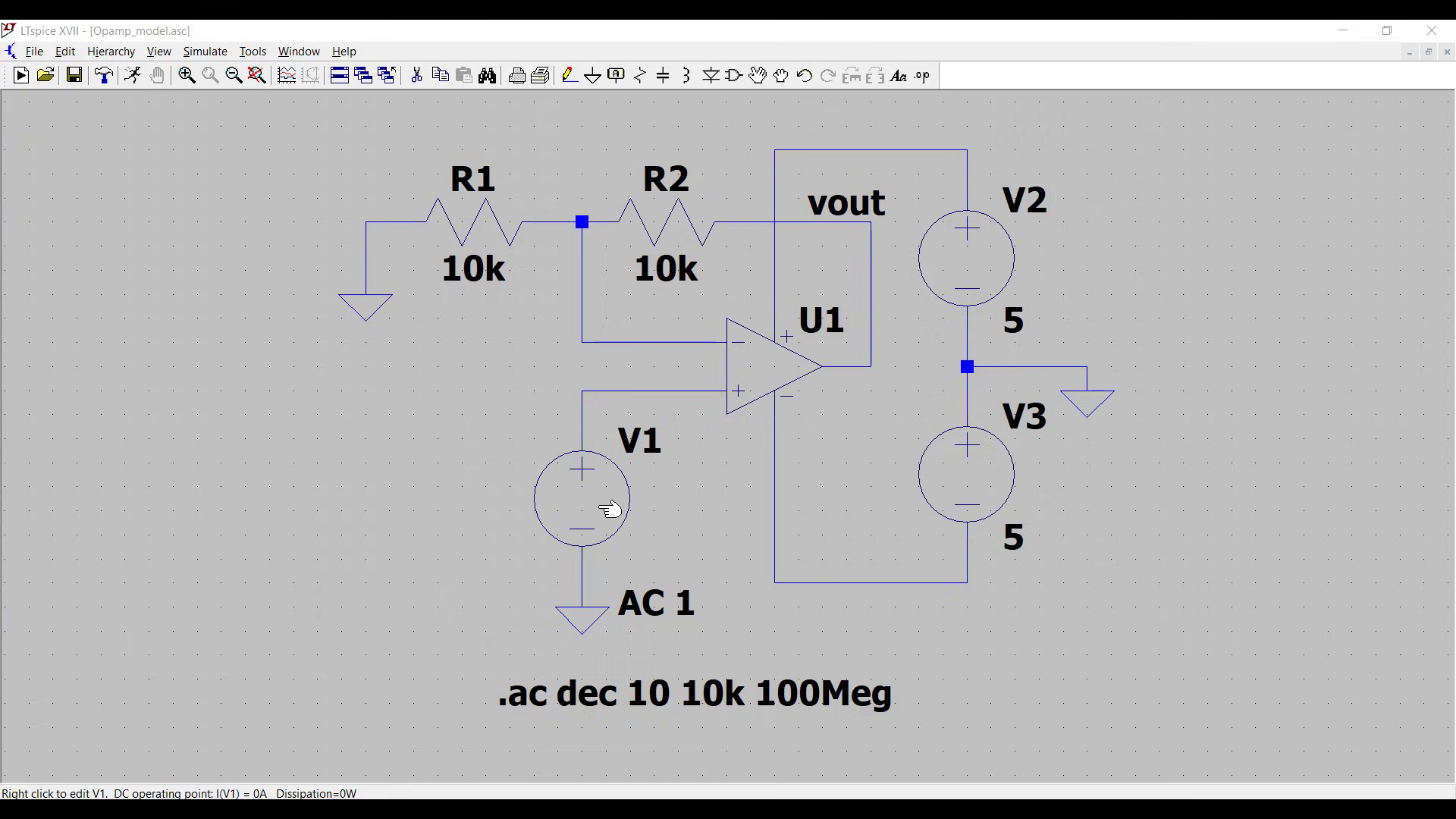
mouse_move(706, 390)
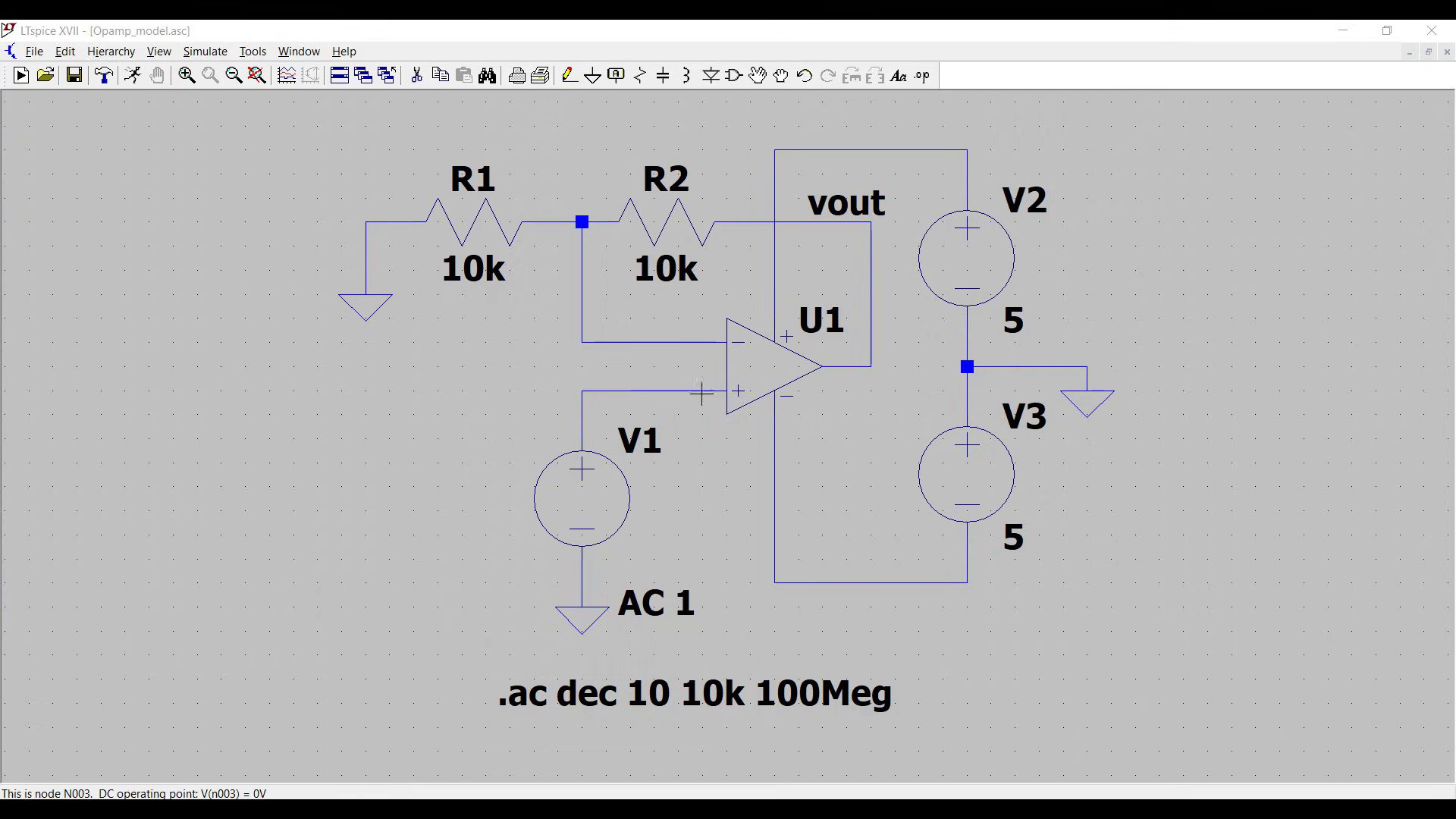
mouse_move(581, 514)
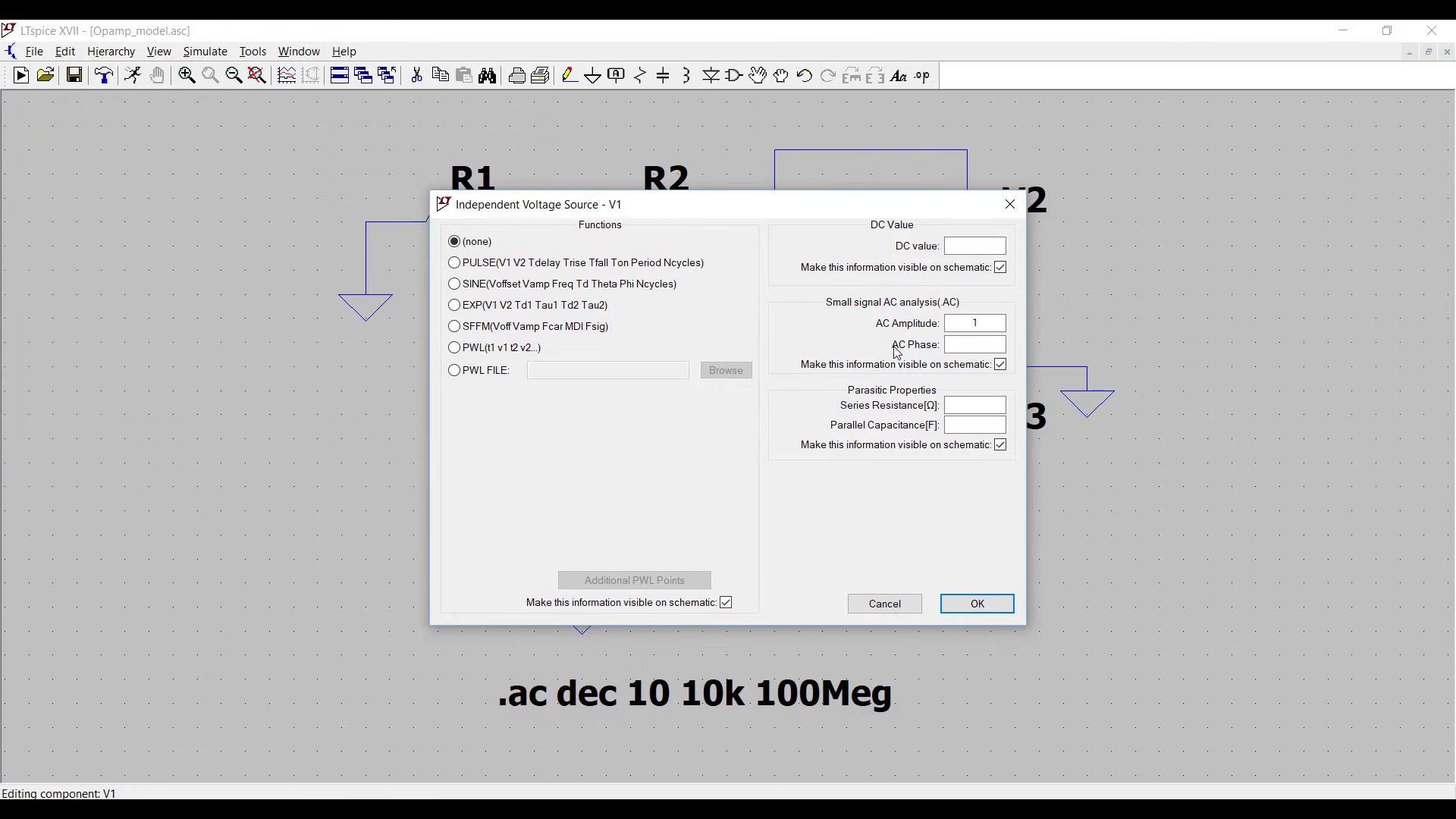
Step: Close the V1 settings and leave the 10k–100Meg decade AC sweep unchanged
left_click(975, 323)
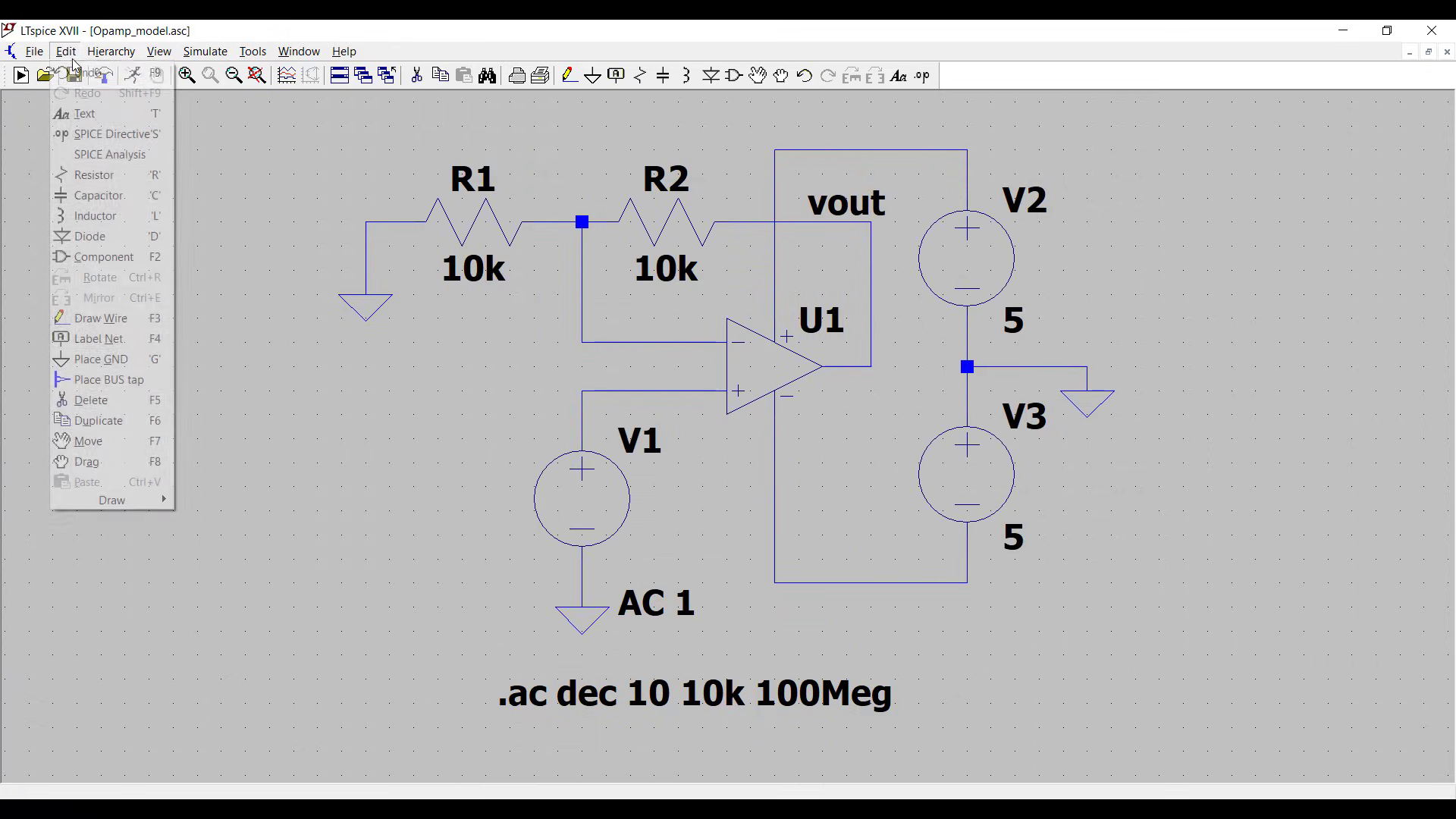
left_click(109, 154)
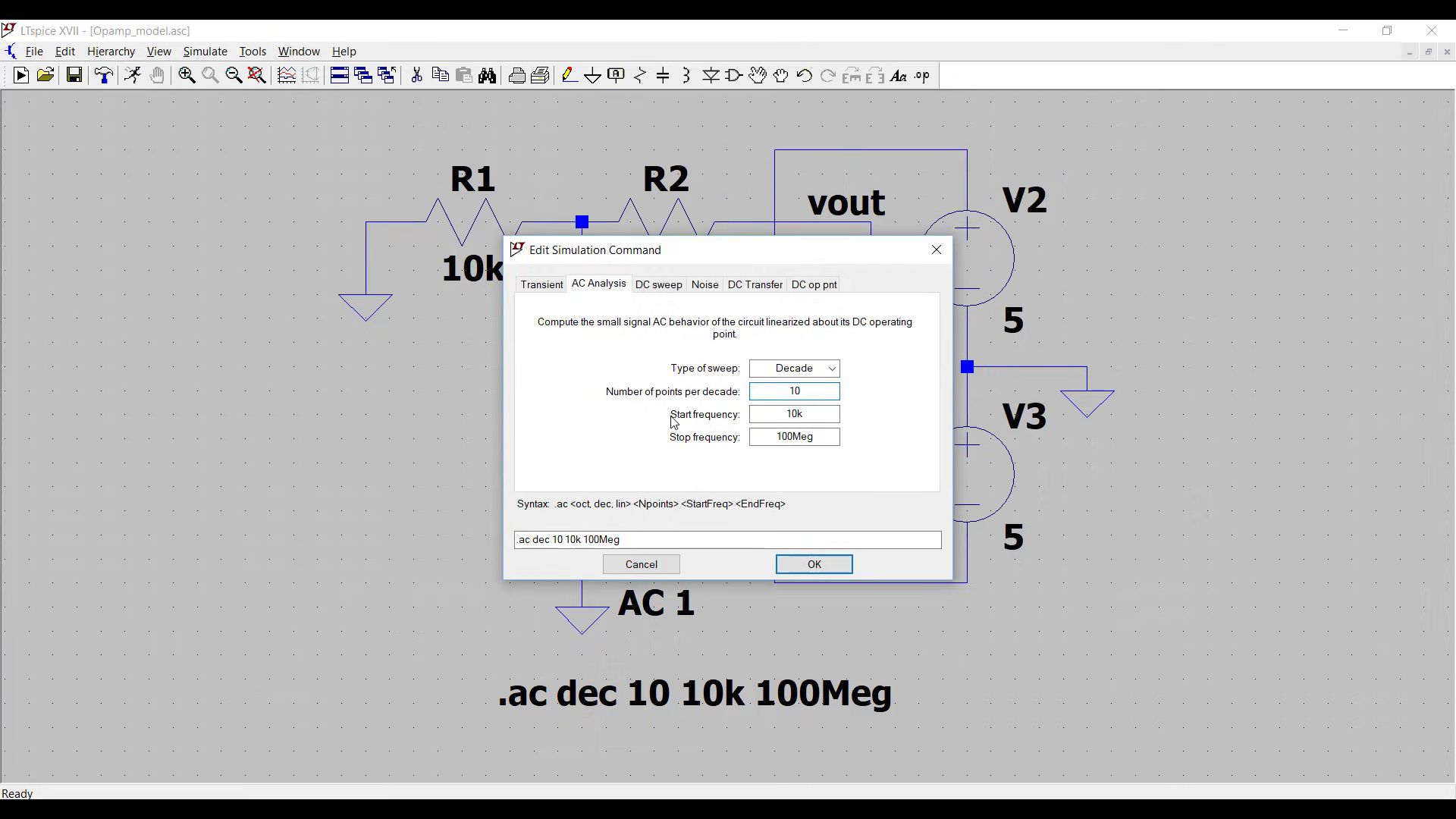
mouse_move(848, 388)
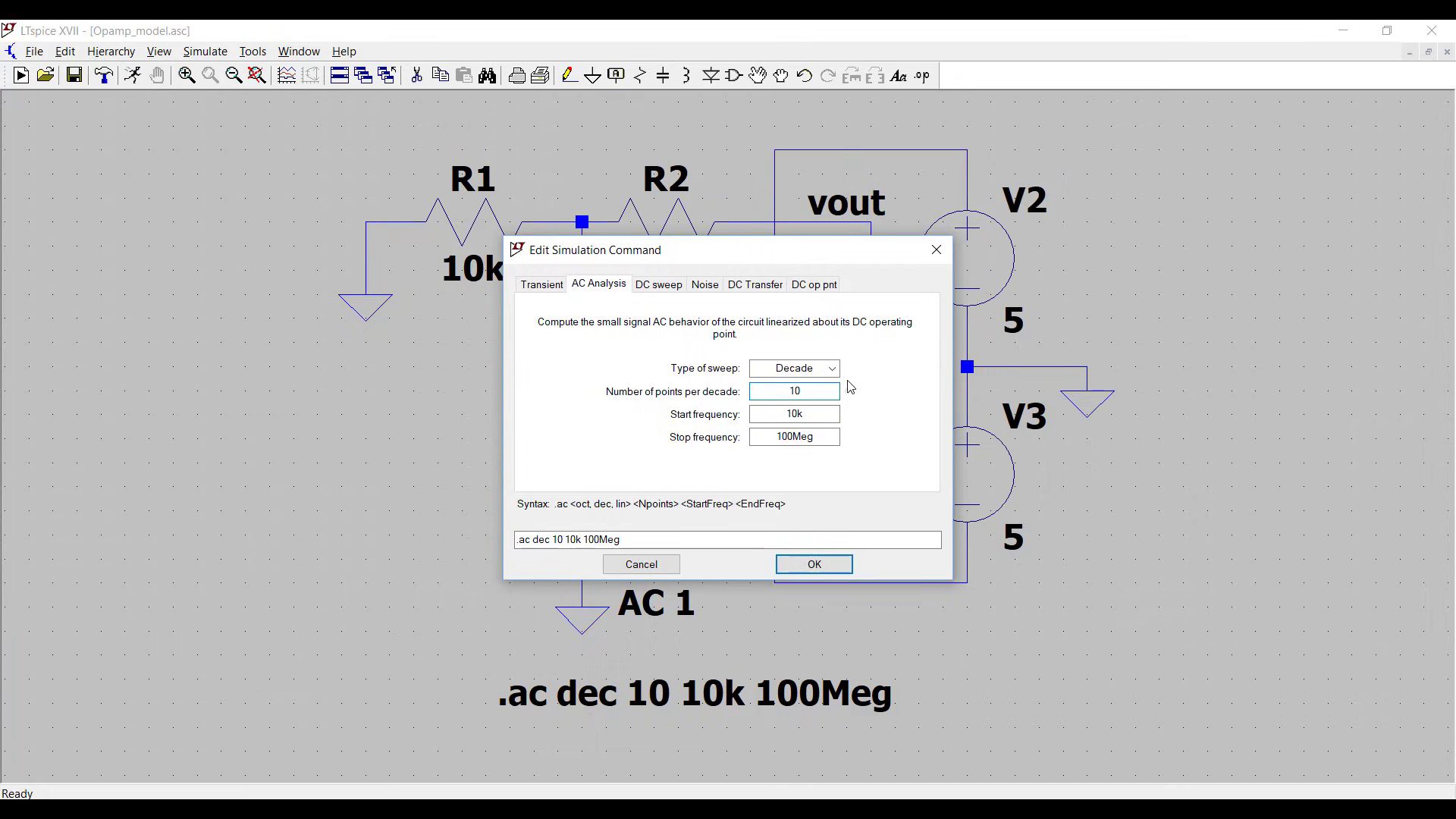
left_click(794, 414)
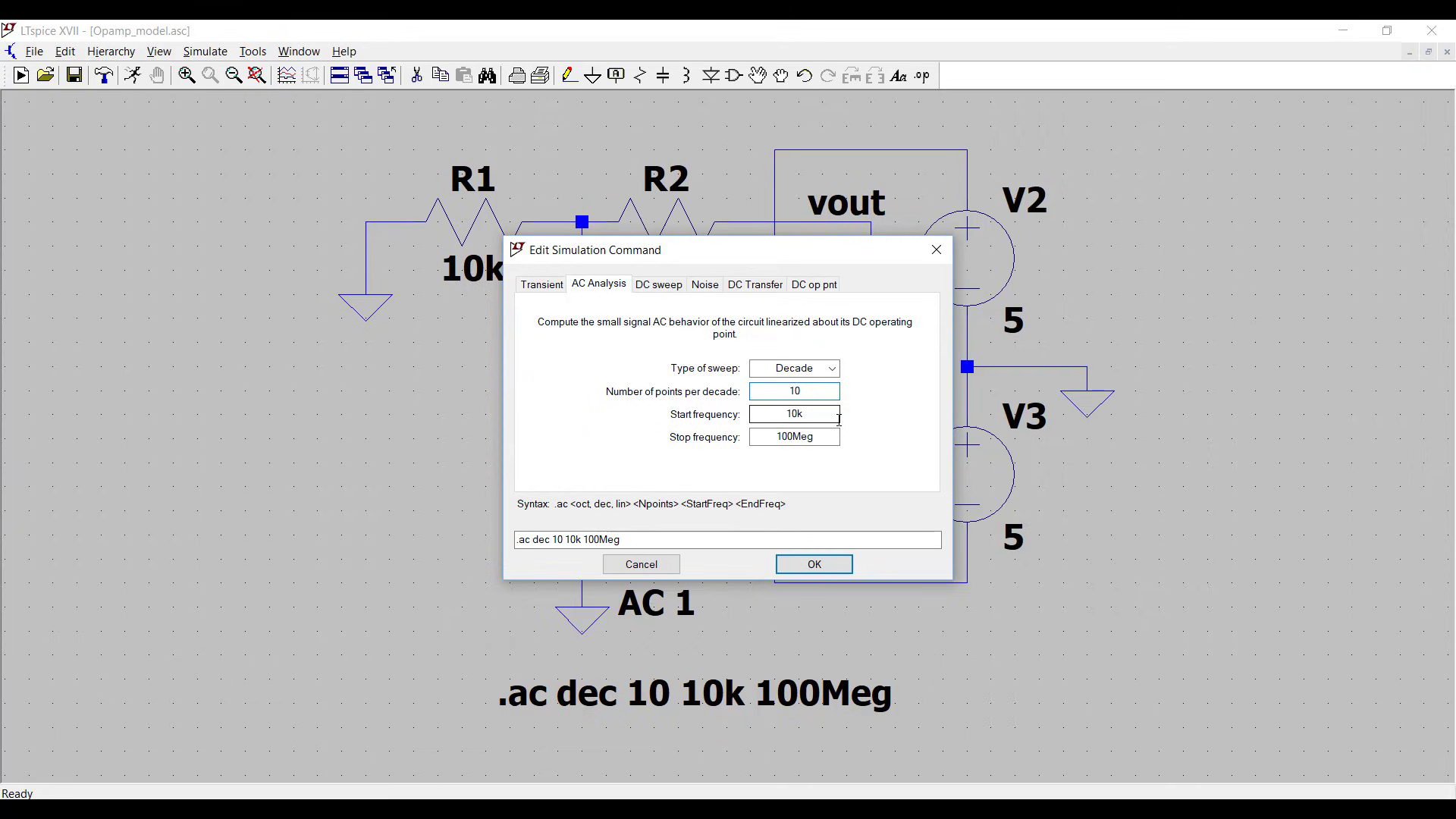
left_click(794, 391)
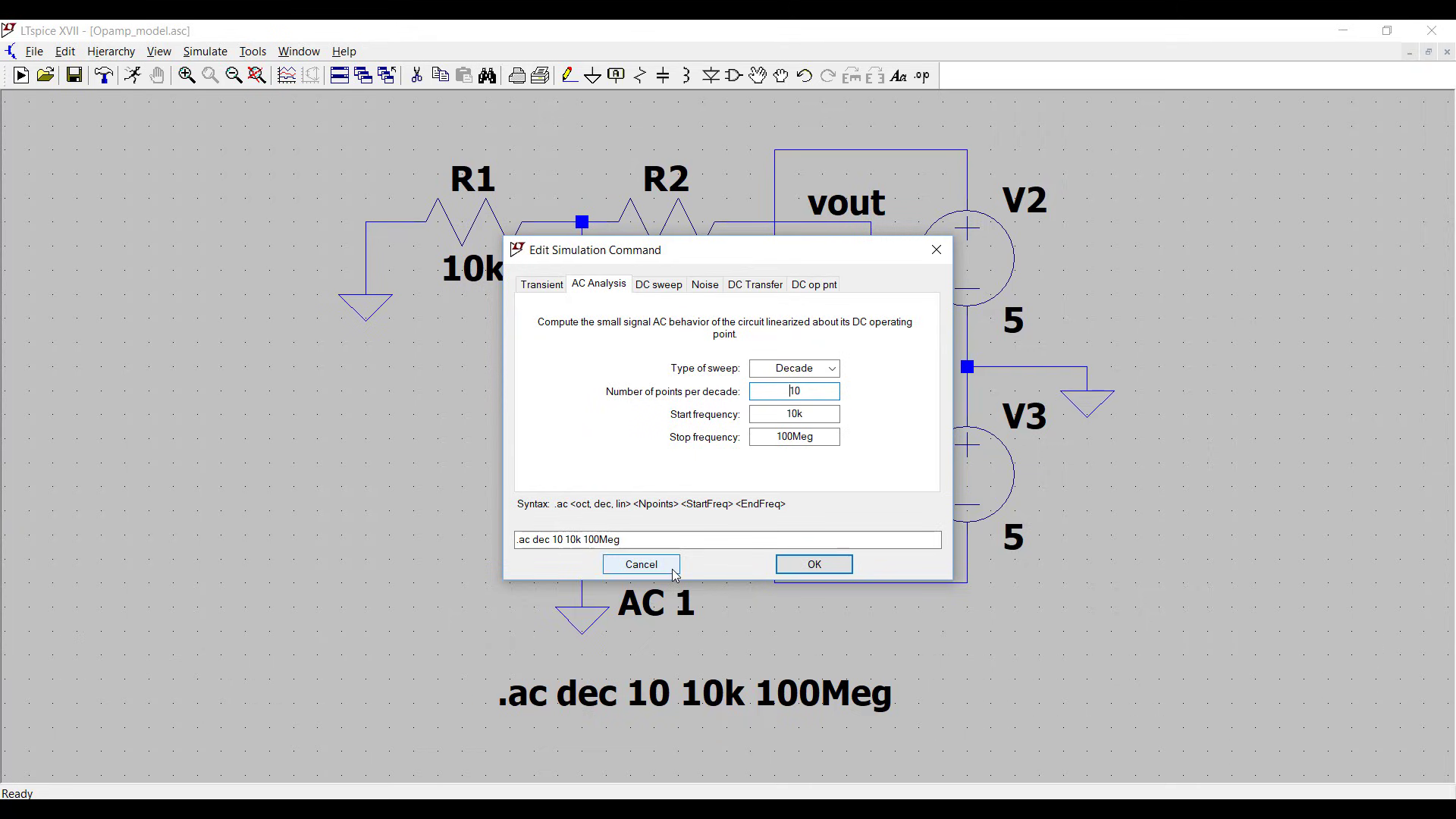
left_click(640, 564)
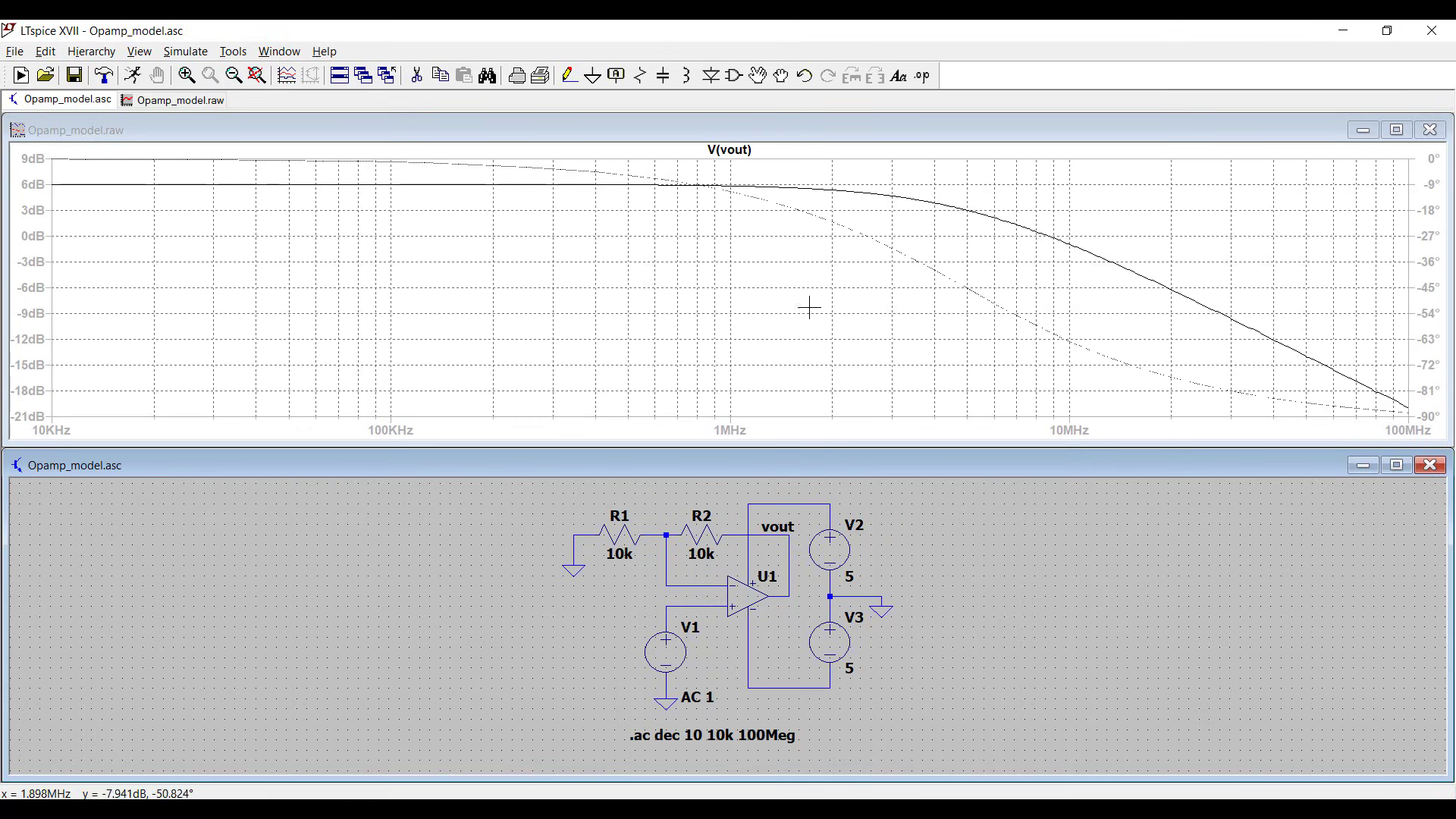
mouse_move(290, 181)
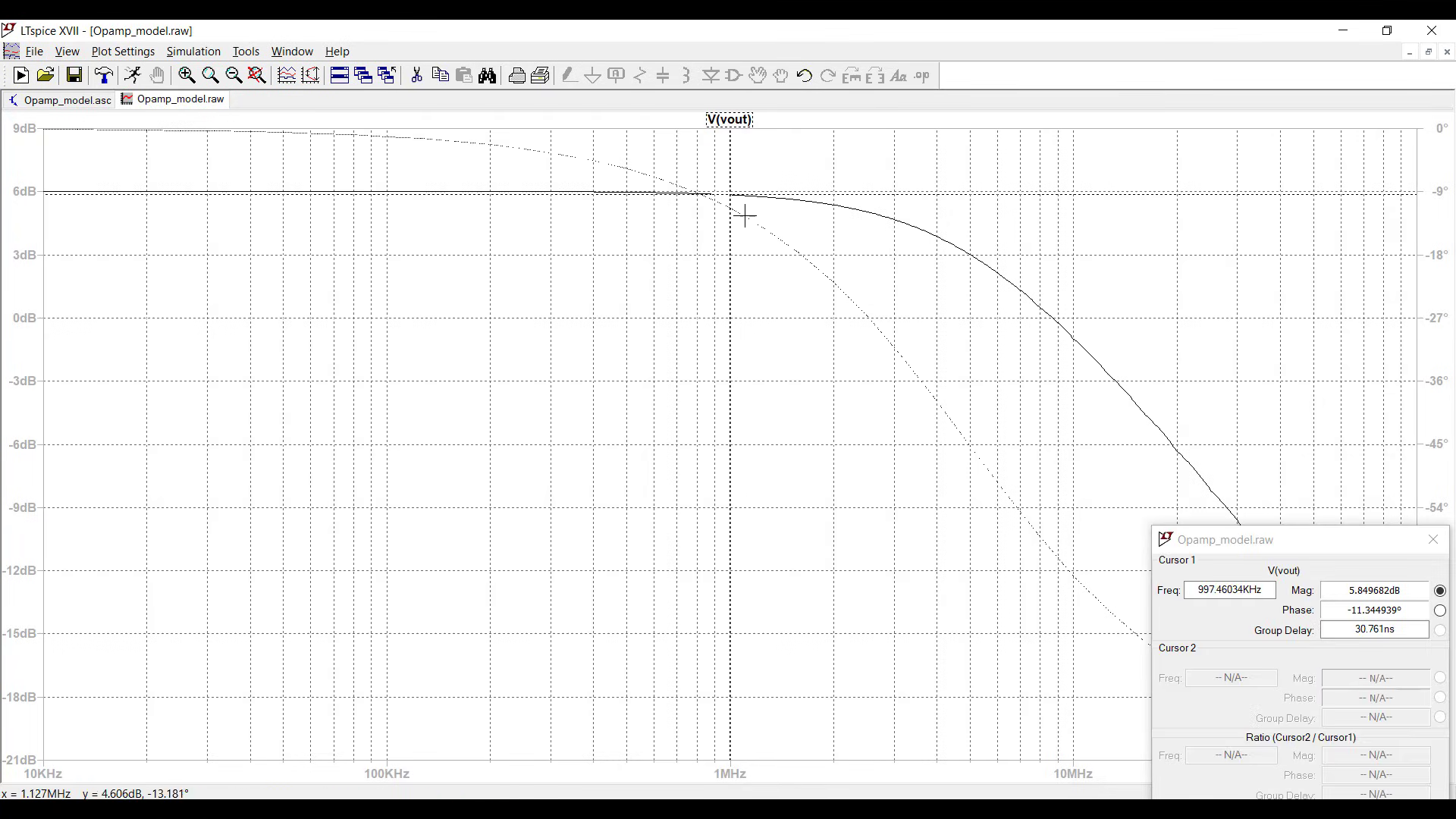
Step: Move cursor 1 on V(vout) to 10 kHz, reading about 6 dB gain
left_click_drag(743, 215, 708, 197)
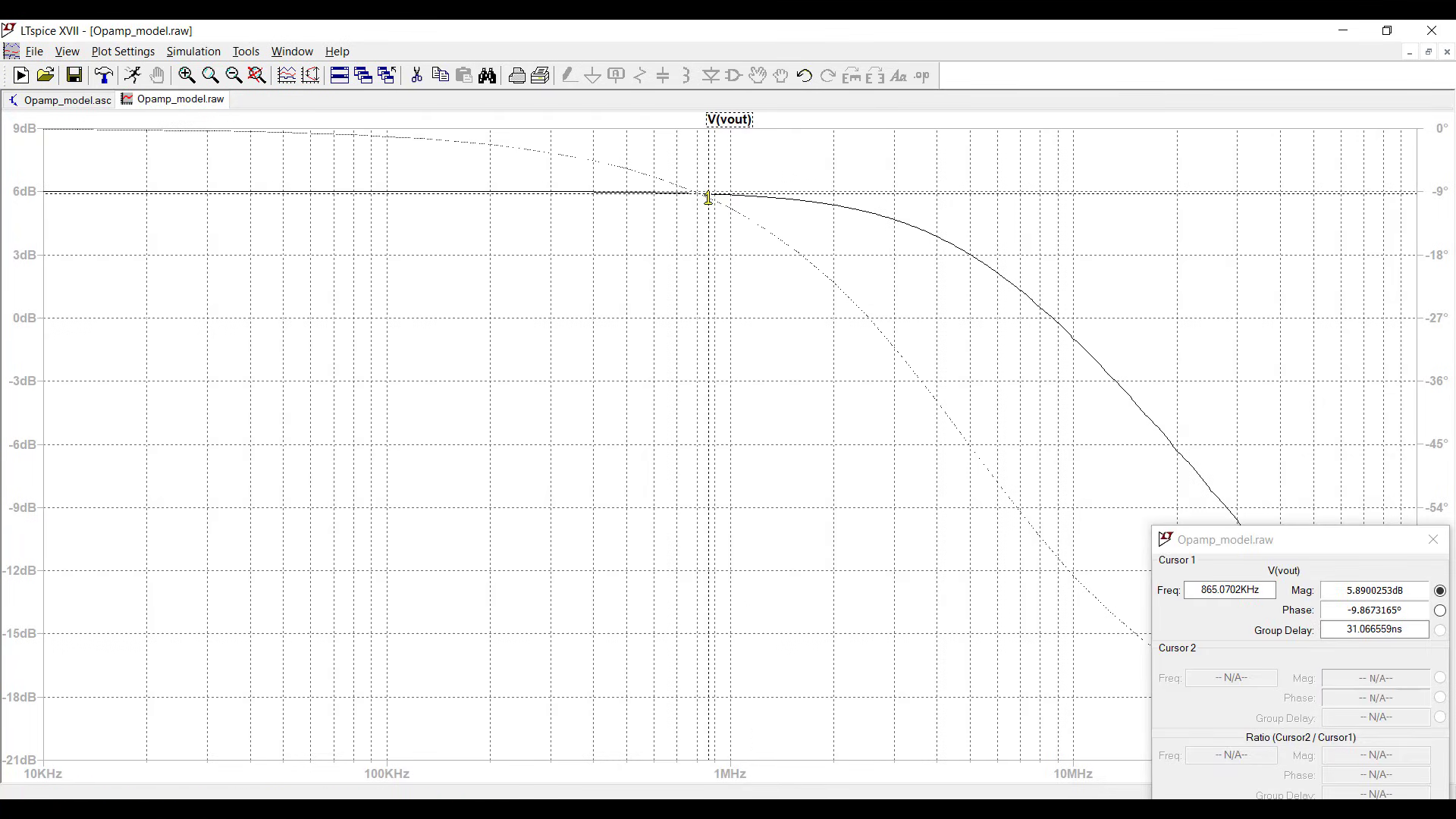
left_click_drag(706, 197, 446, 197)
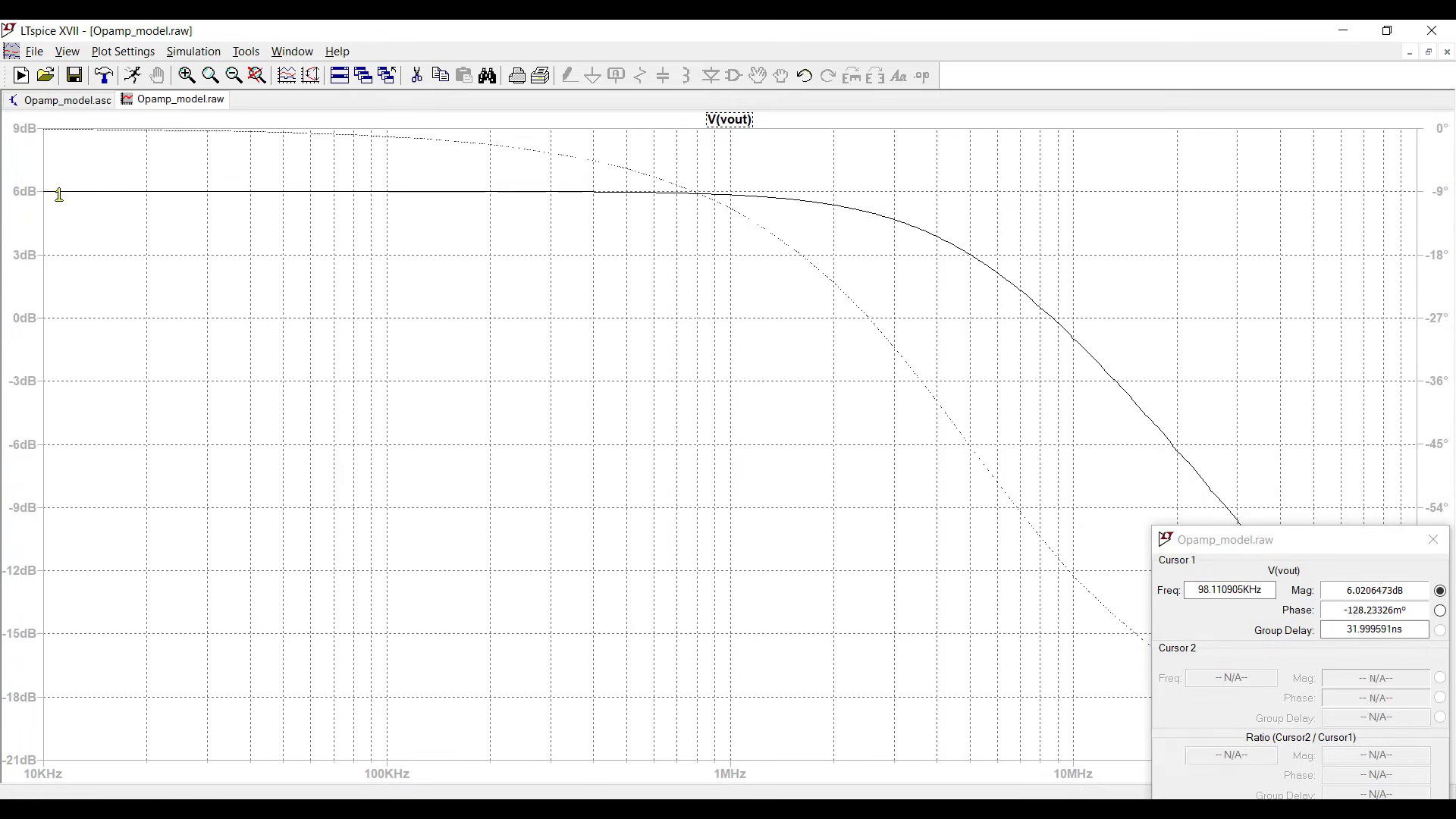
left_click_drag(58, 193, 42, 194)
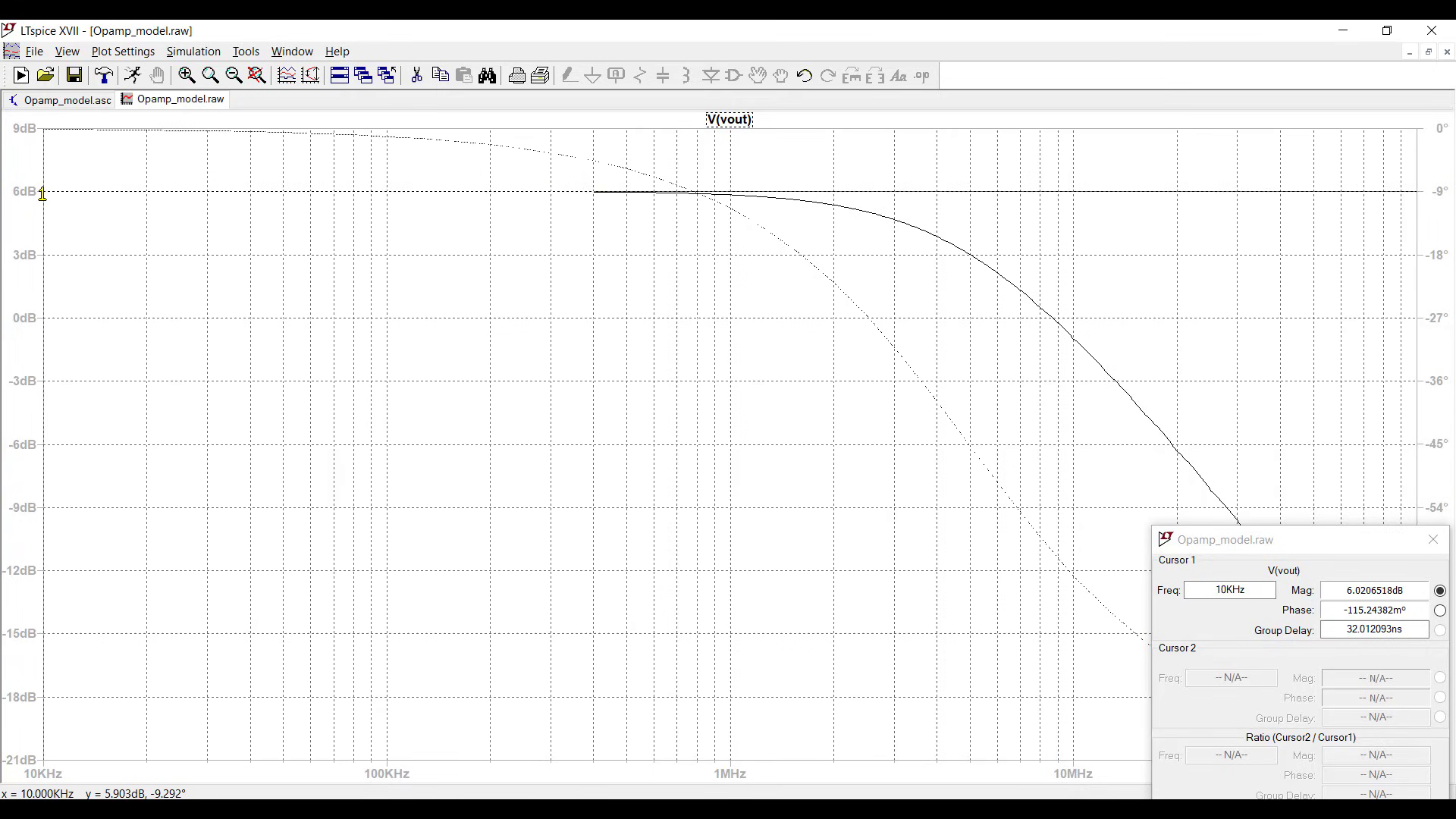
mouse_move(79, 218)
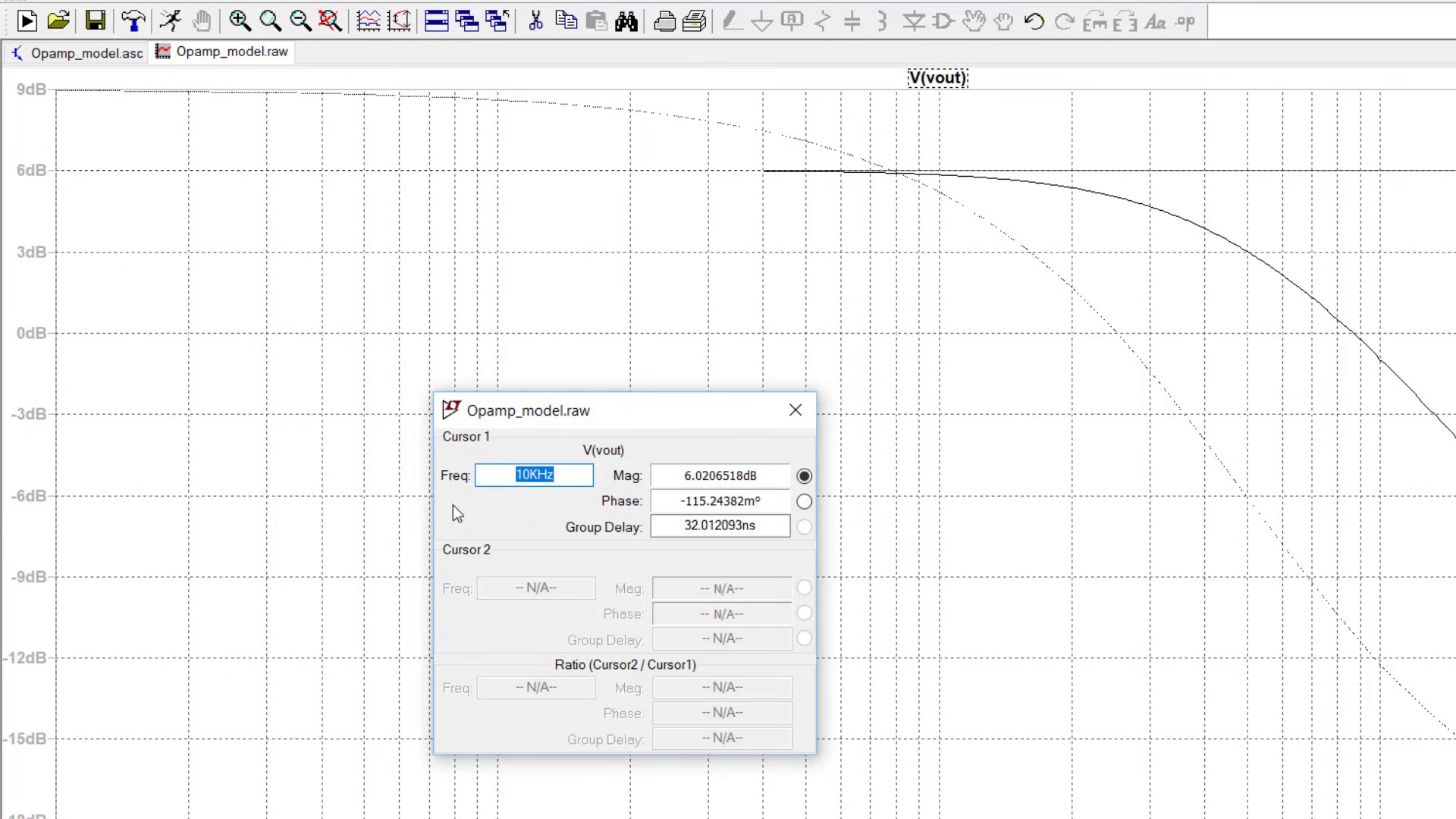
left_click(719, 502)
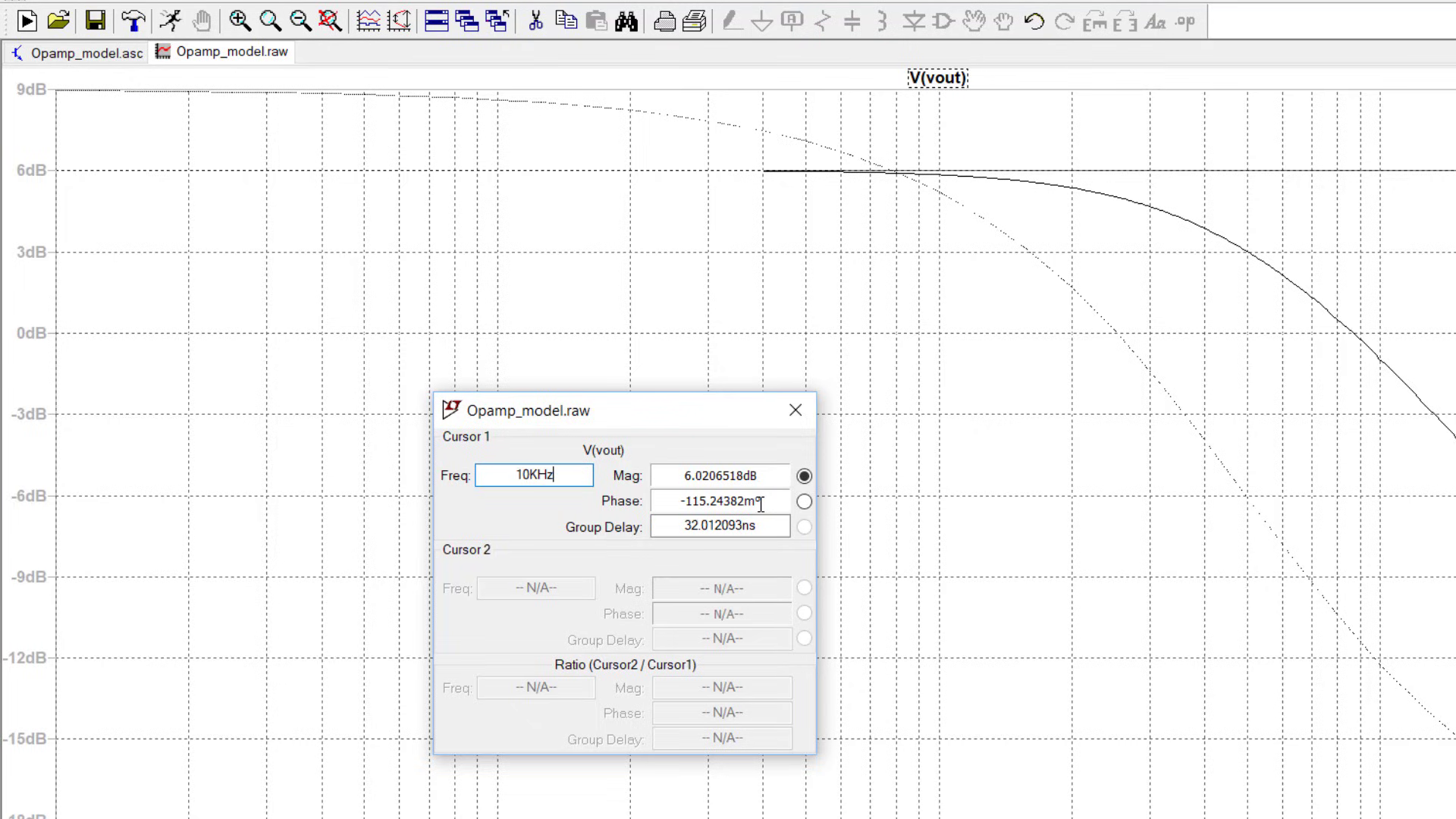
mouse_move(940, 96)
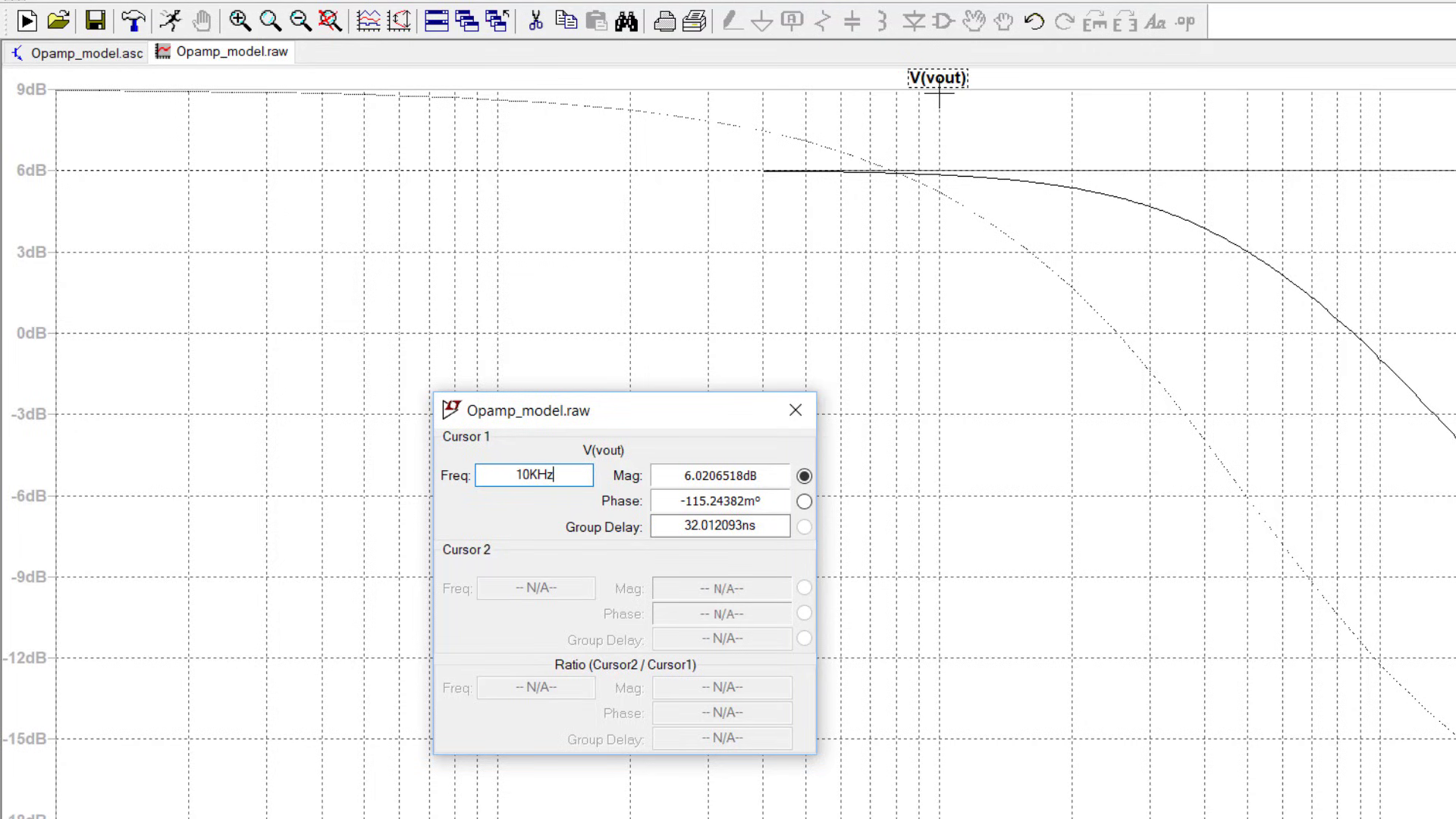
Step: Add cursor 2, zoom to fit, and place it near 5 MHz at the 3 dB drop
left_click(938, 172)
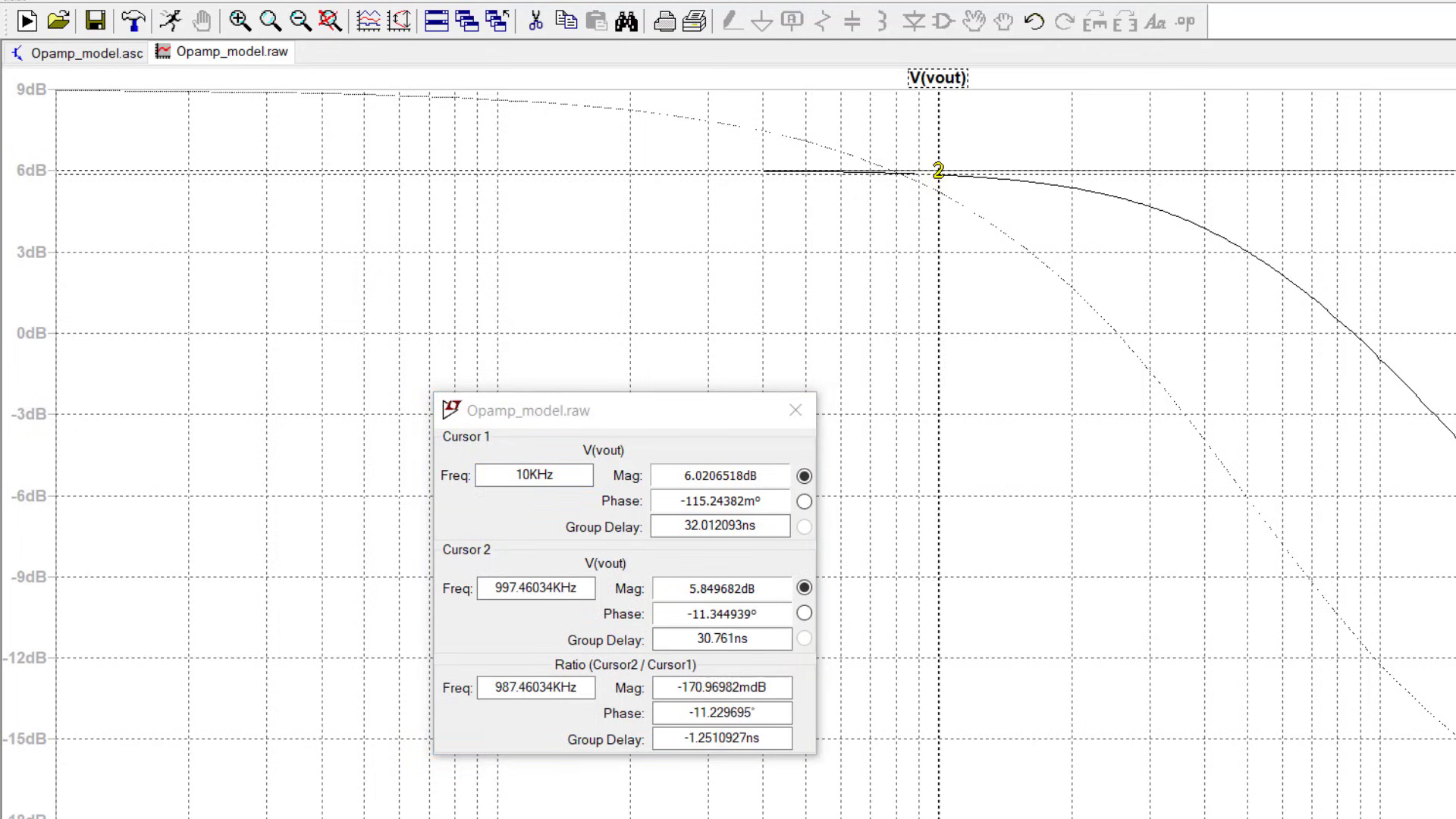
mouse_move(954, 177)
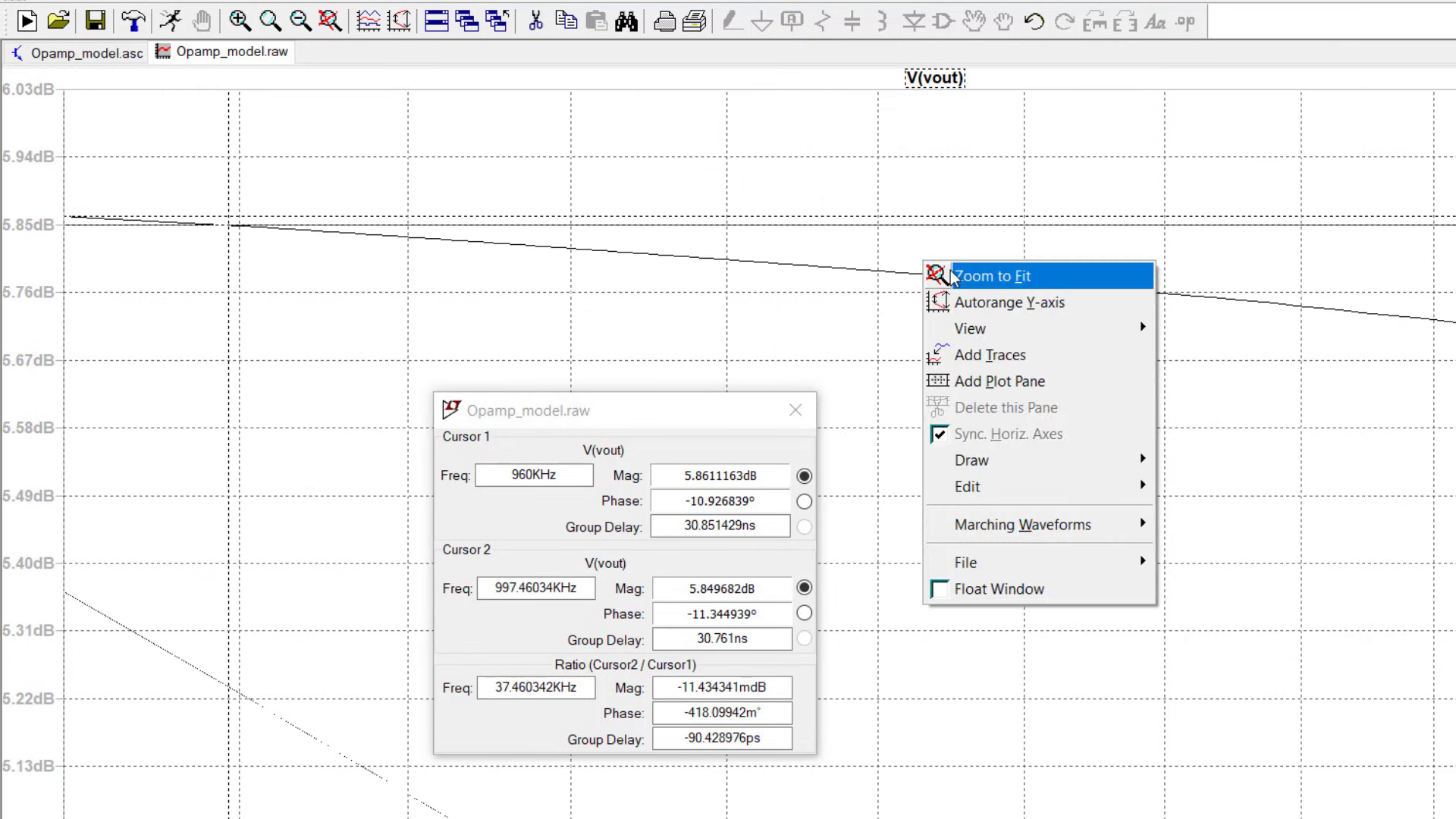
left_click(990, 276)
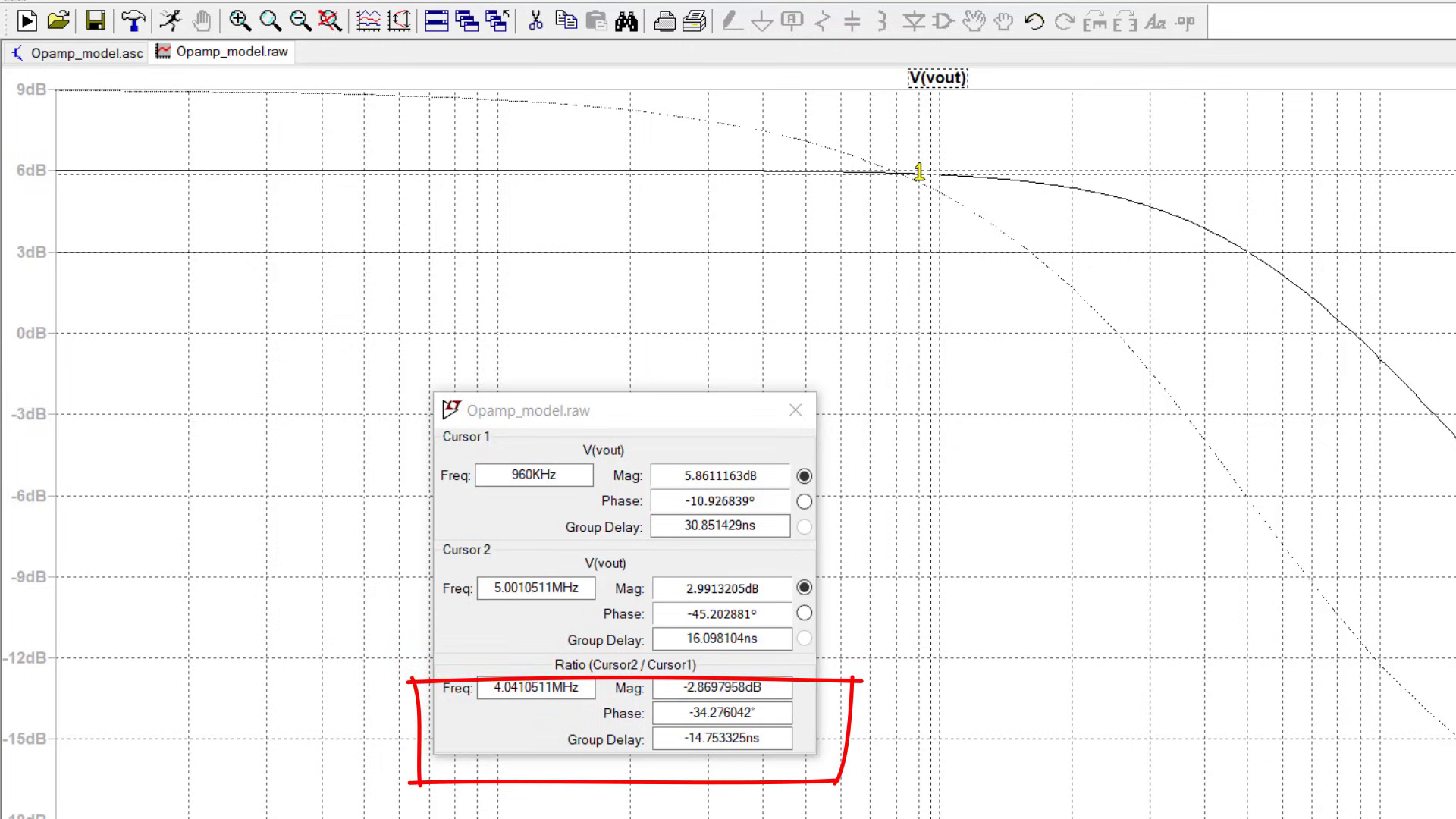
left_click_drag(917, 171, 83, 191)
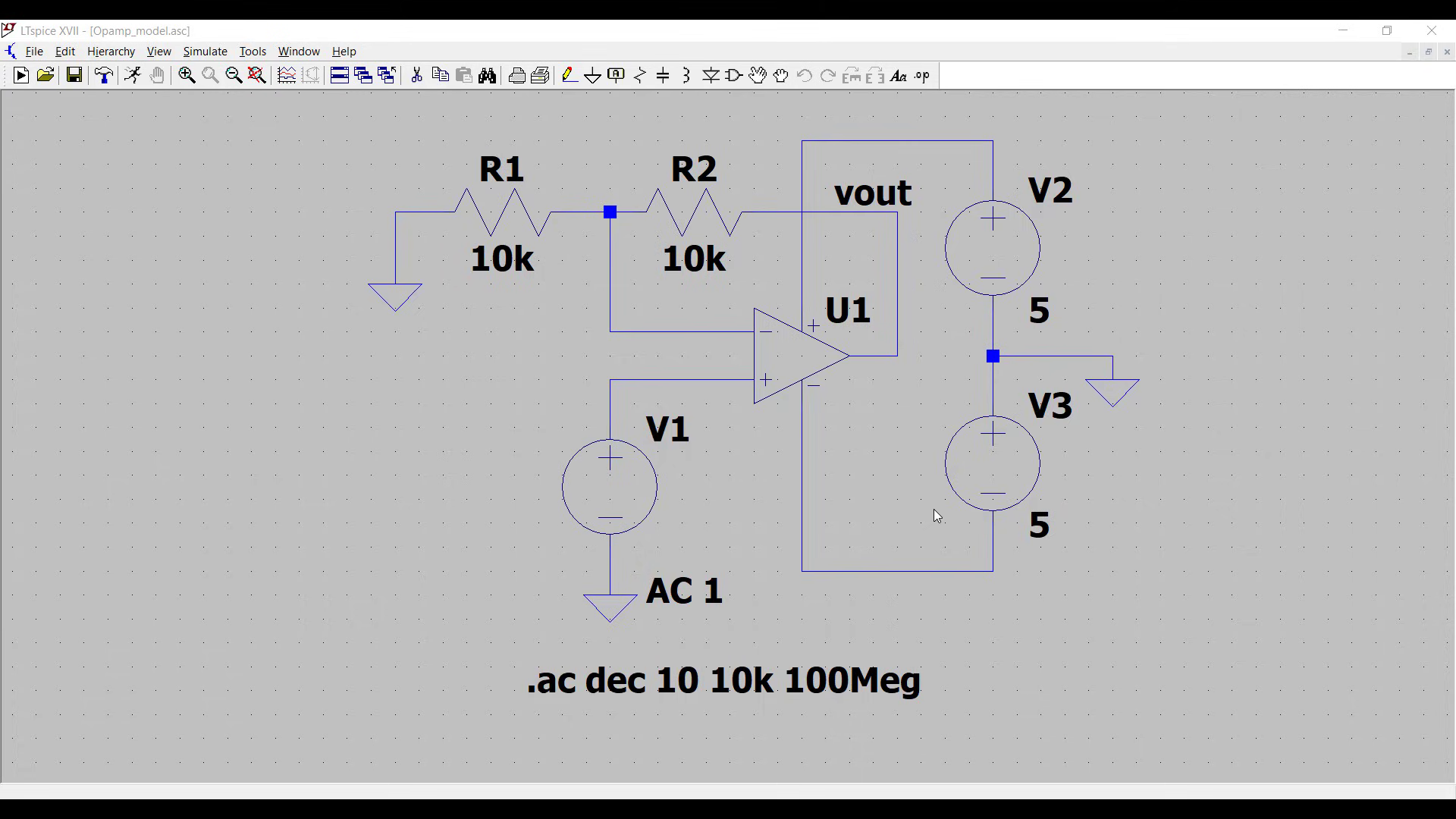
mouse_move(761, 313)
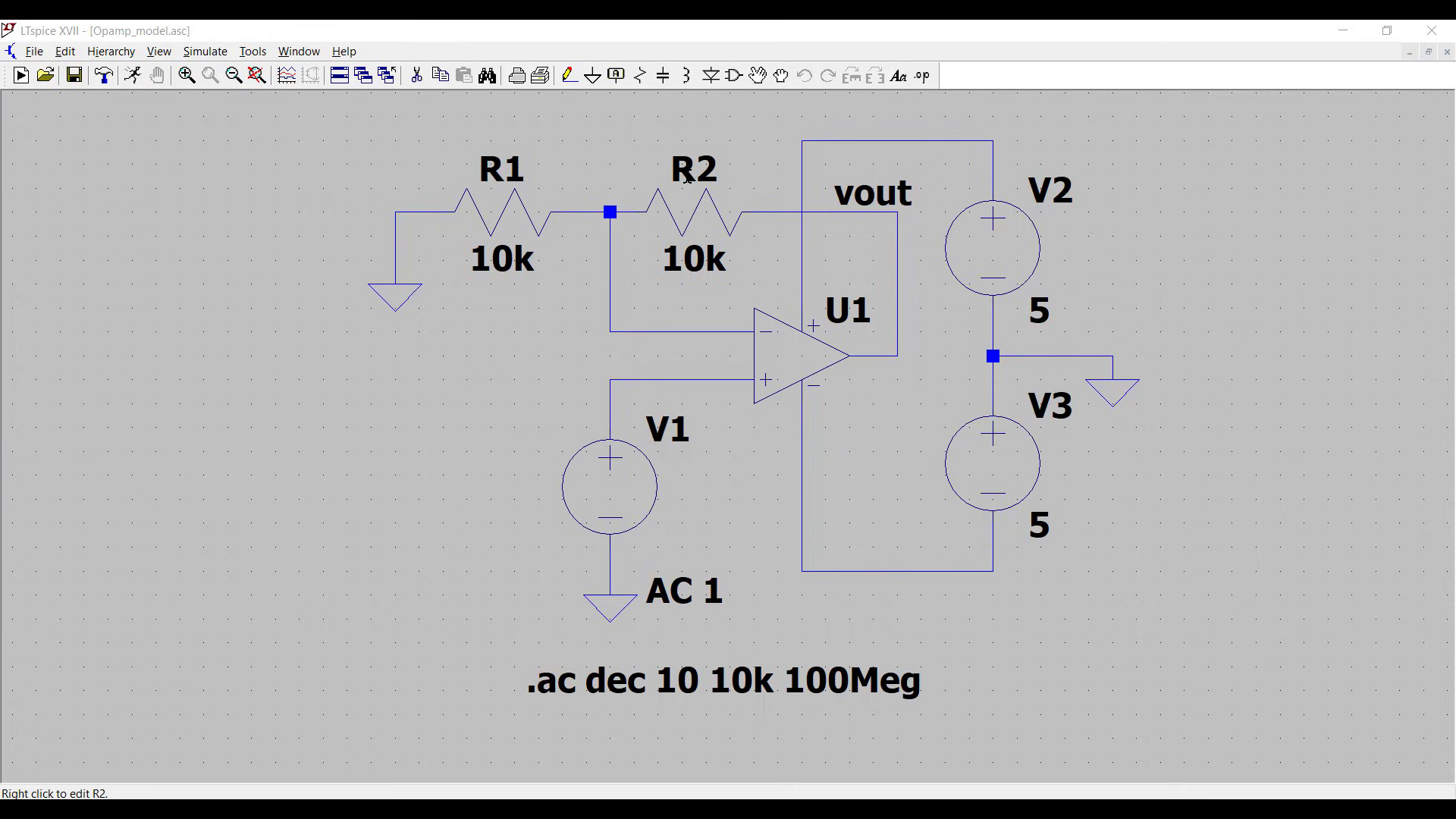
mouse_move(695, 229)
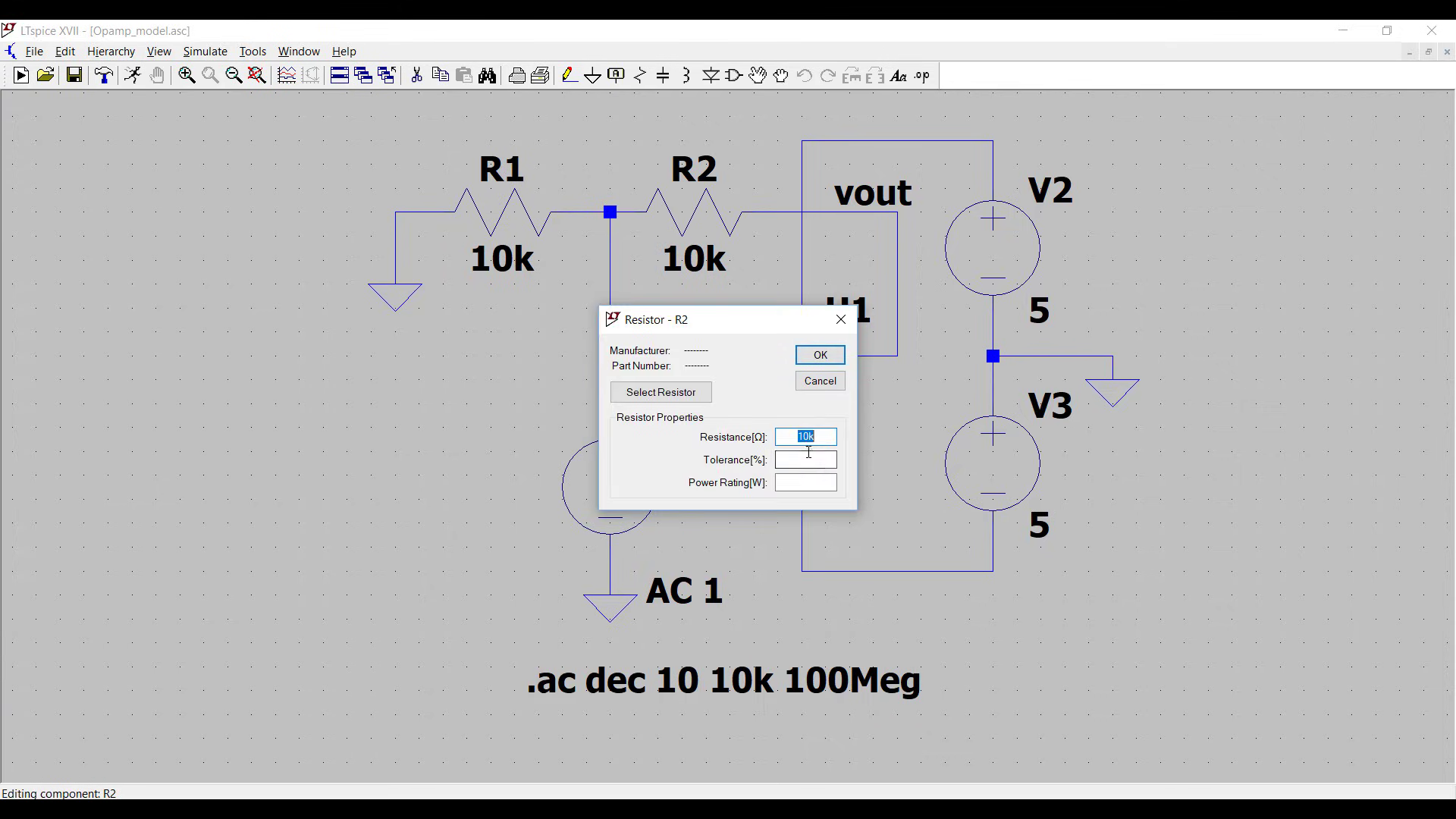
Step: Set R2's resistance to 90k
type("90k")
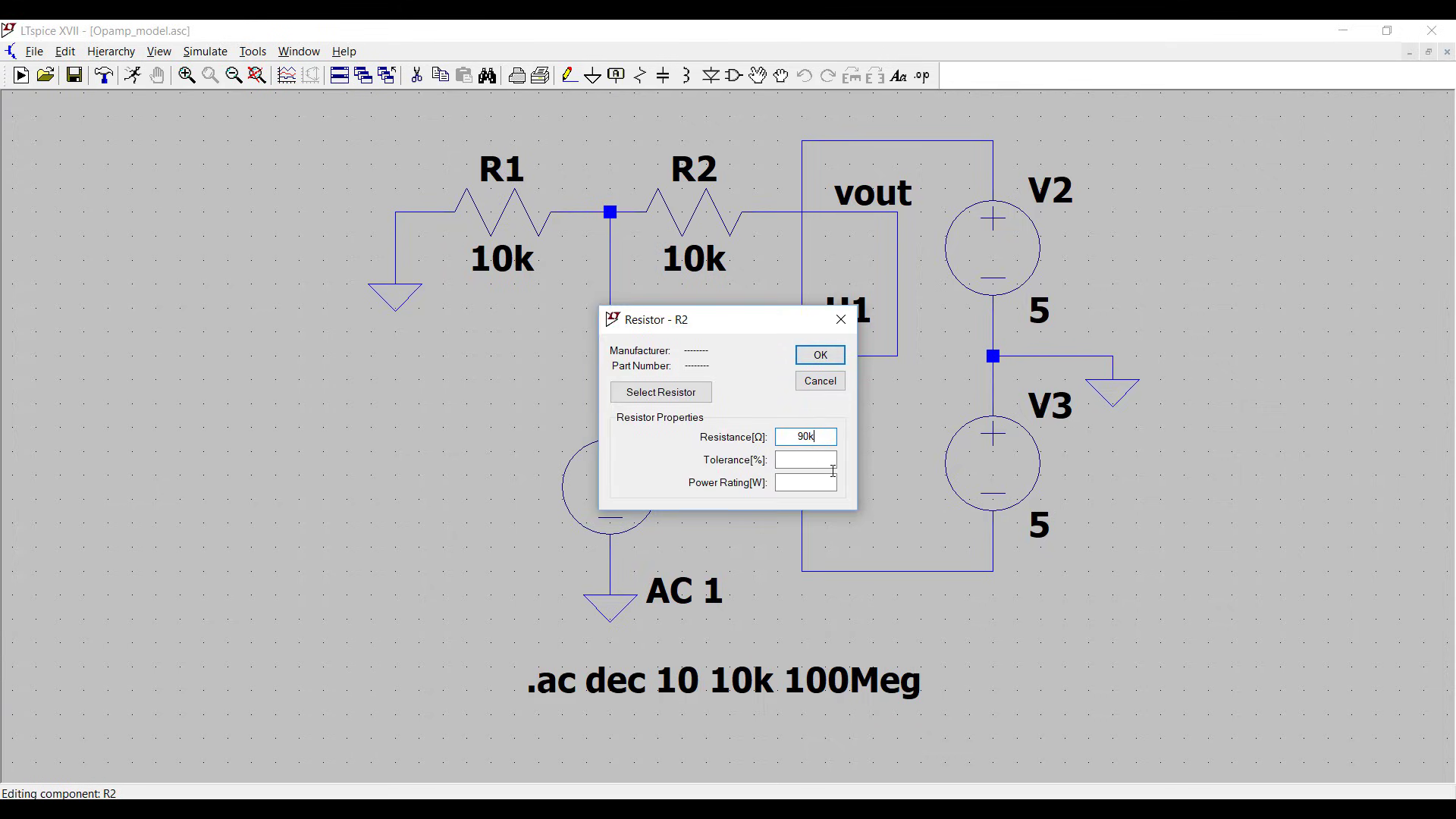
left_click(818, 355)
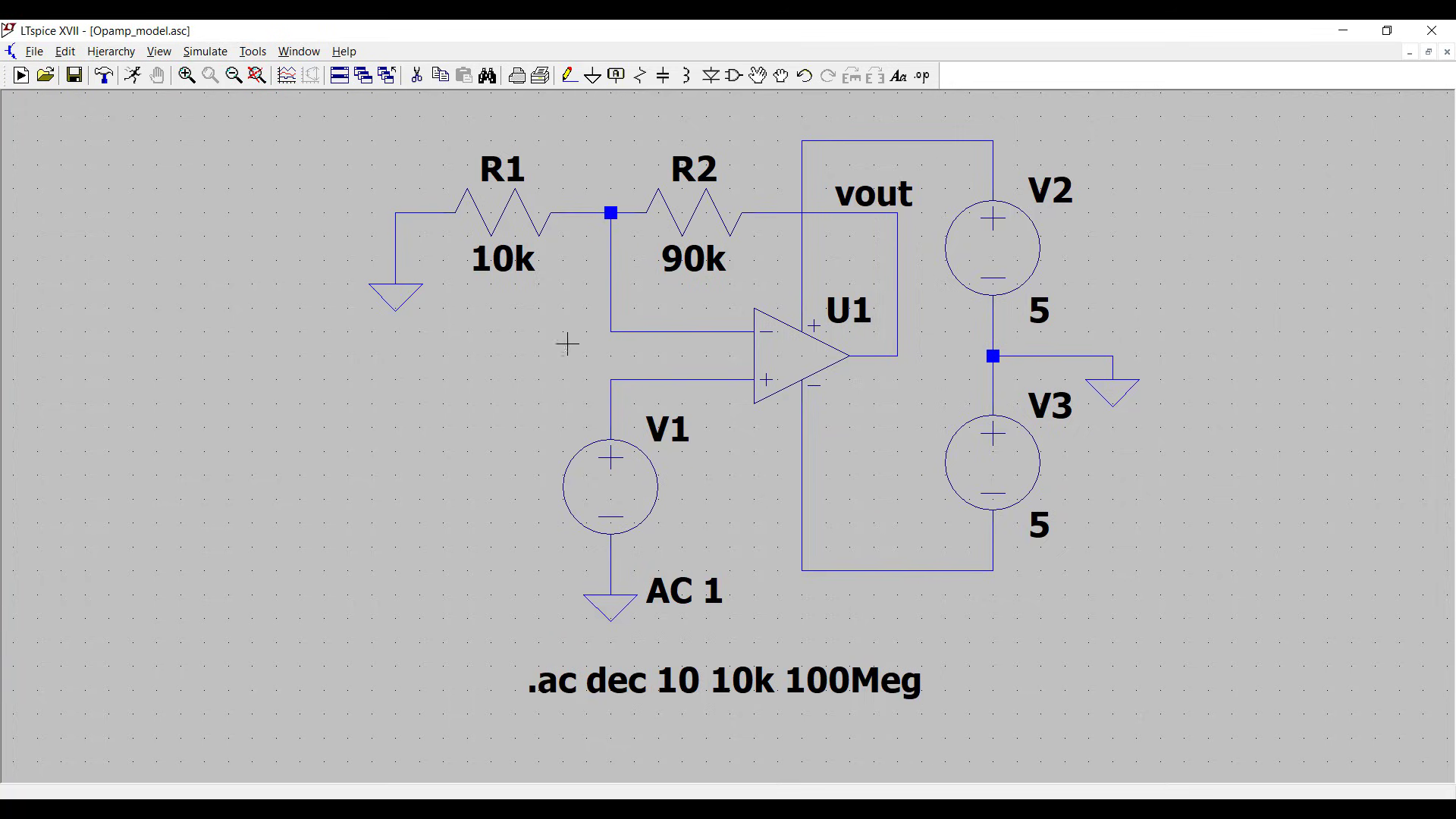
mouse_move(683, 212)
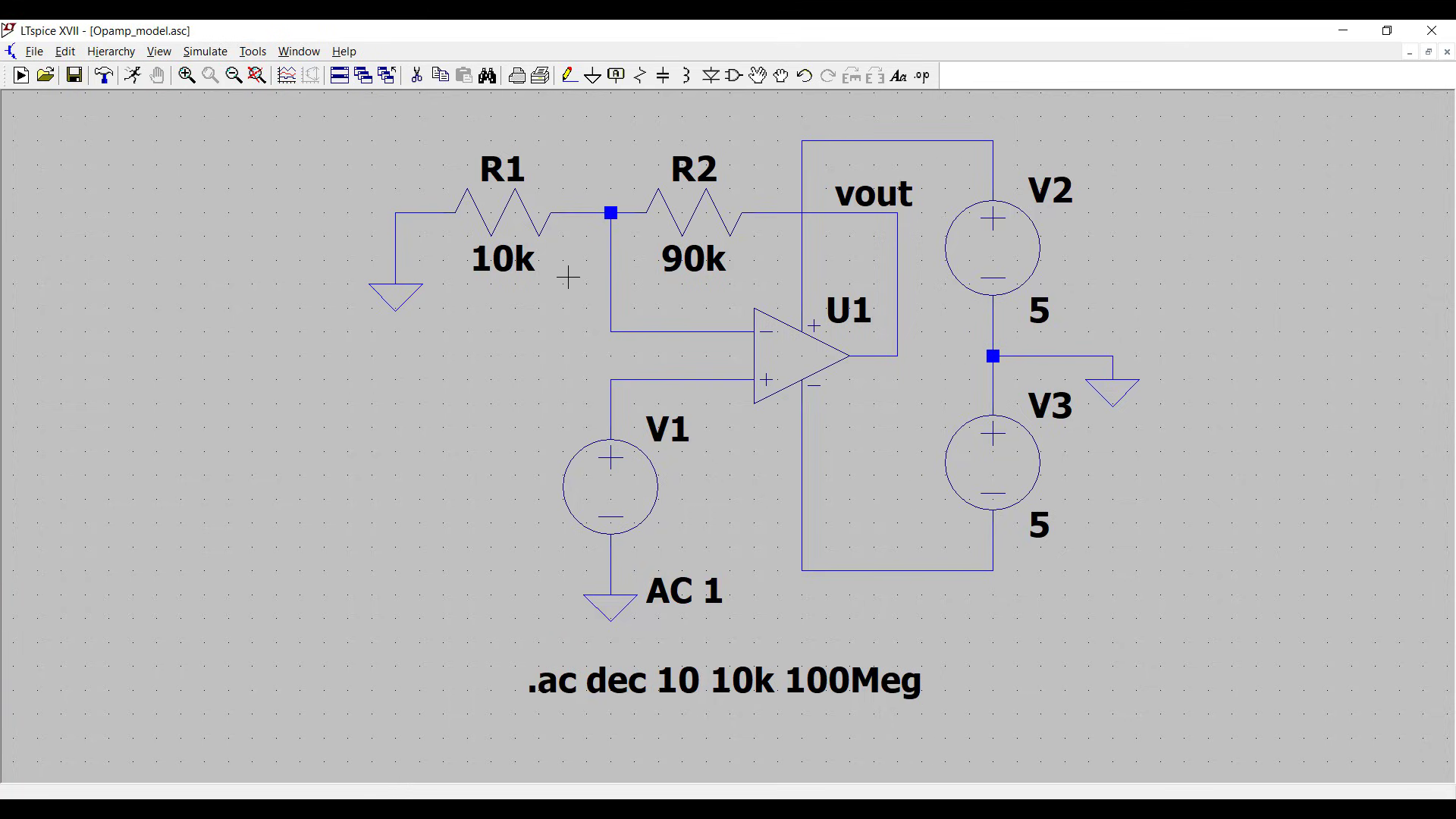
mouse_move(229, 102)
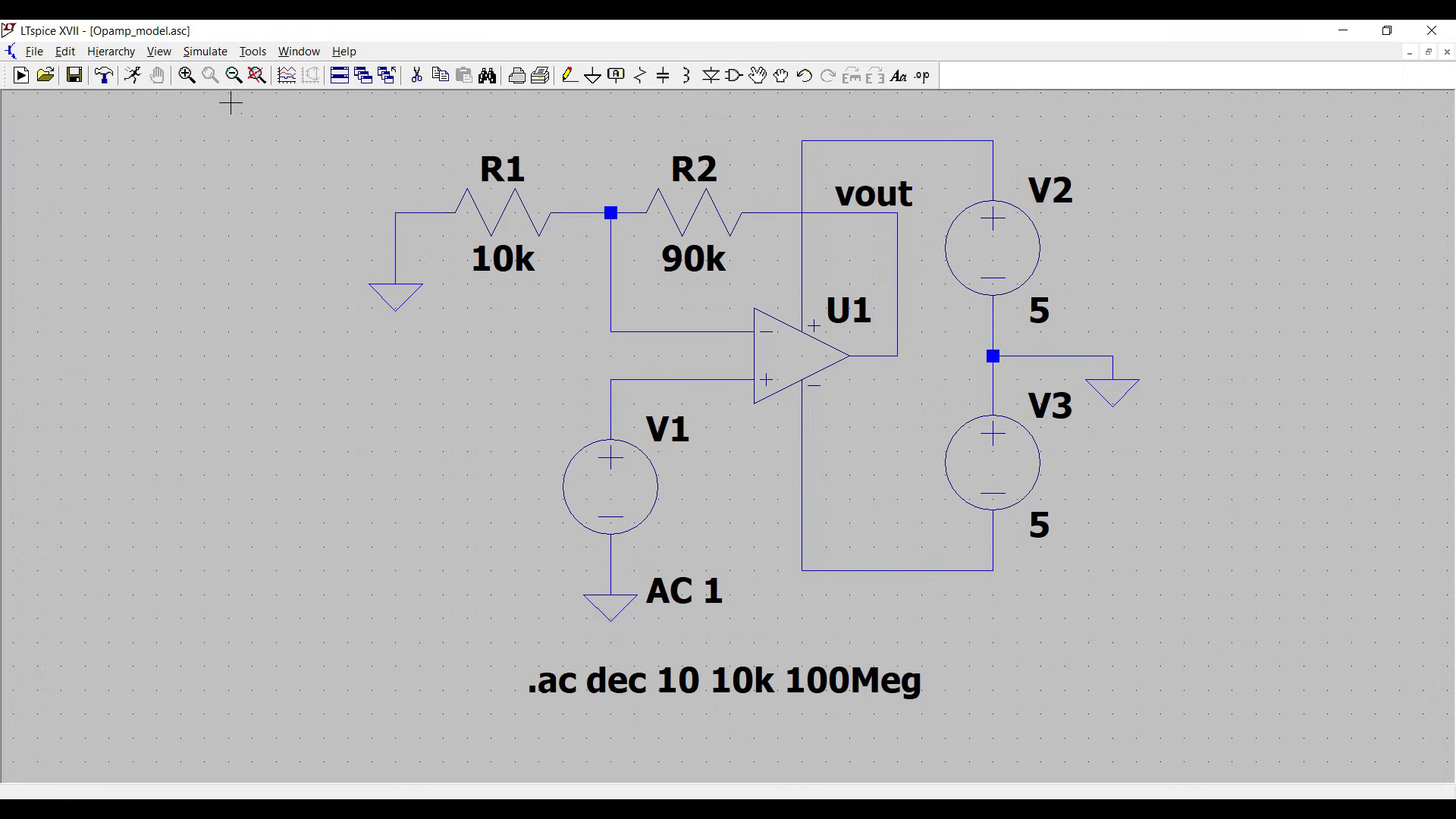
mouse_move(775, 282)
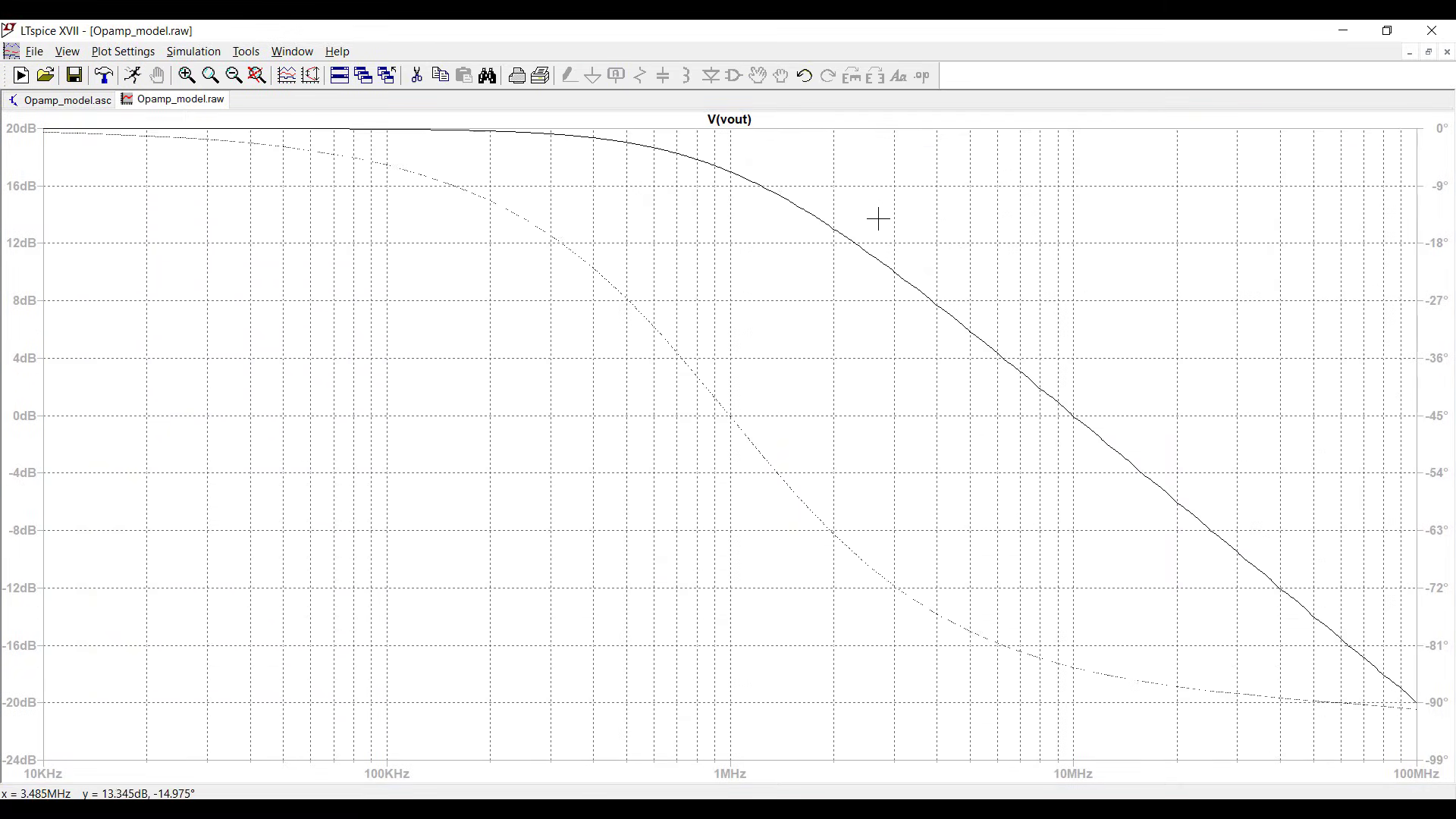
Step: Add a cursor on the new V(vout) curve and move it to the flat 20 dB region near 72 kHz
left_click(729, 119)
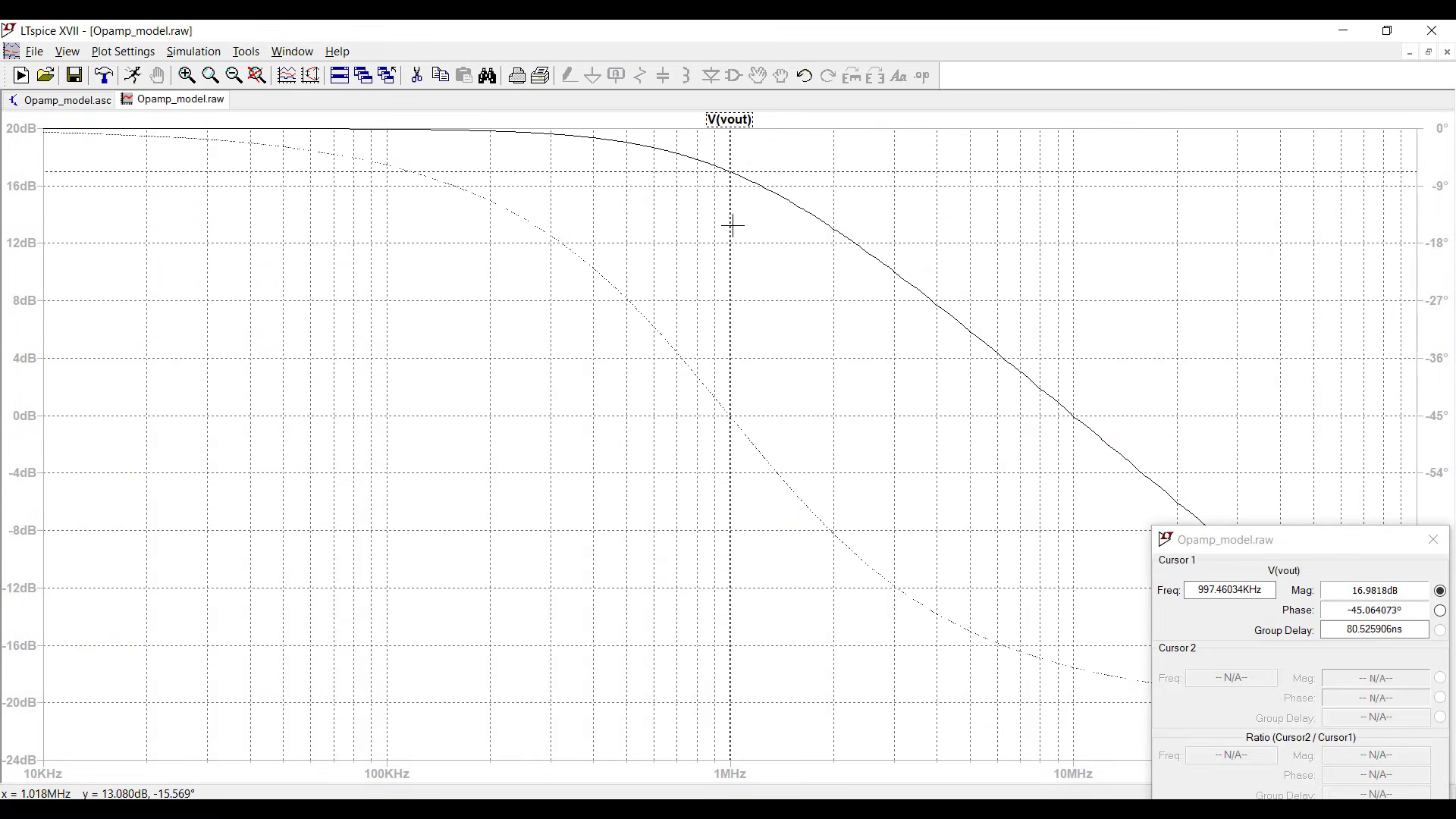
left_click(731, 174)
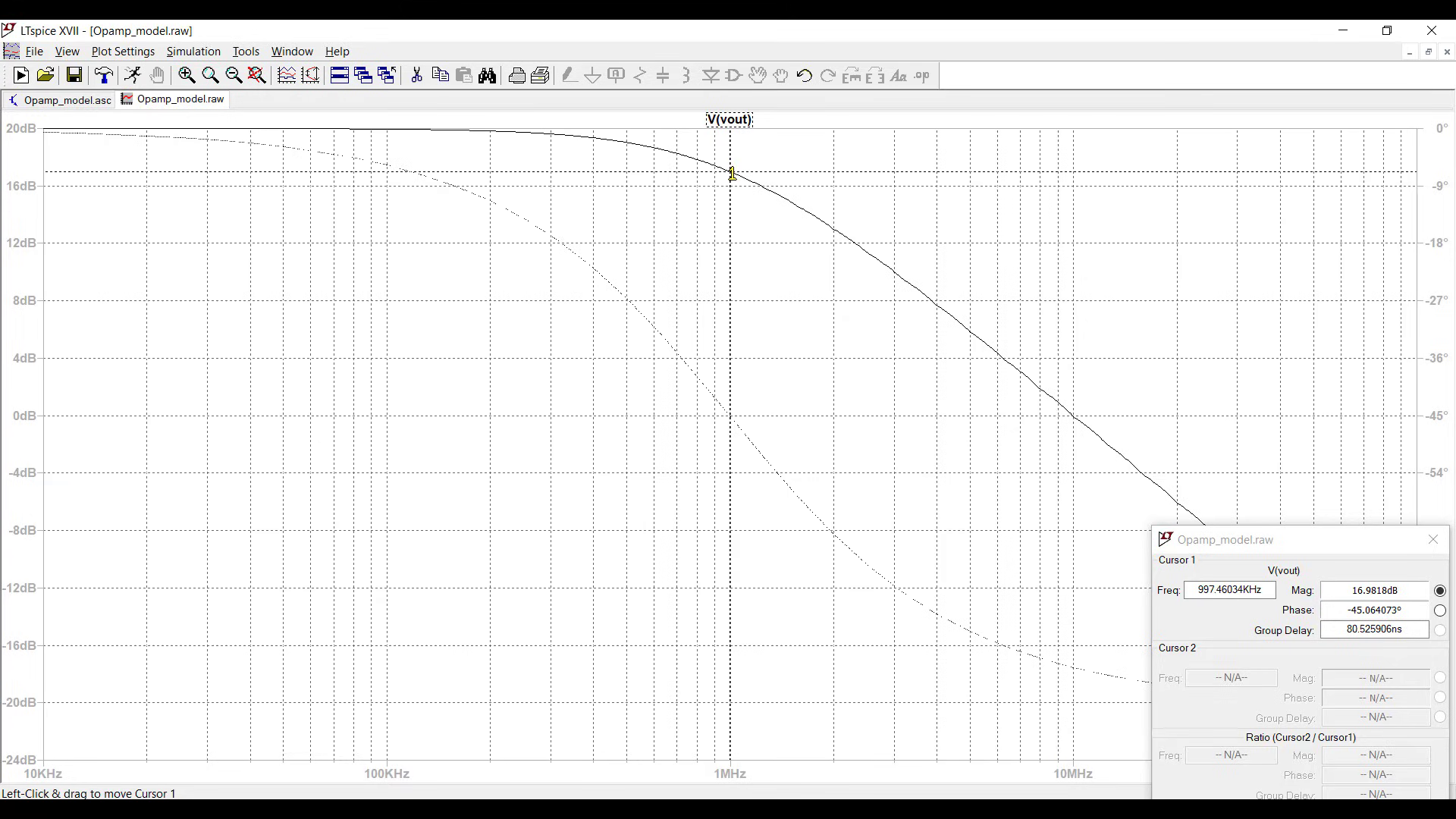
left_click_drag(732, 174, 462, 146)
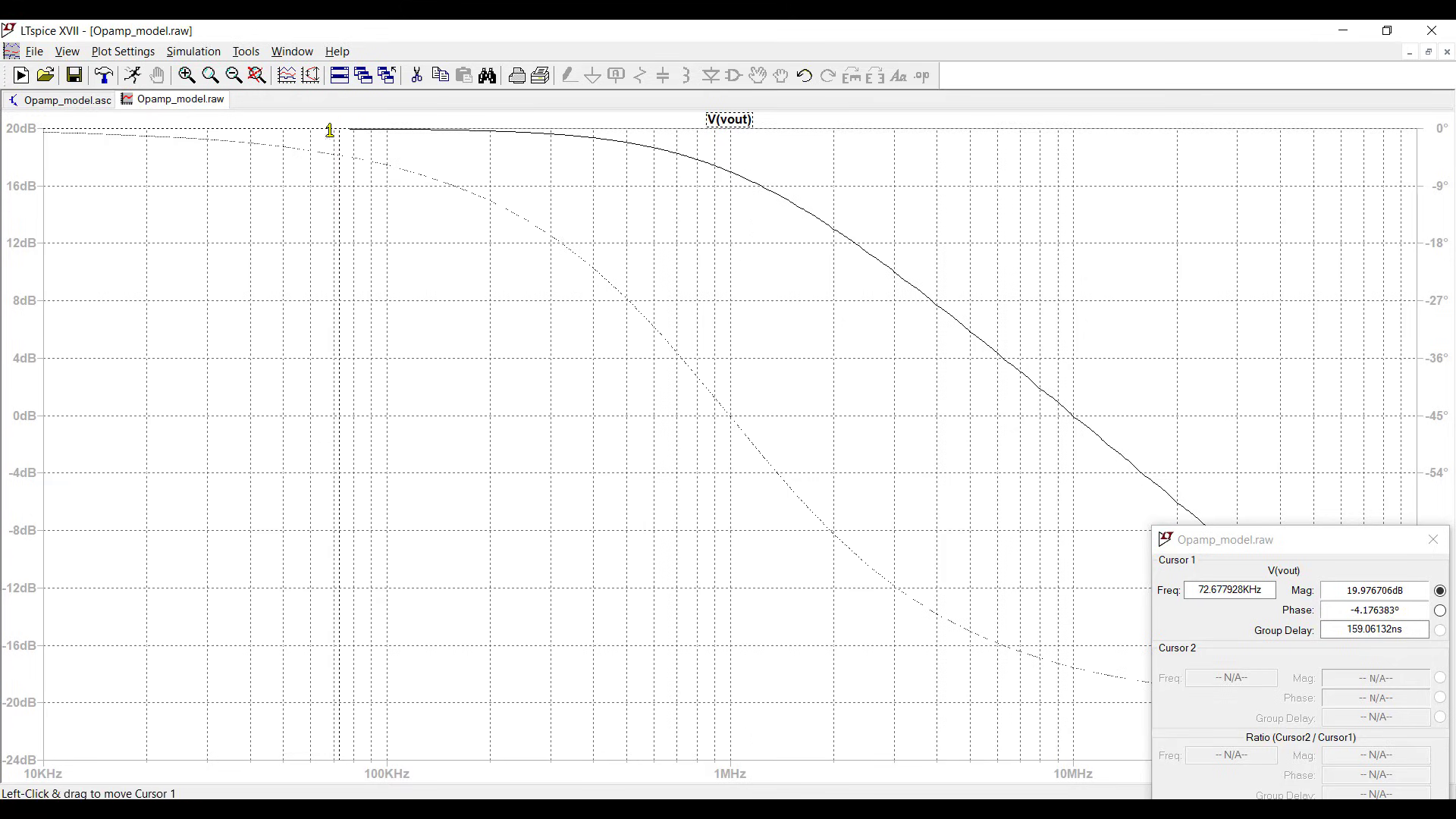
mouse_move(109, 119)
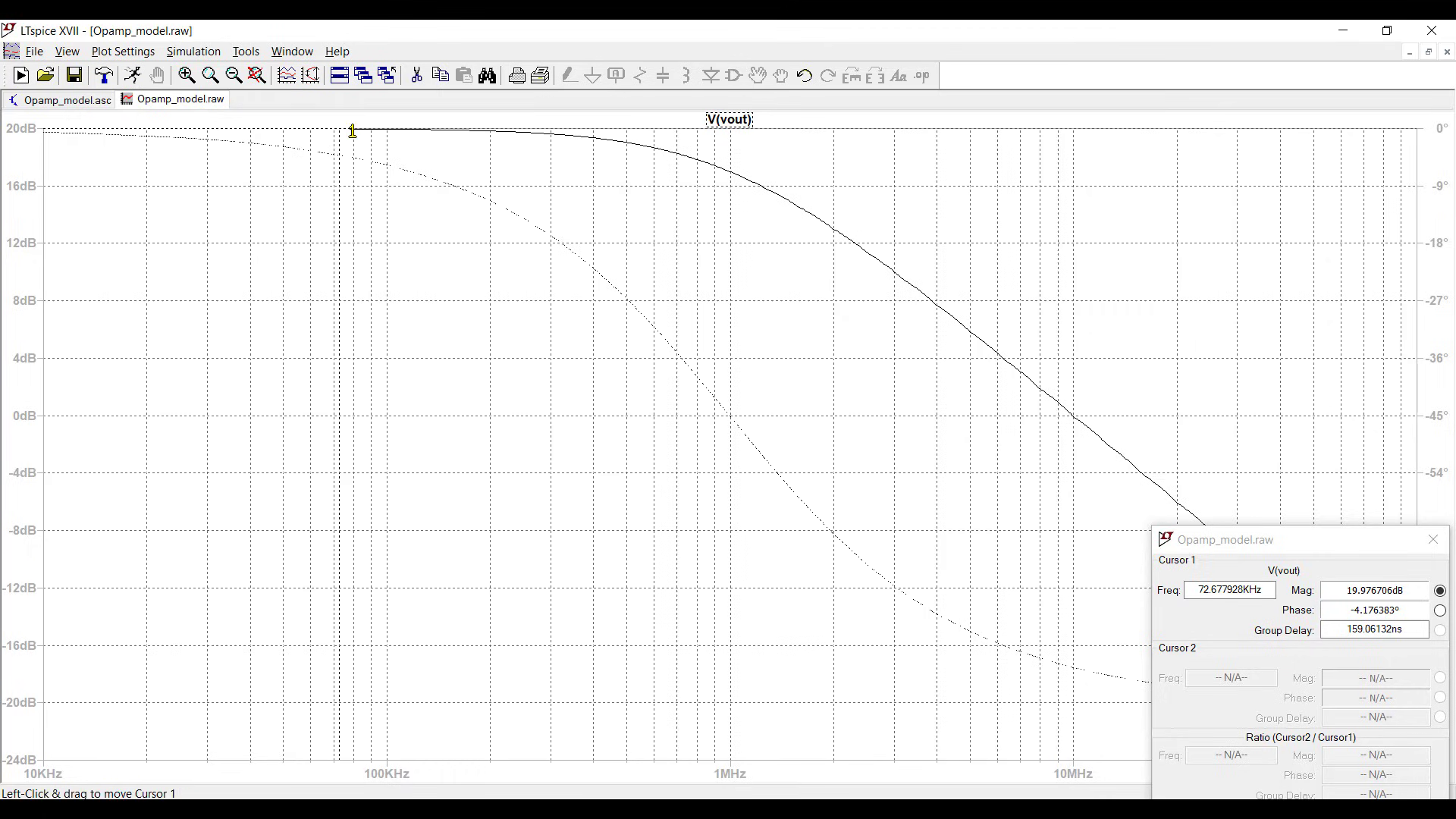
mouse_move(733, 122)
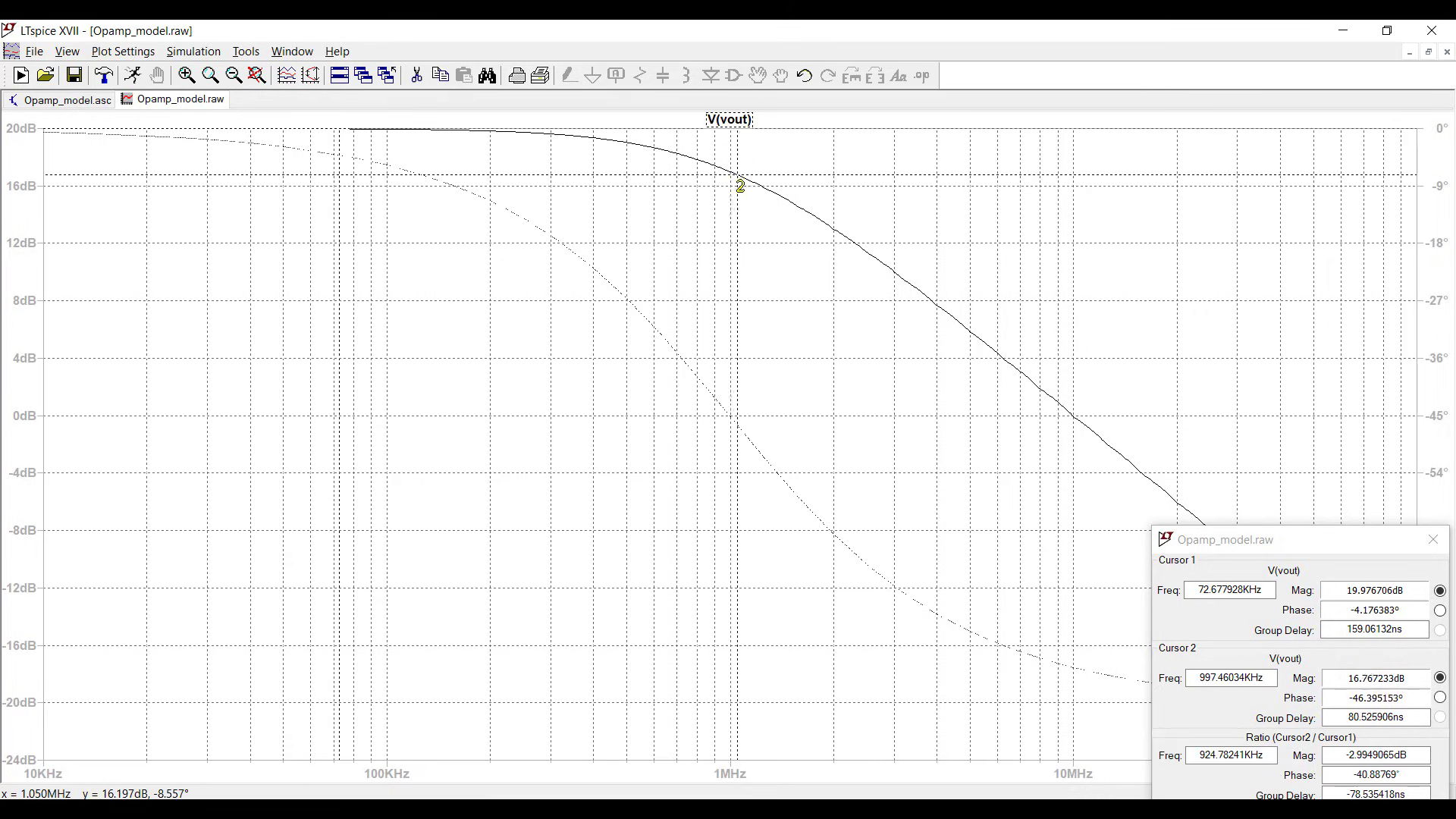
Step: Slide cursor 2 to about 1.02 MHz, where gain is 3 dB below the 10 kHz level
left_click_drag(741, 186, 861, 251)
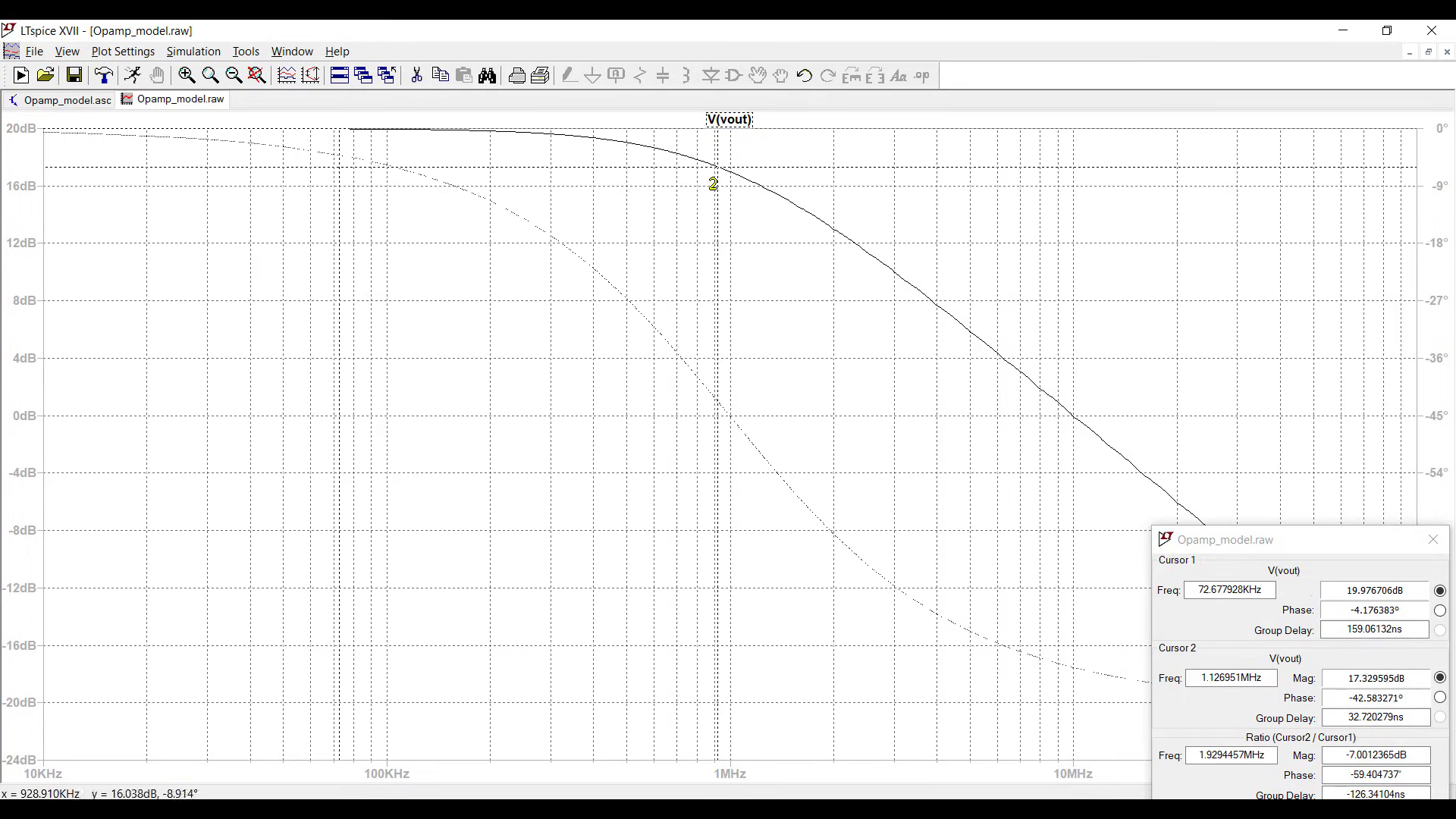
left_click_drag(715, 183, 671, 160)
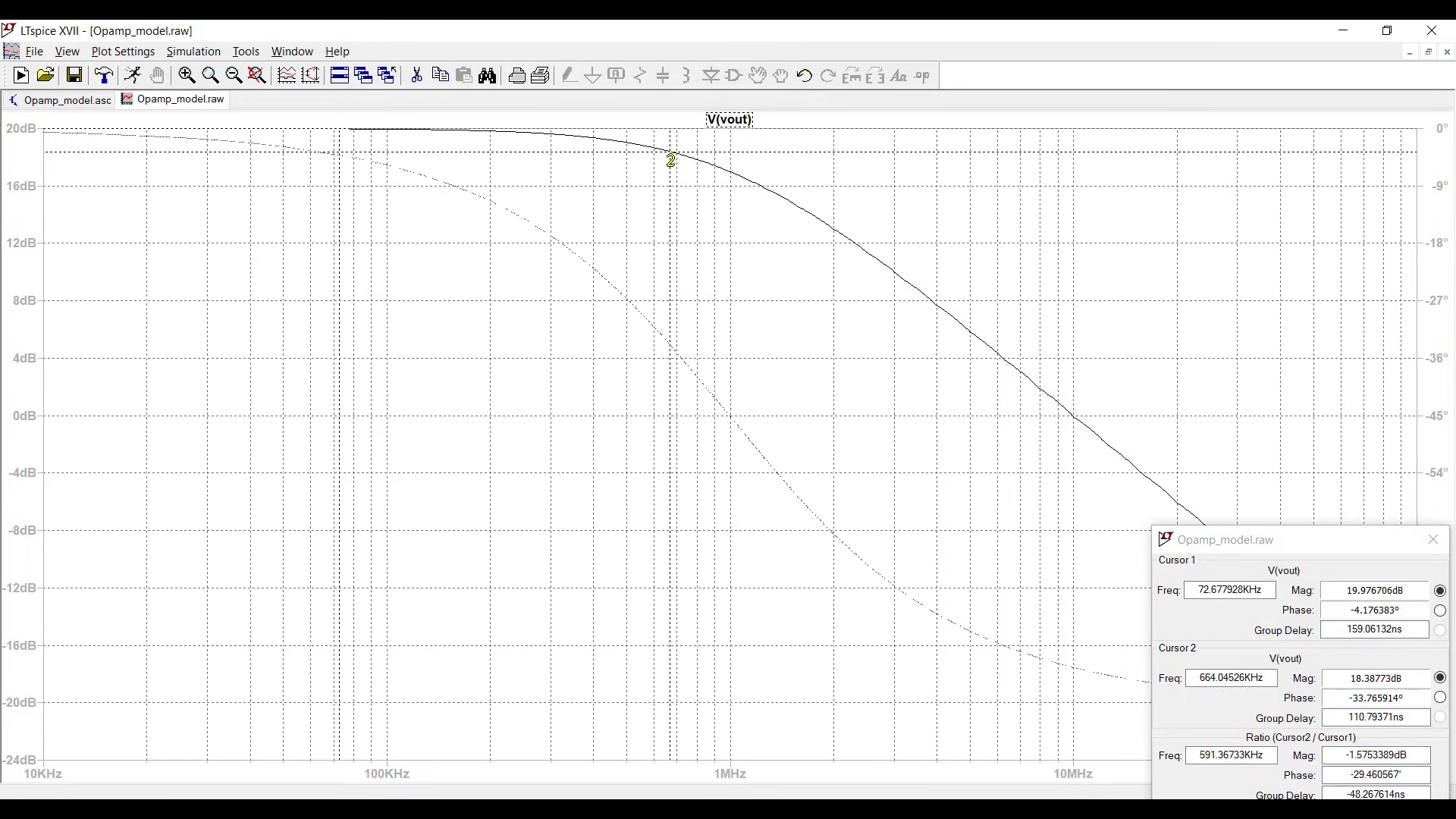
left_click_drag(671, 161, 691, 169)
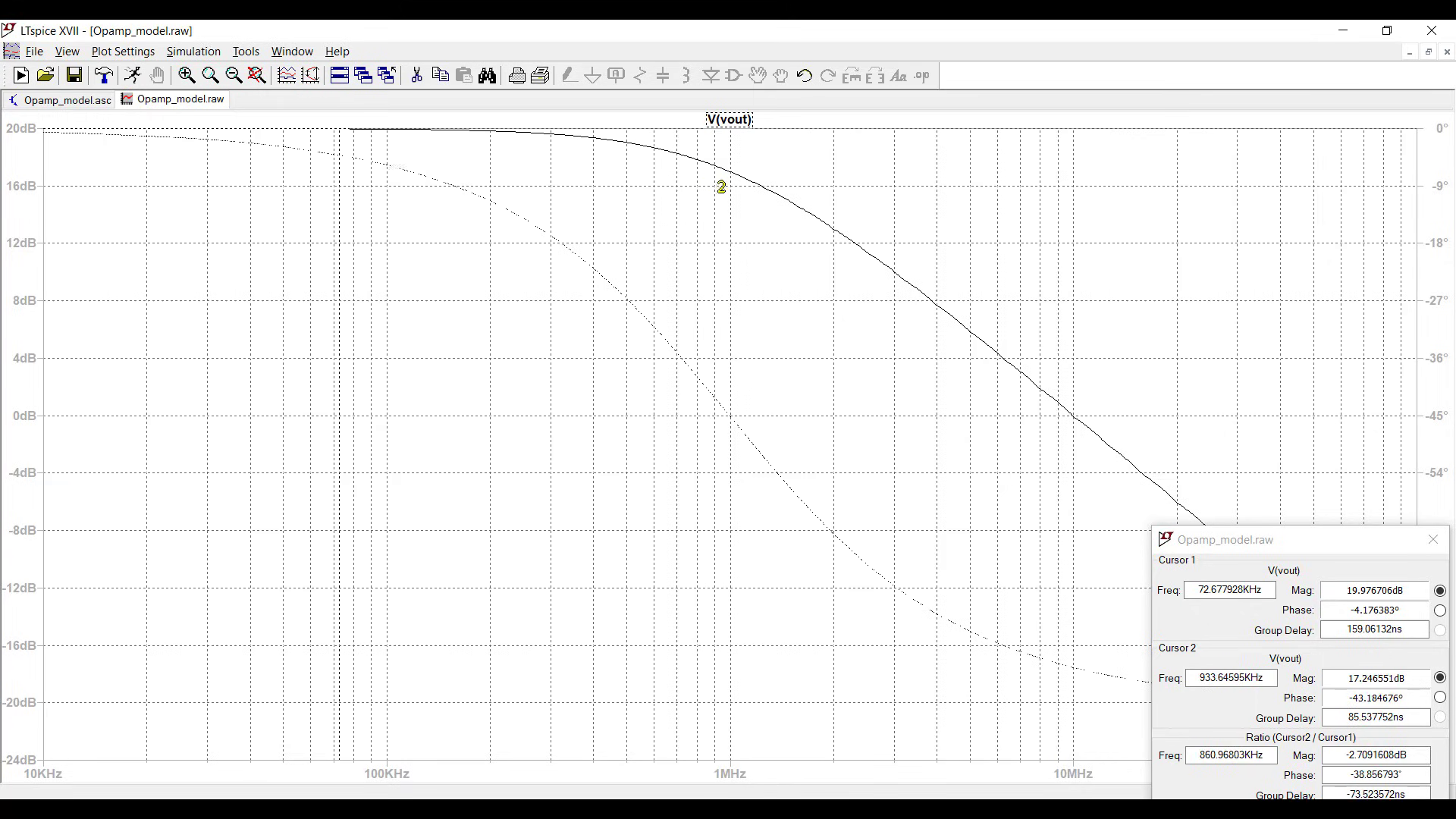
left_click_drag(721, 186, 1163, 462)
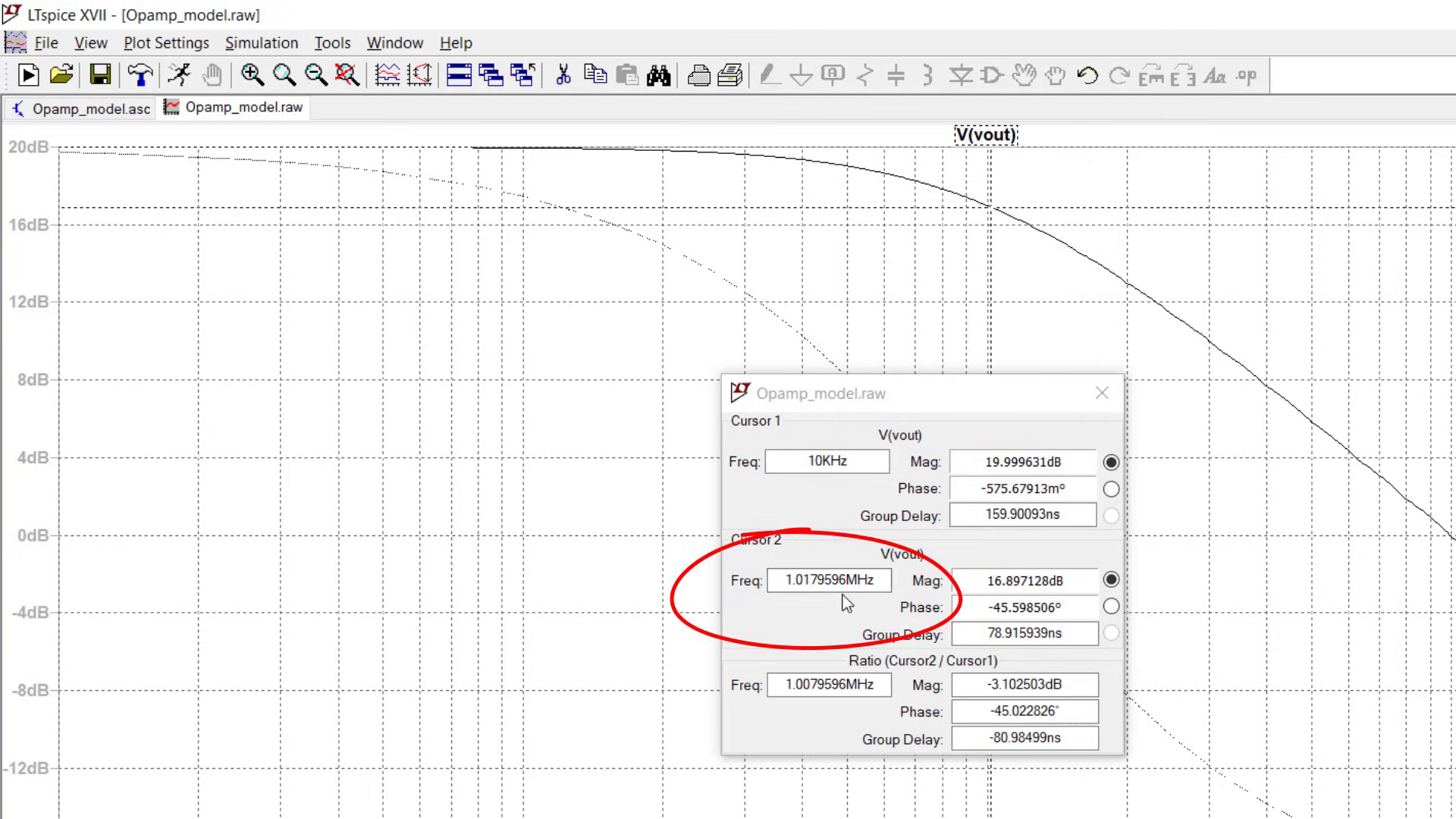
mouse_move(845, 617)
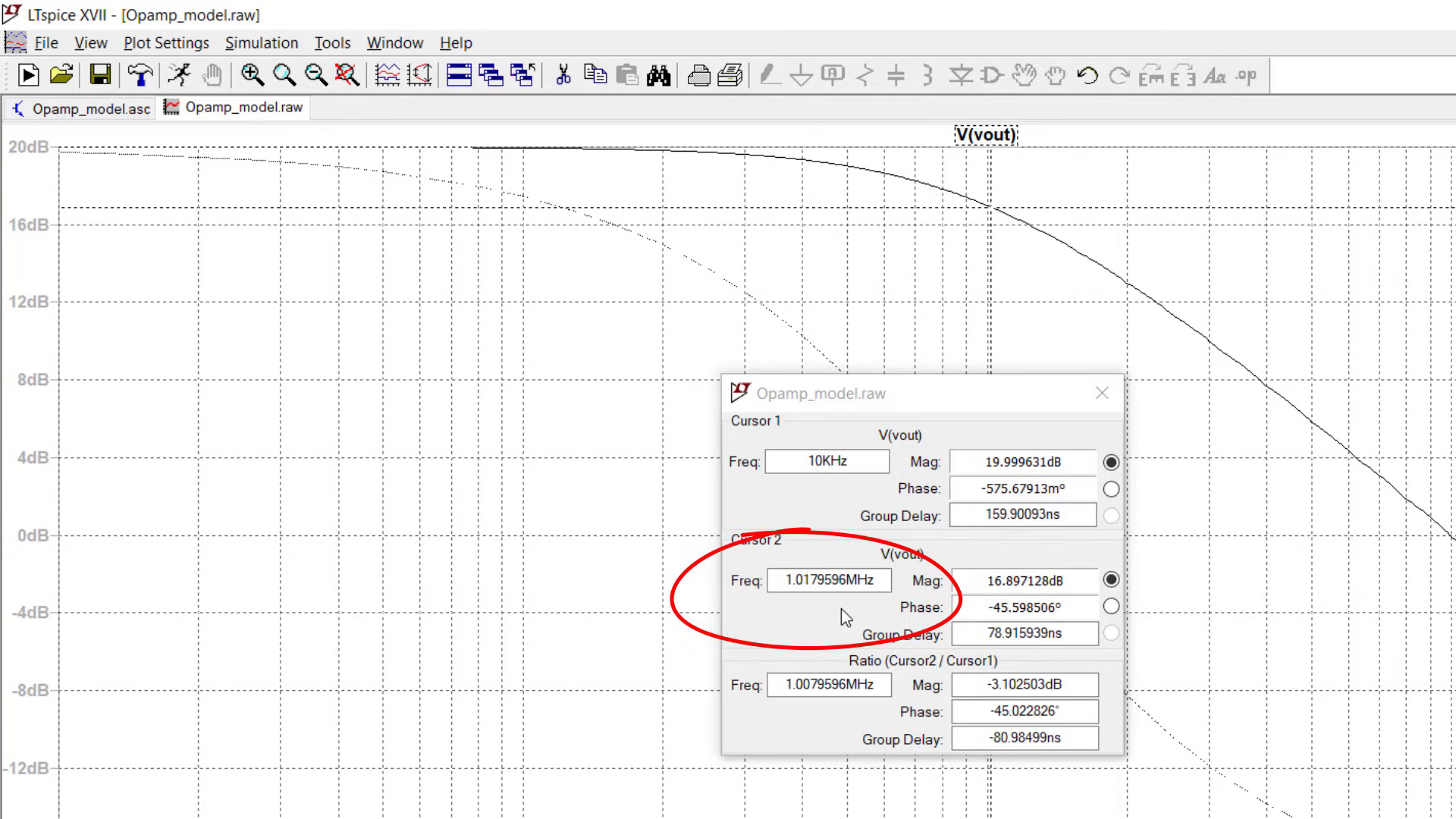